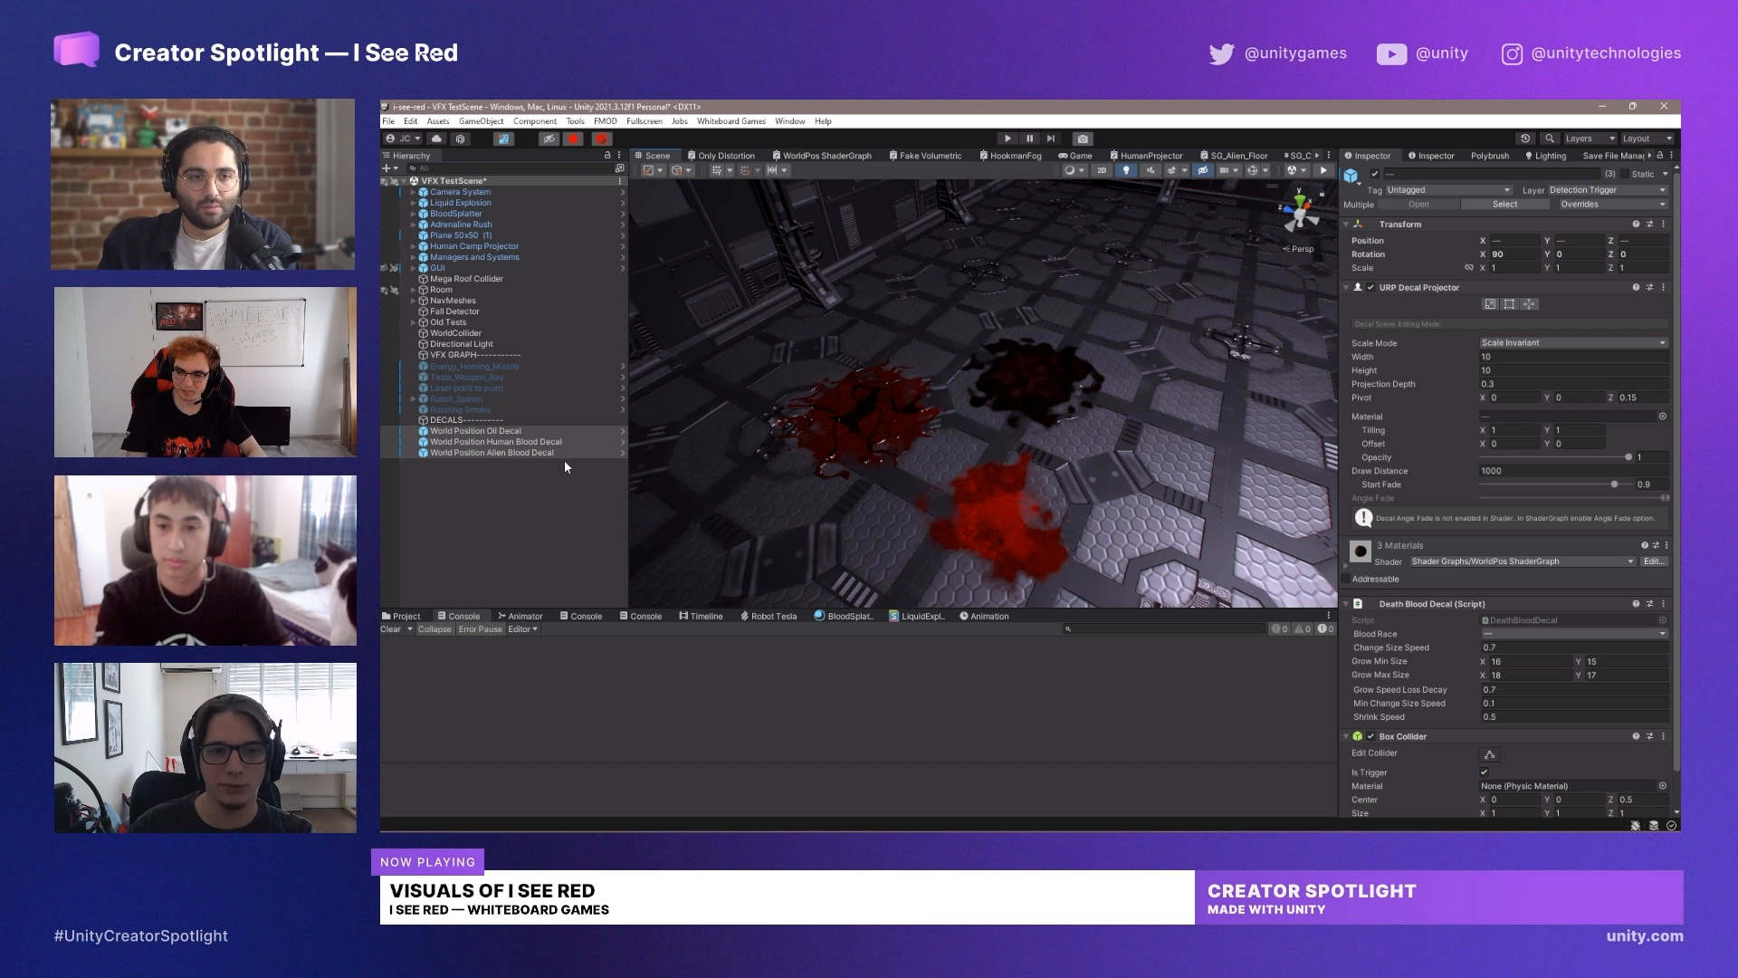
- Select World Position Human Blood Decal to show its URP Decal Projector (width 9.2) and material
click(497, 442)
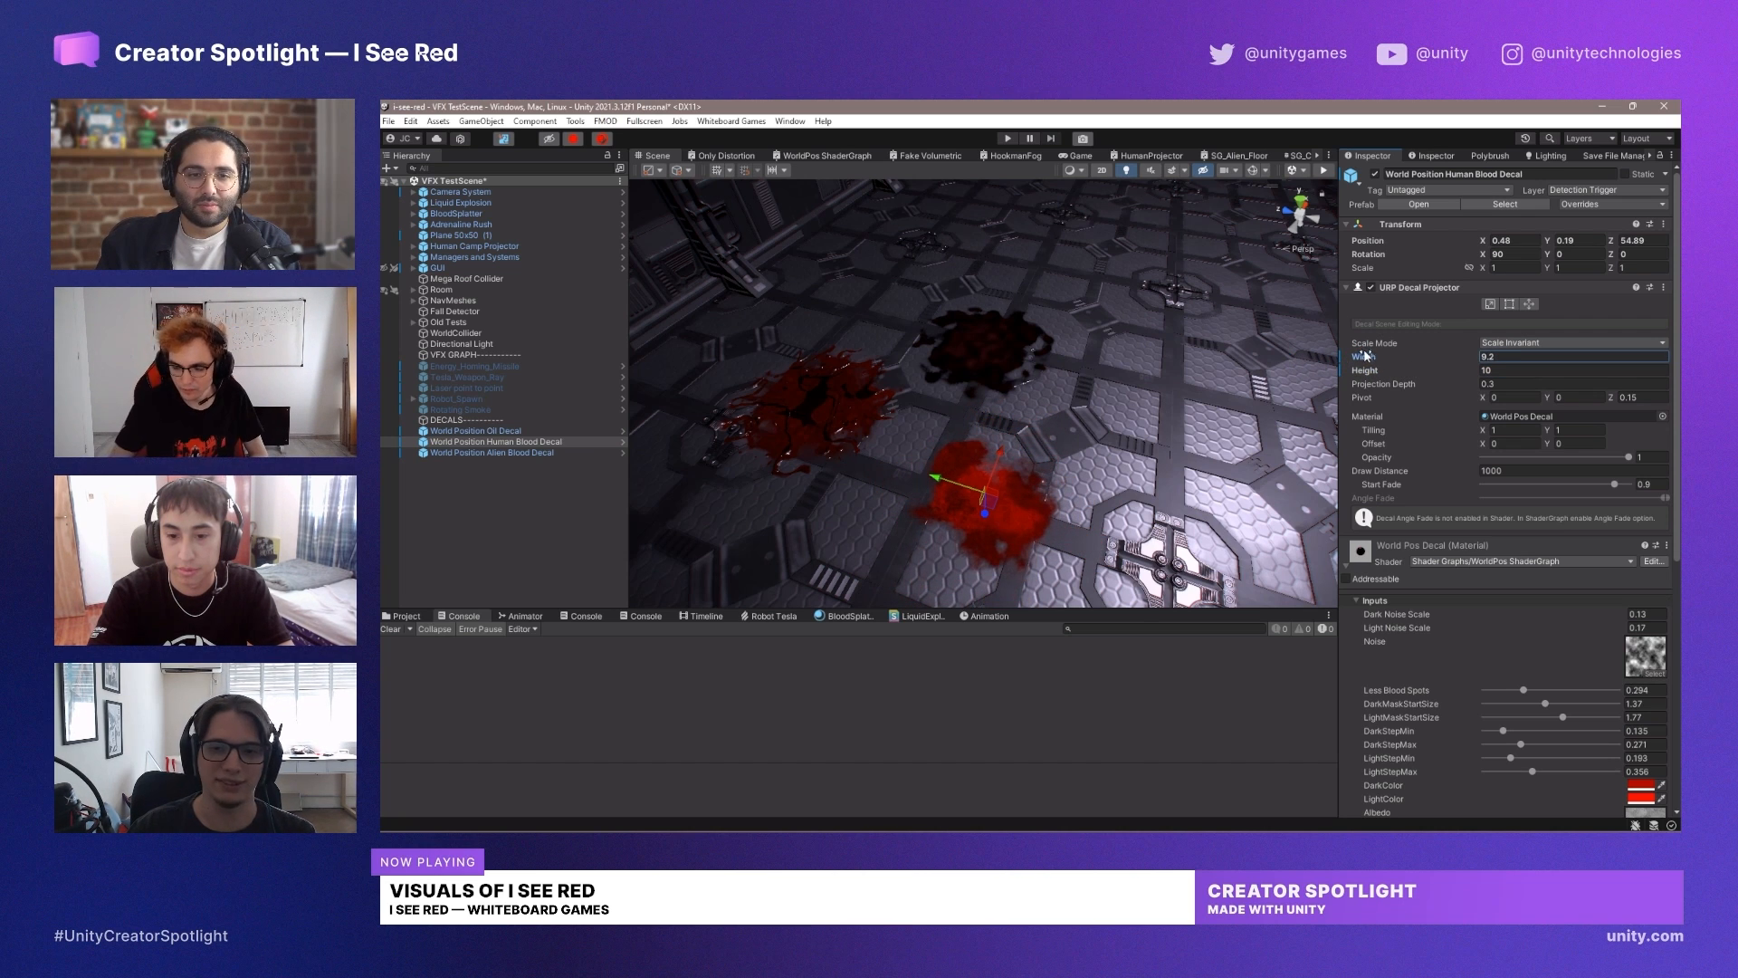
scroll(down, 3)
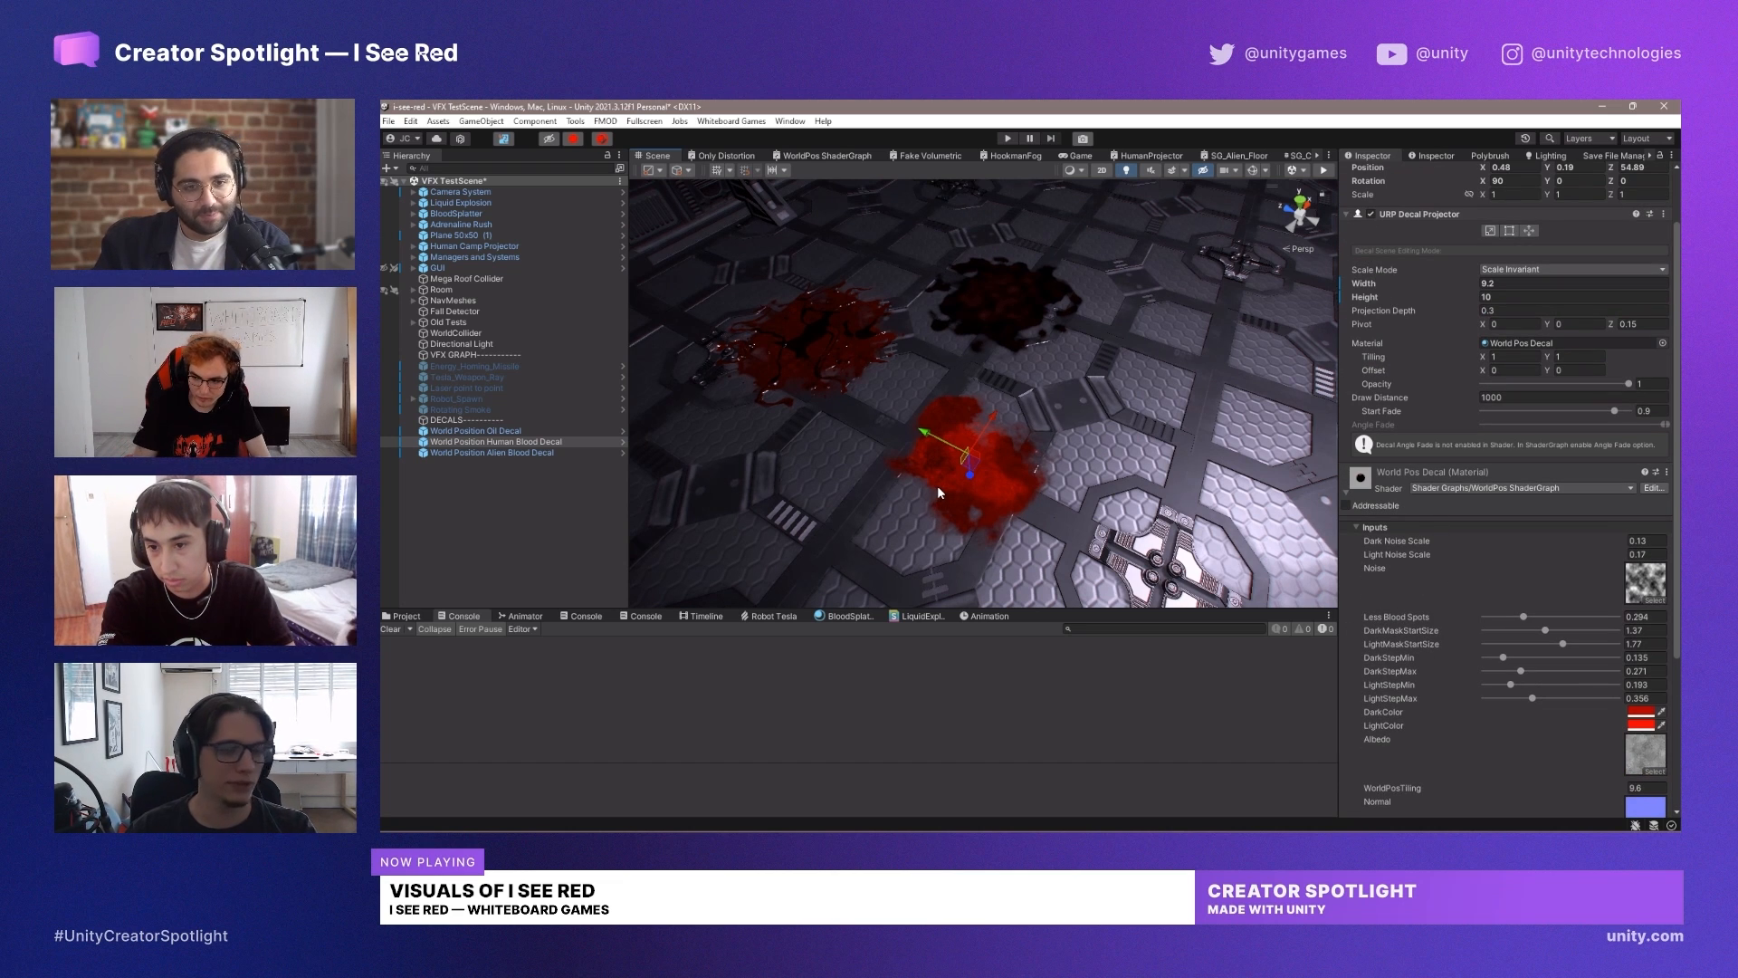
- Lower the decal's Less Blood Spots to 0.258 and DarkMaskStartSize to 1.34
scroll(down, 3)
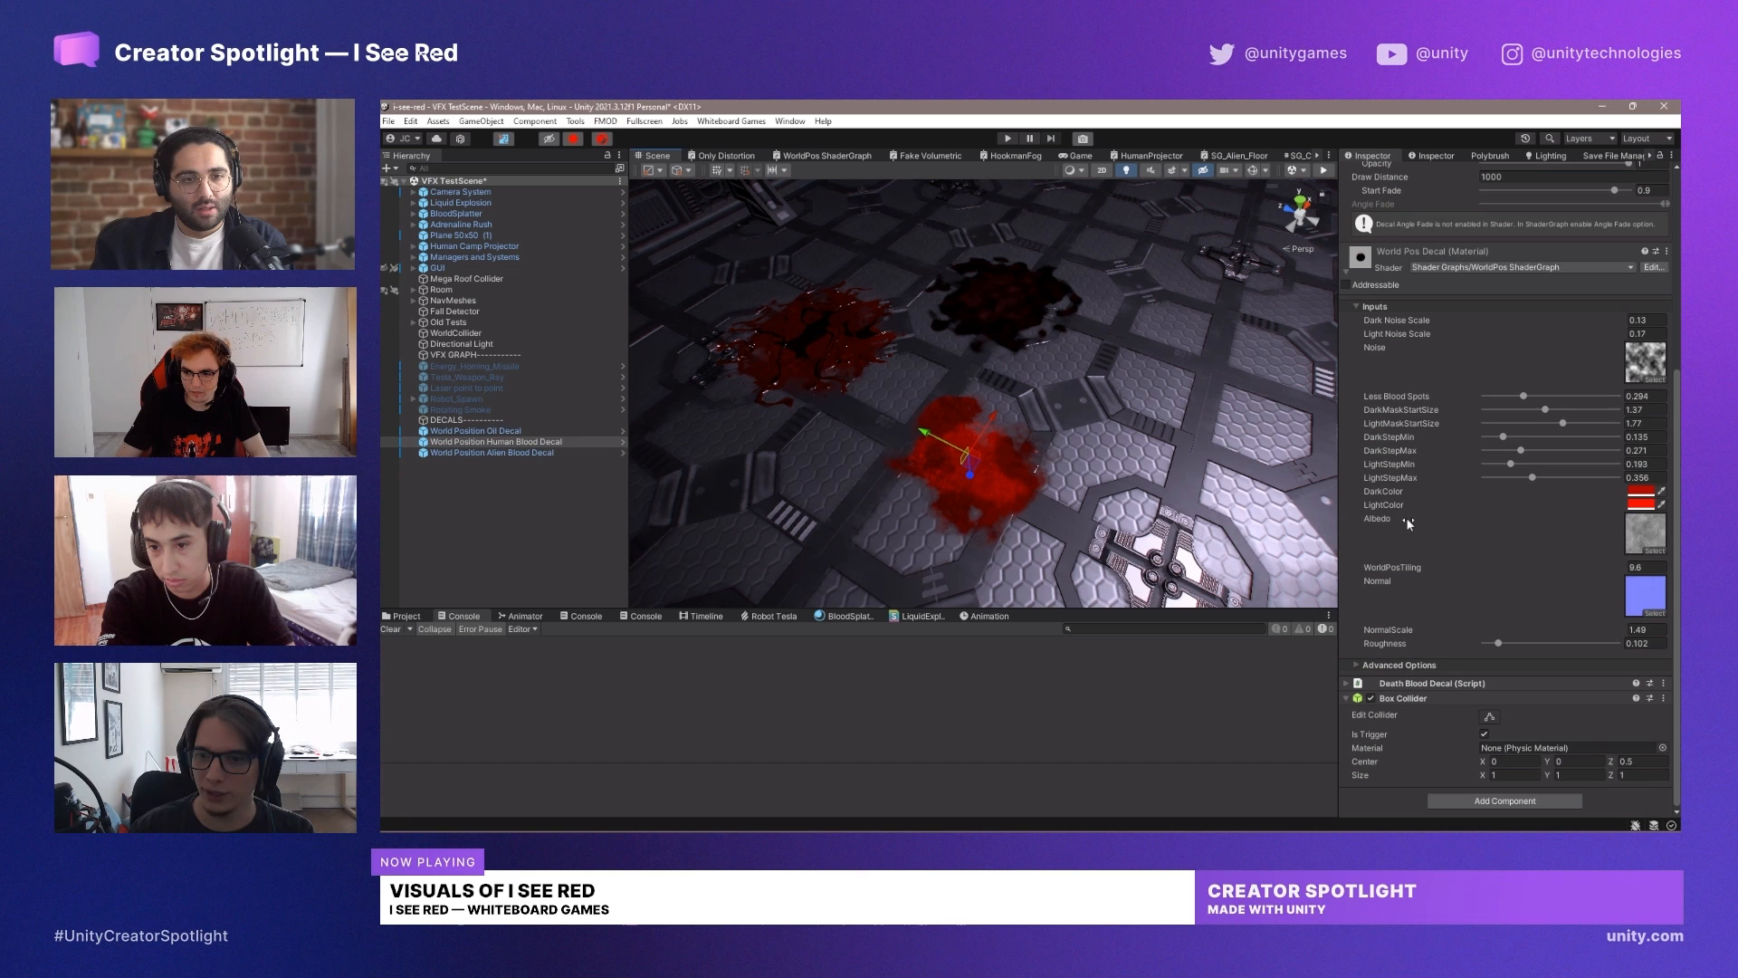
scroll(down, 3)
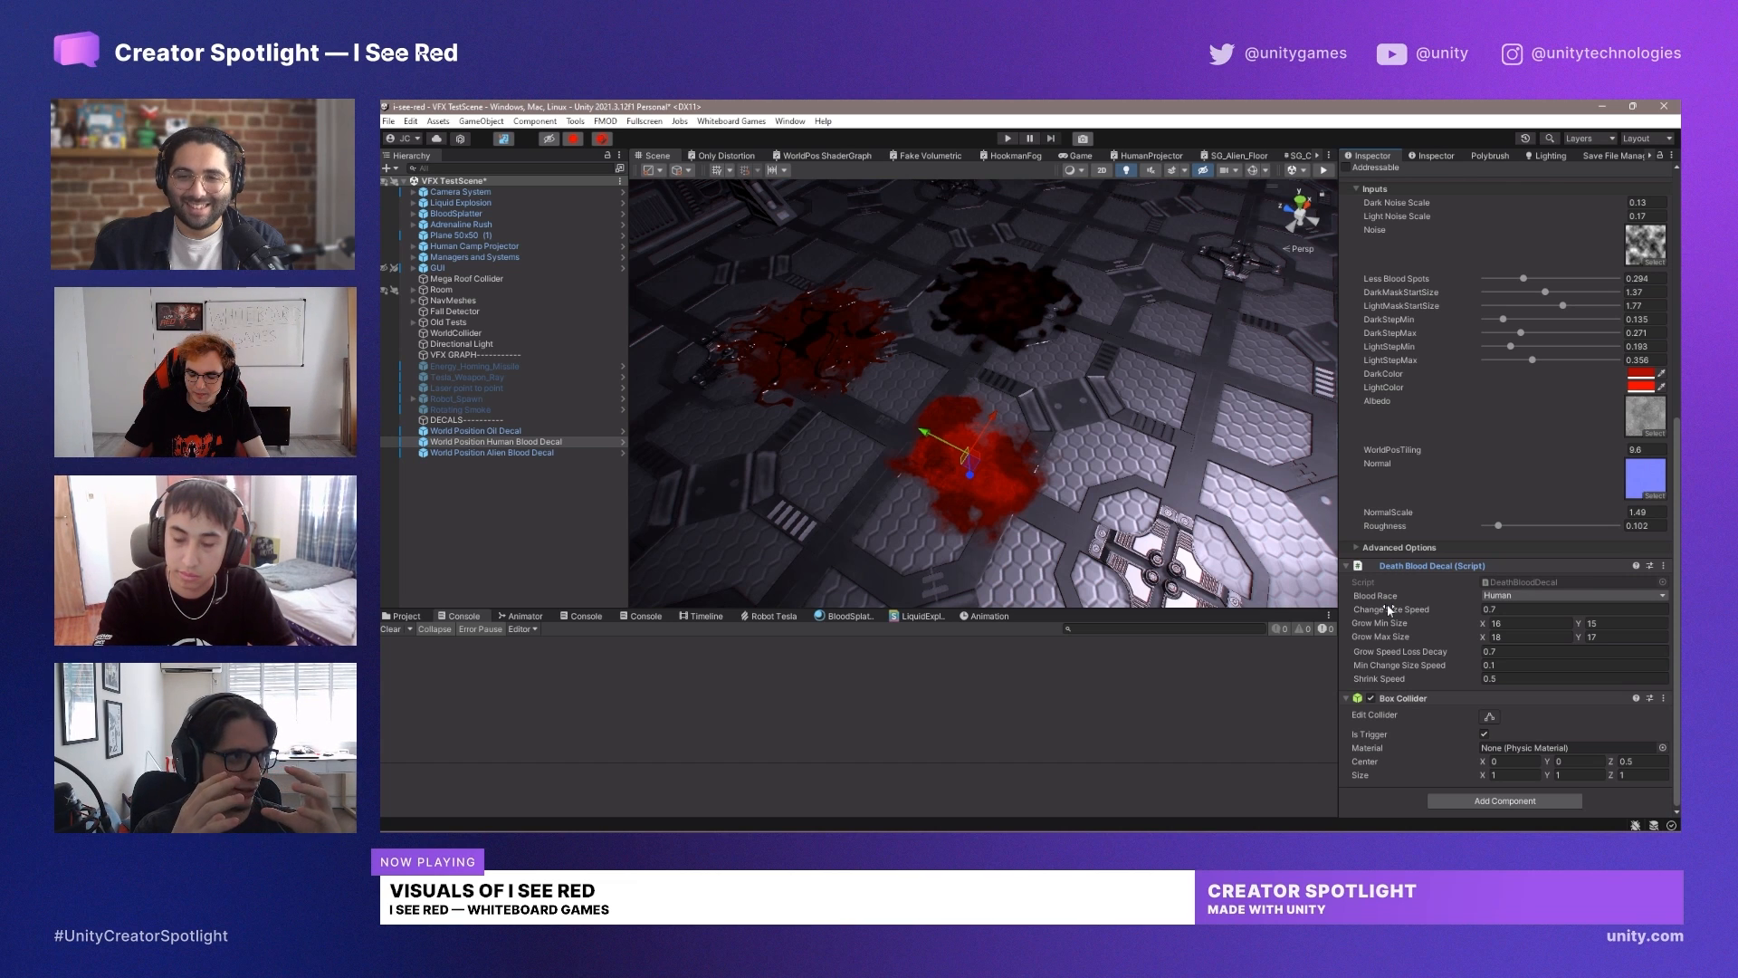
scroll(up, 3)
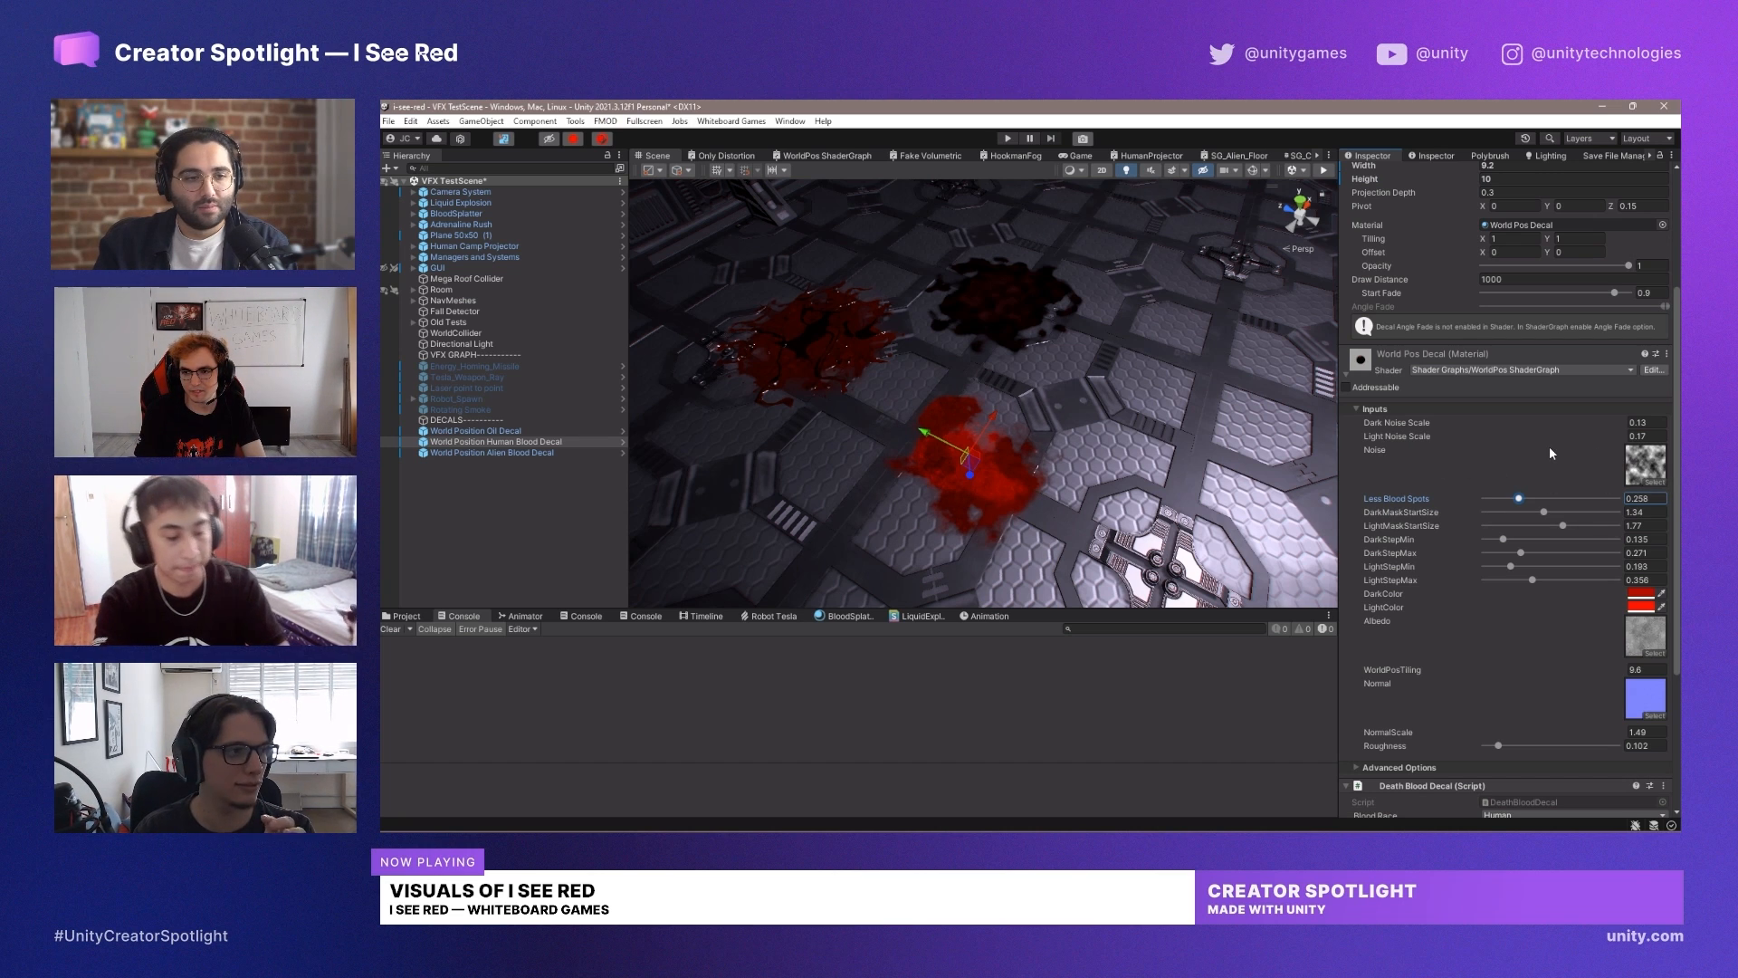
mouse_move(1474, 444)
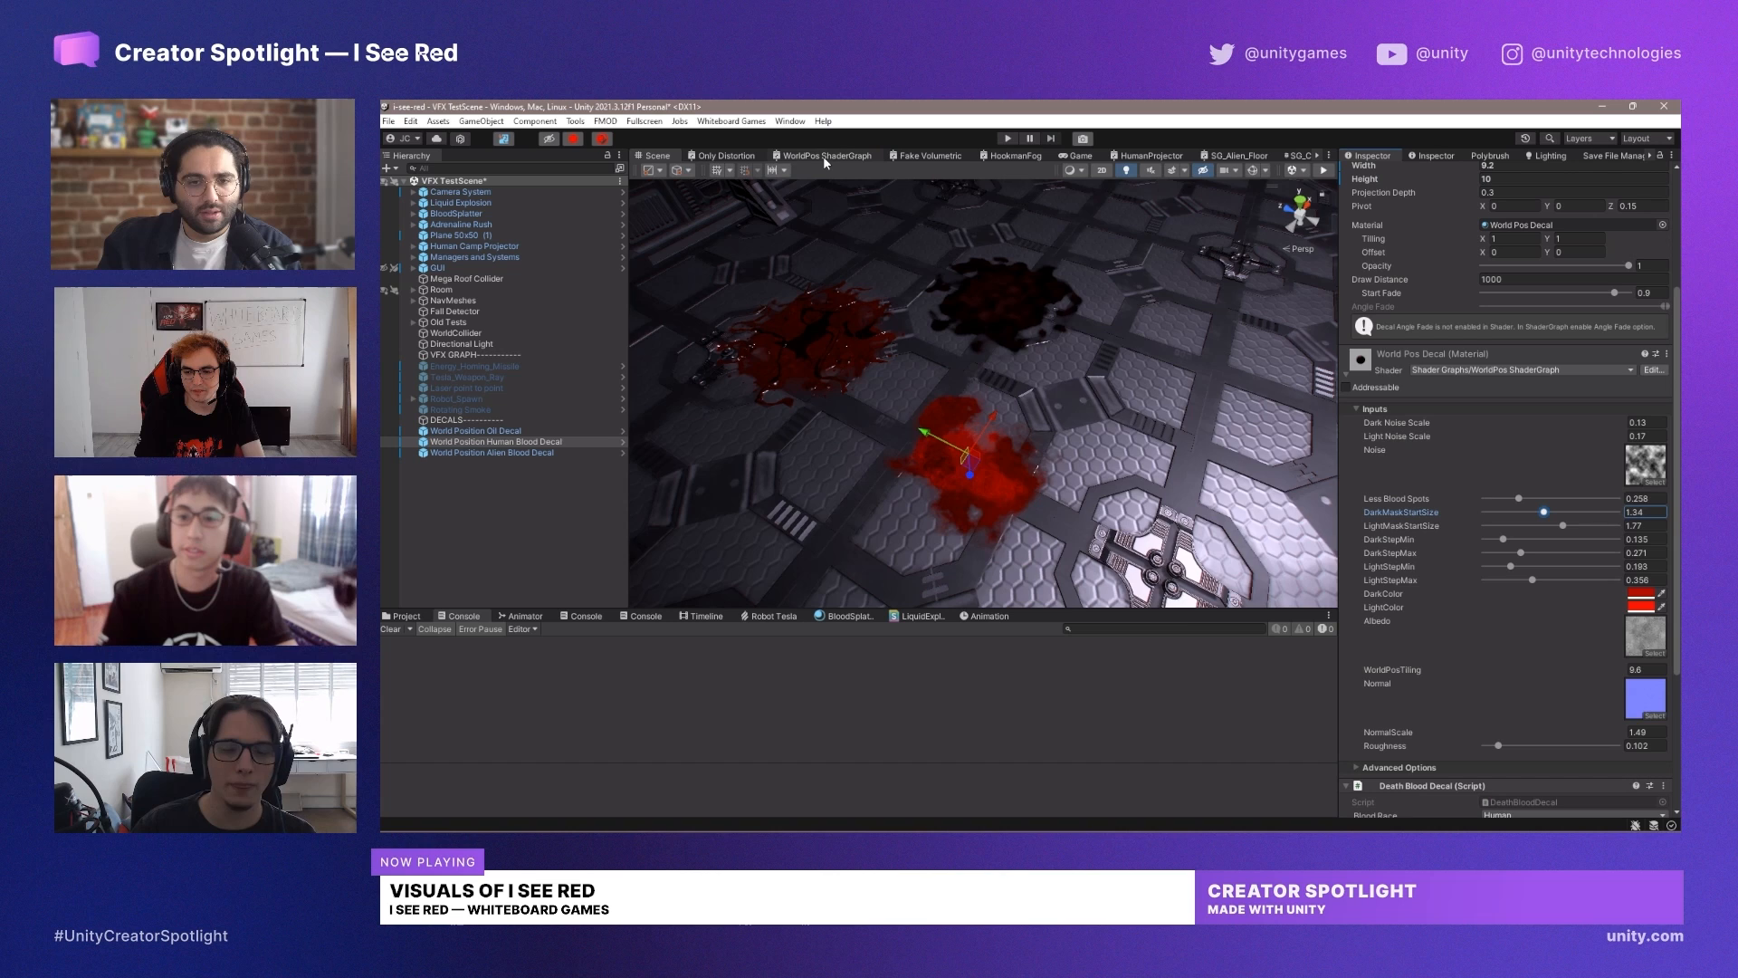
- Maximize the WorldPos shader graph and browse its mask, remap and noise nodes
click(826, 156)
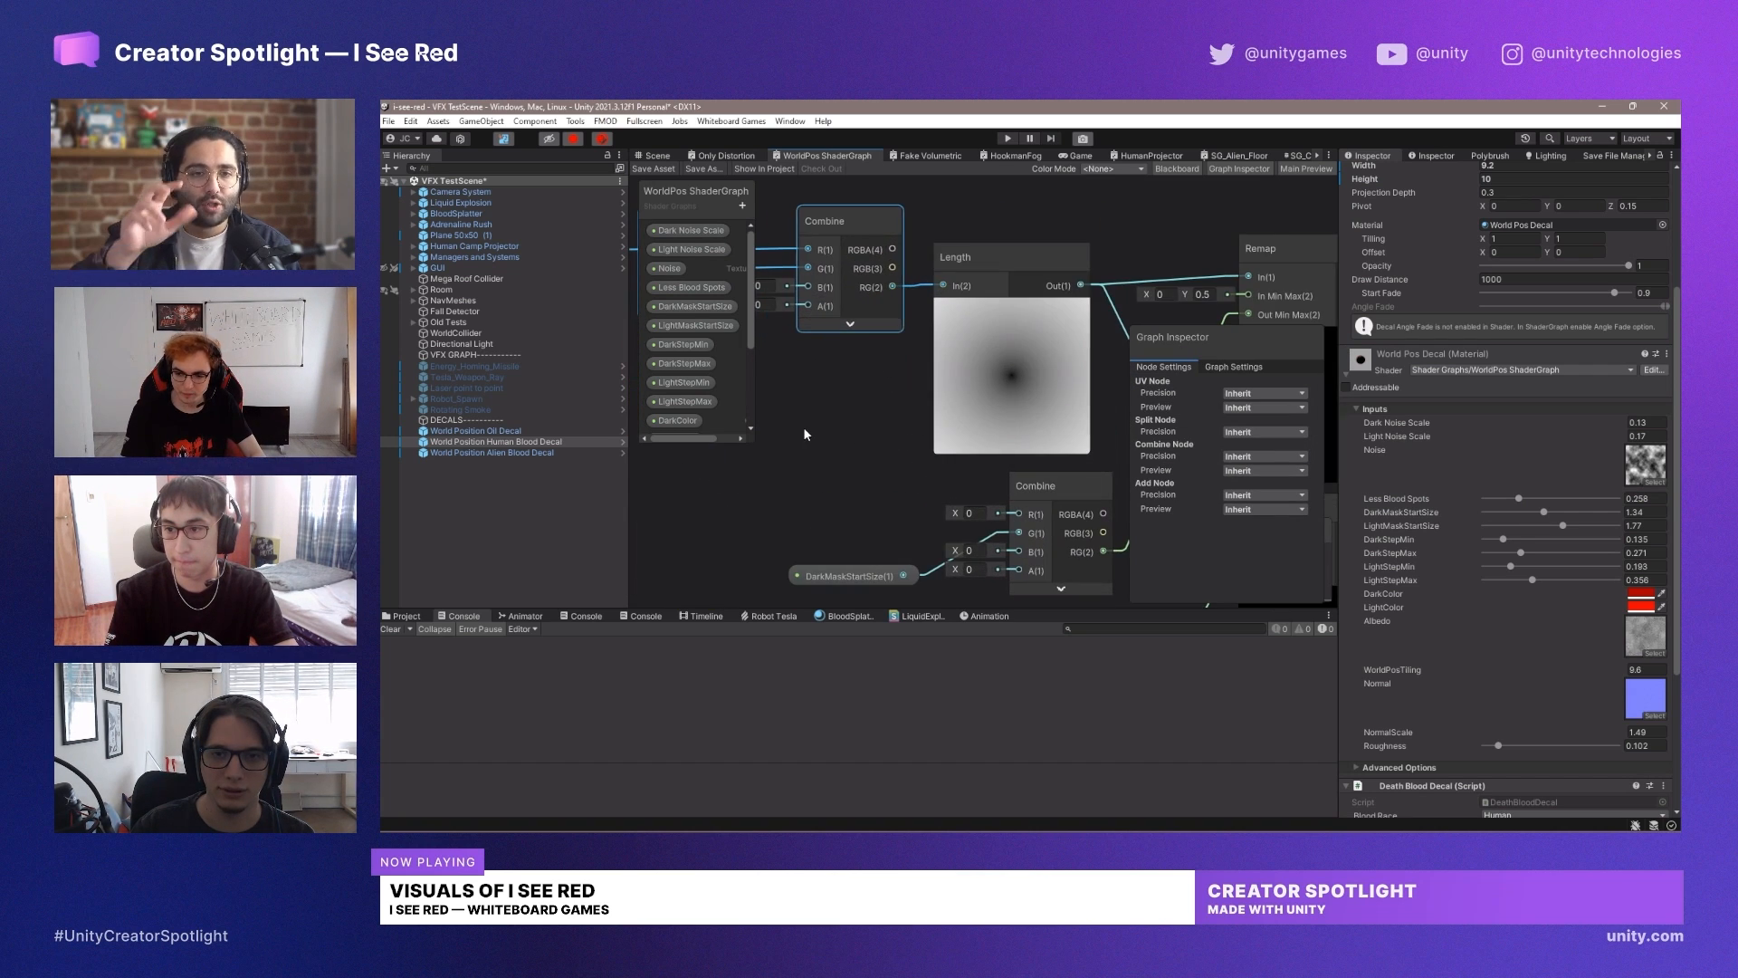
right_click(826, 156)
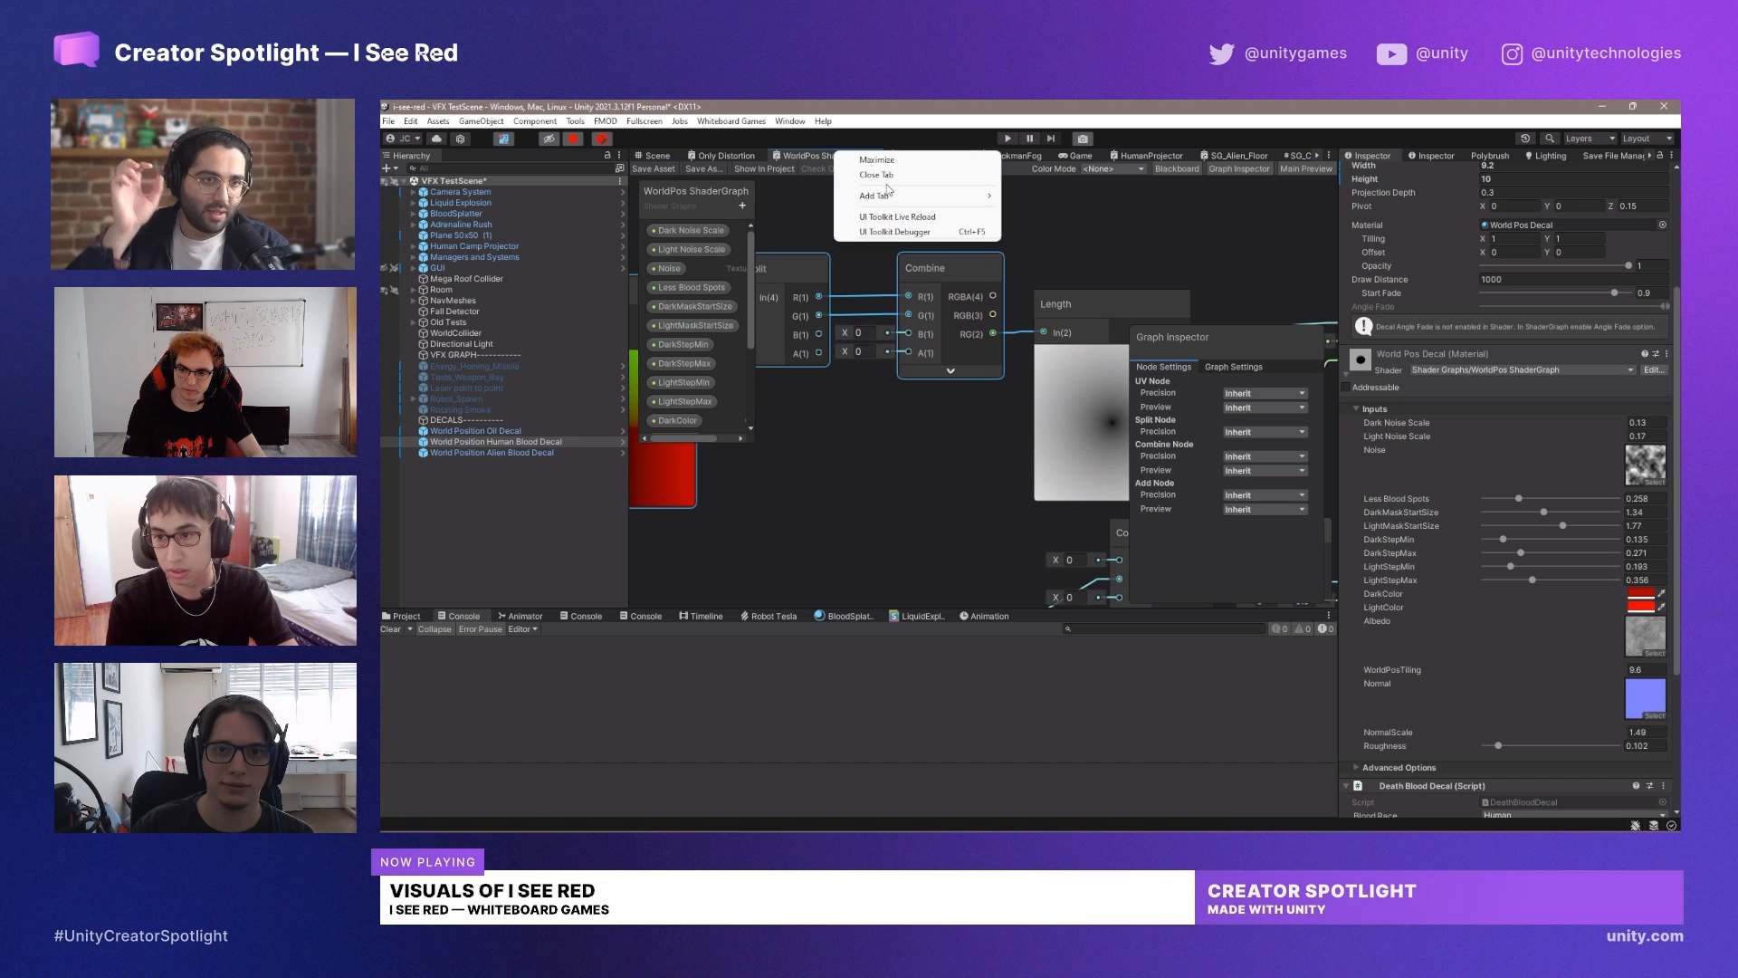
click(877, 174)
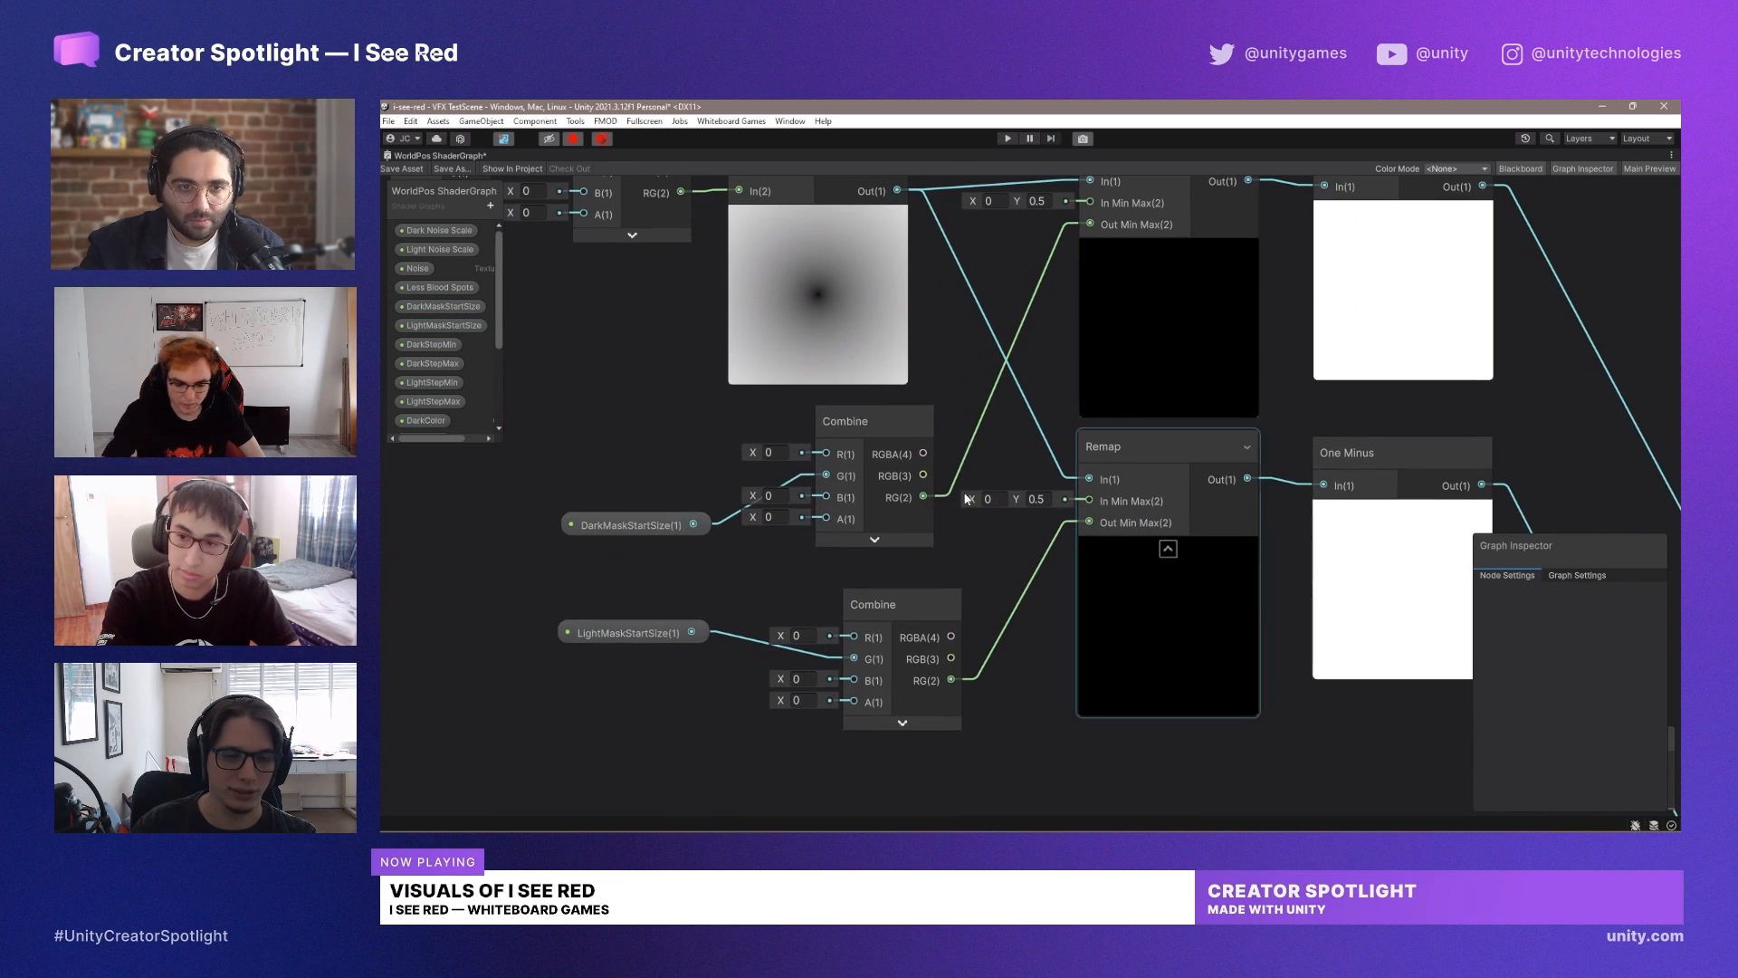
click(1166, 546)
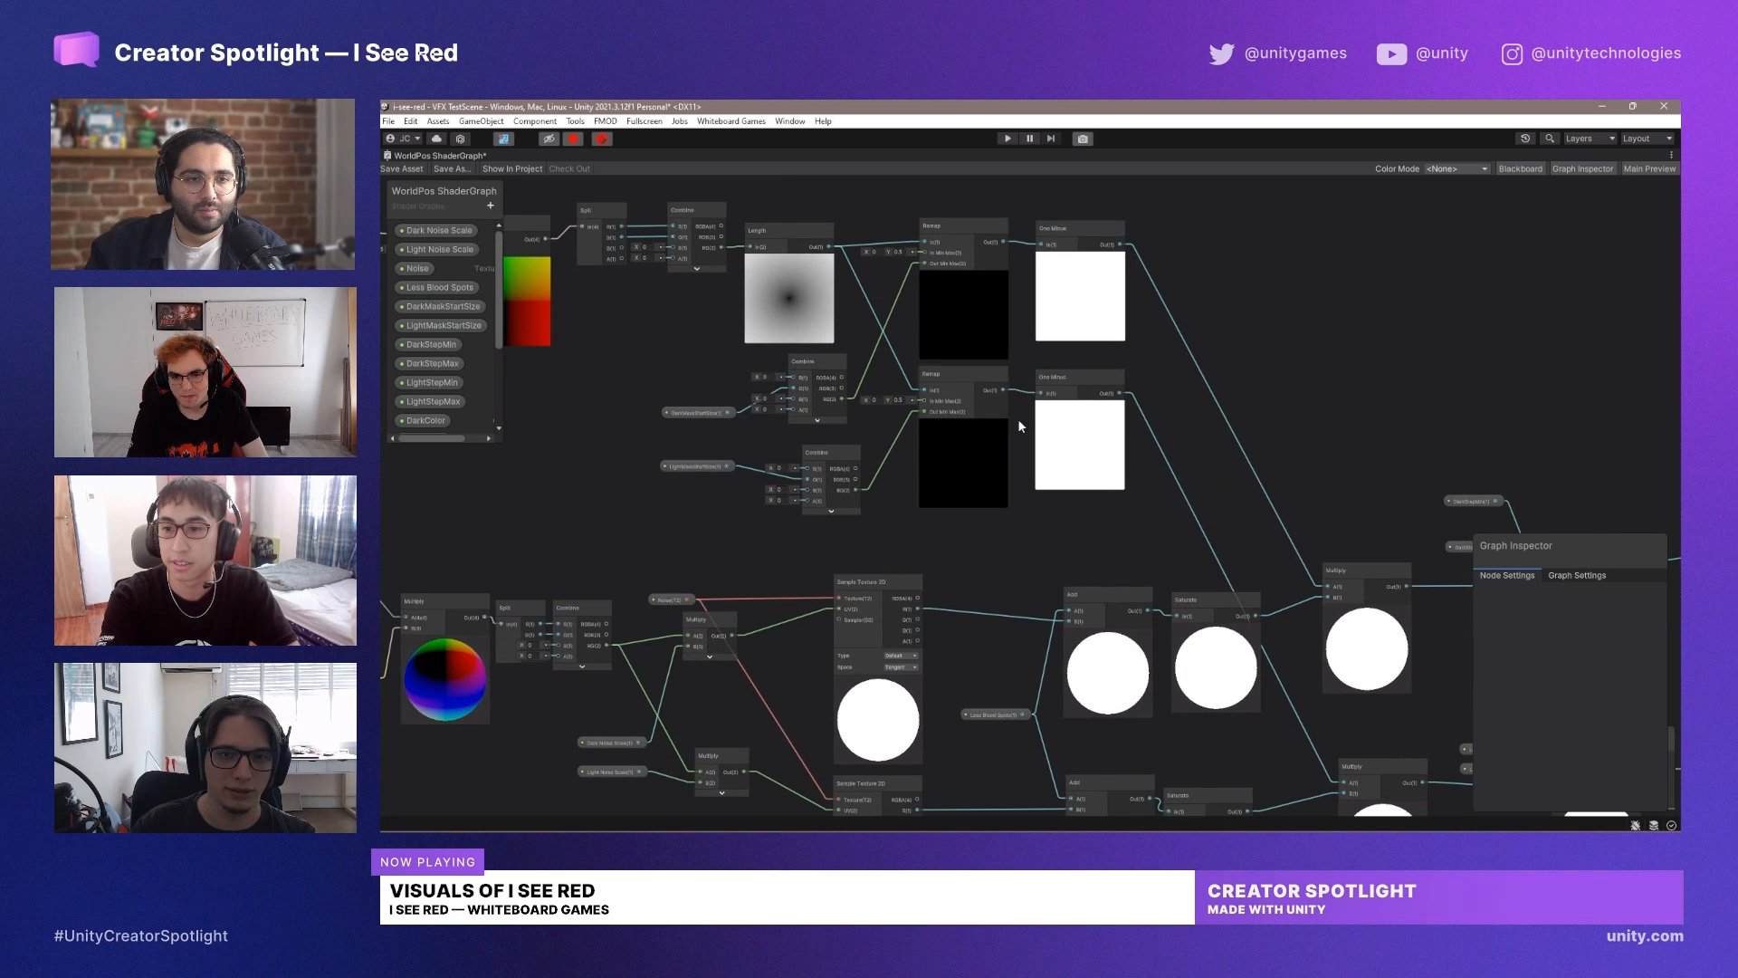
mouse_move(820, 310)
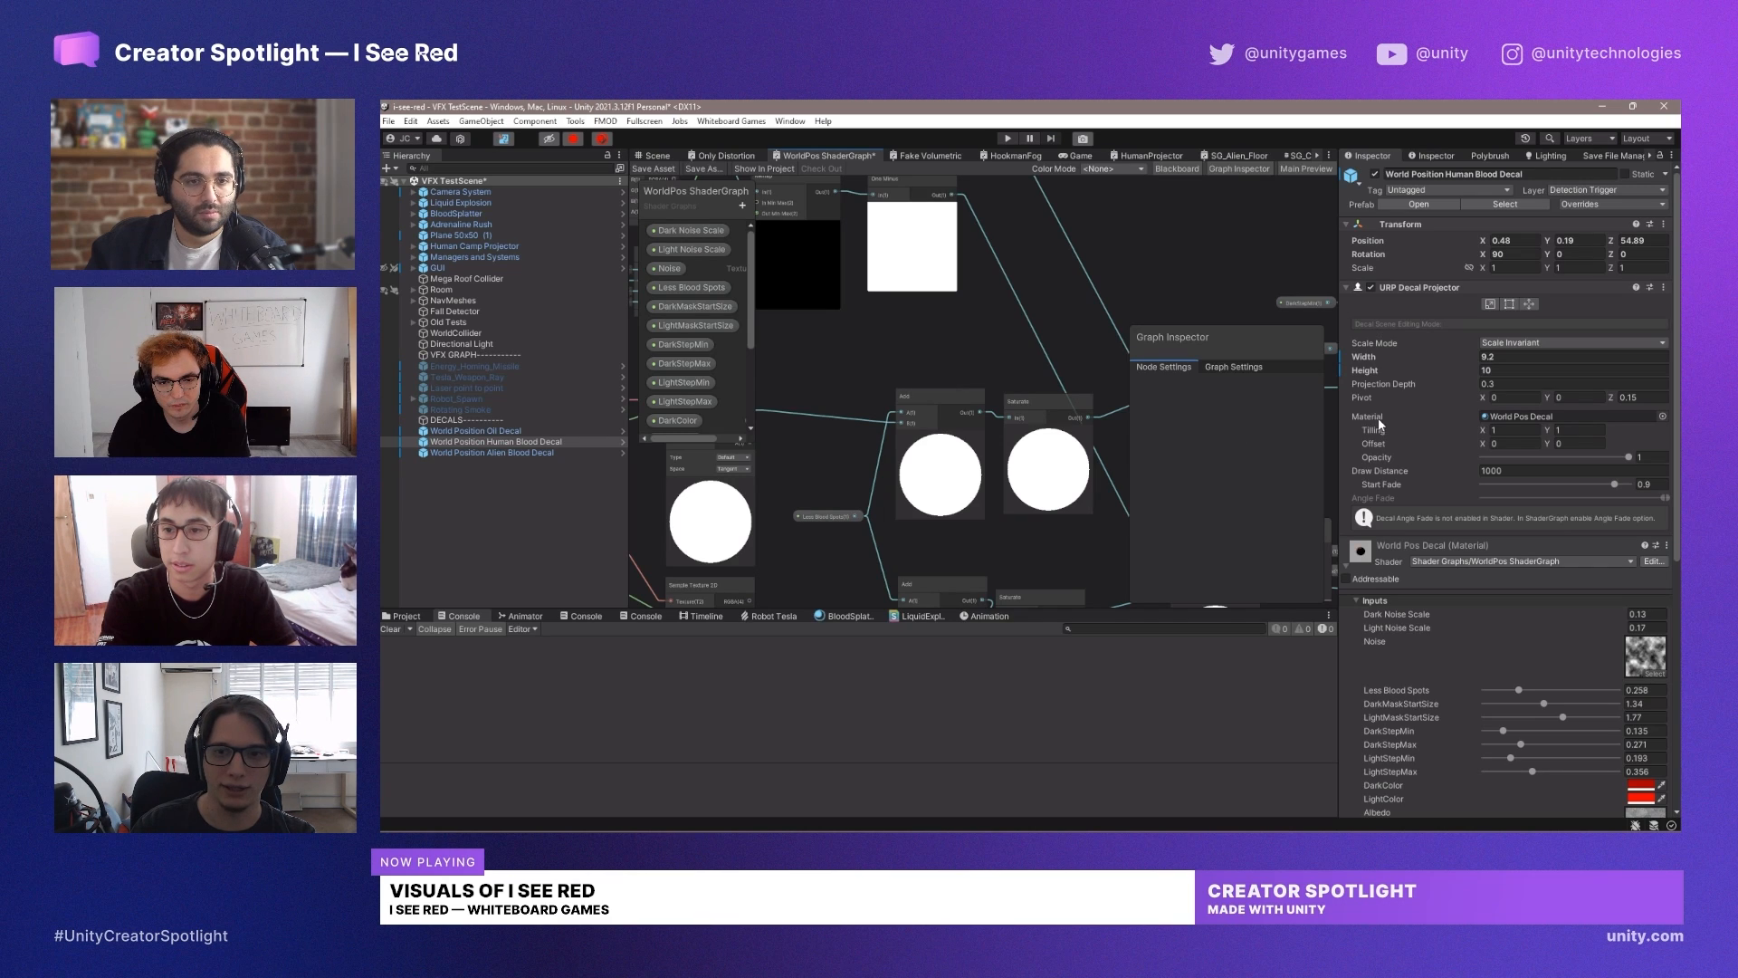
- Back in the Scene view, retune dark mask start size to 0.95 and world-position tiling to 7.19
click(656, 156)
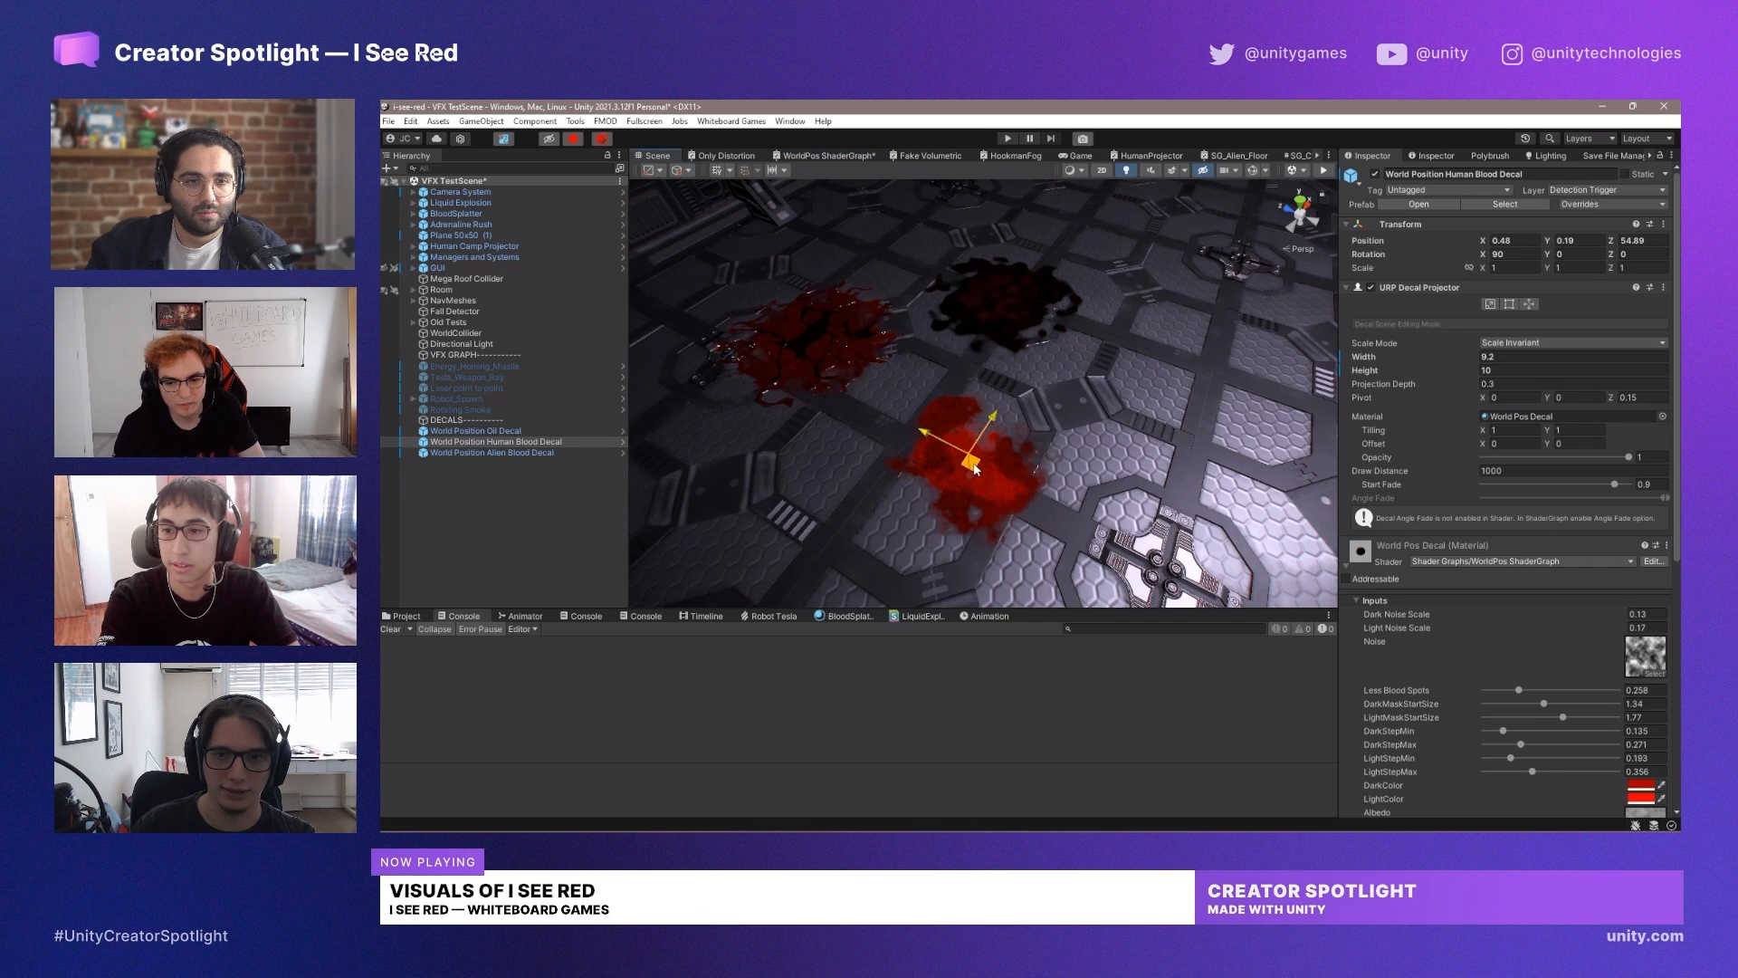
scroll(down, 3)
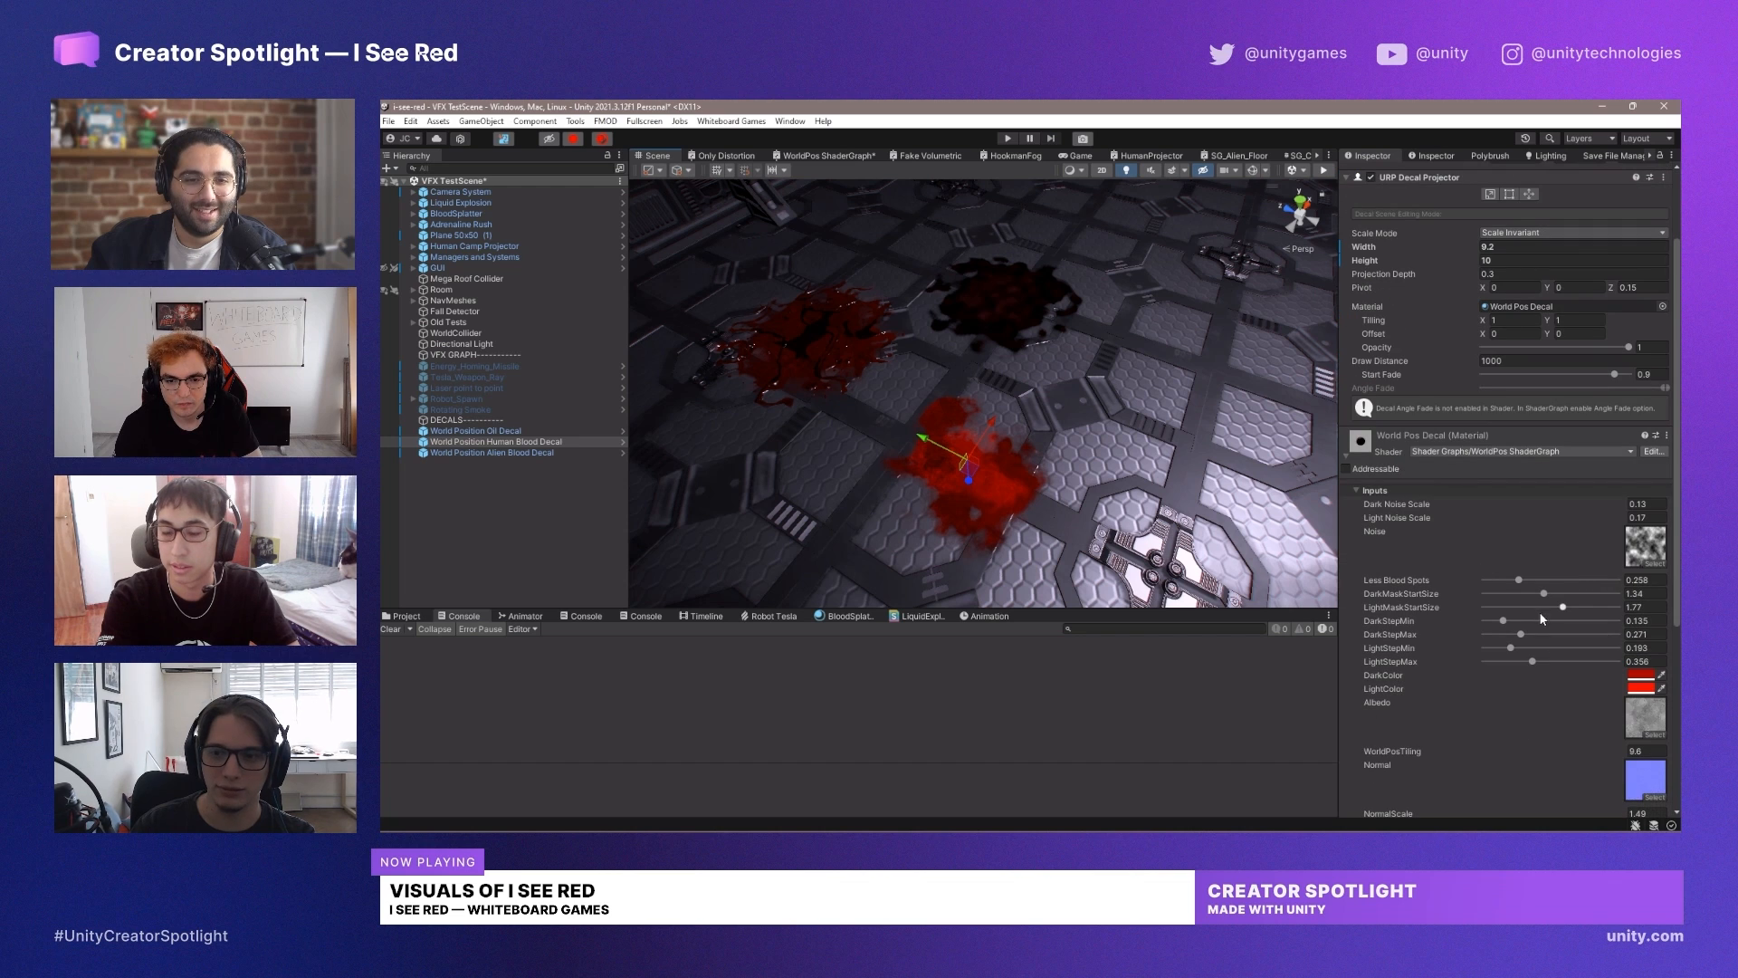
scroll(down, 3)
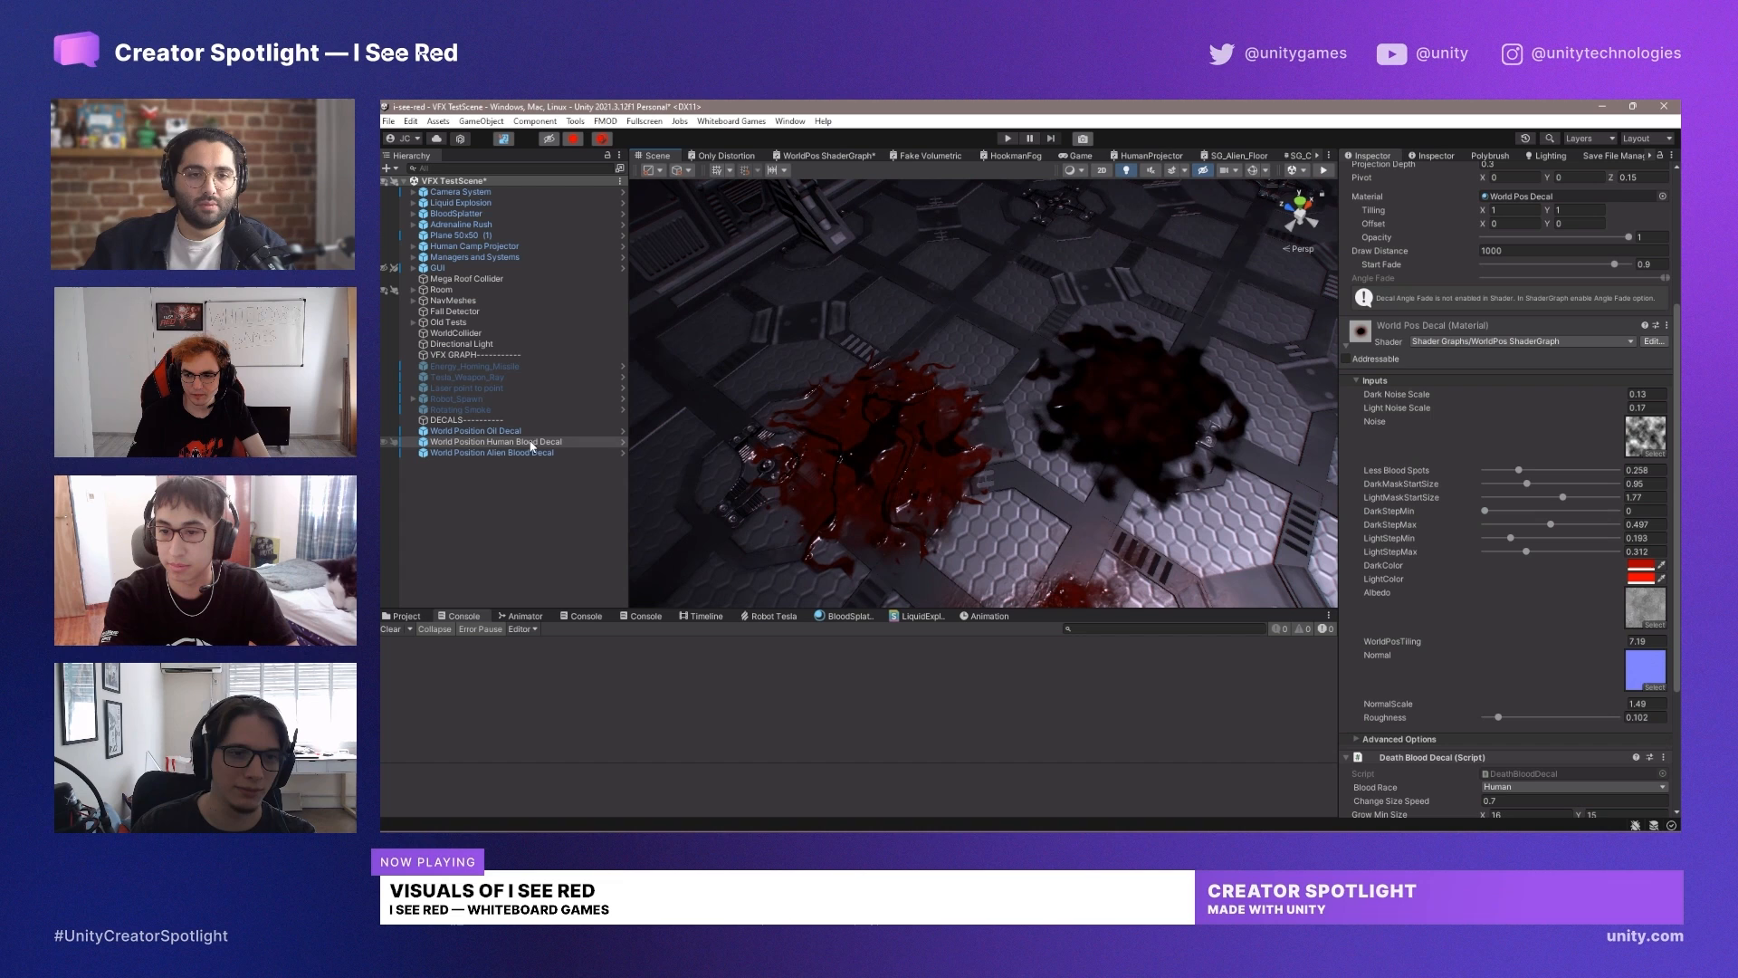
- Inspect the World Position Oil Decal, then place the Oil Transfusion Alien Blood prefab in the scene
click(490, 453)
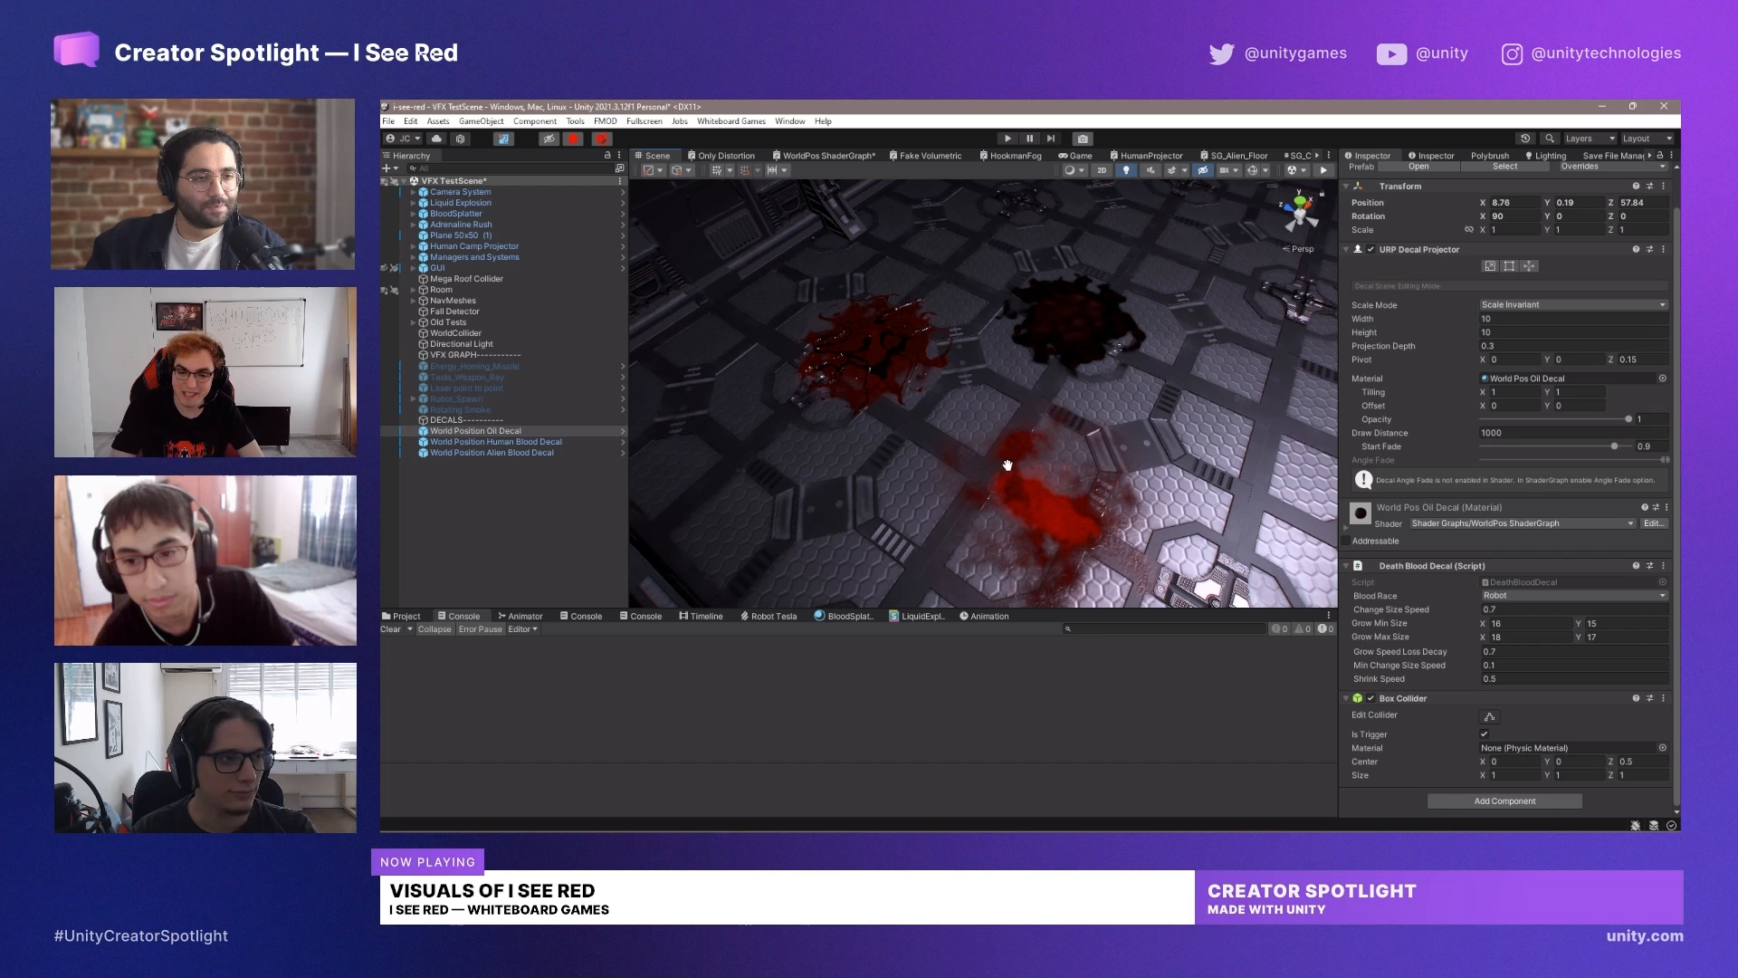
click(402, 615)
text(oil transfusion)
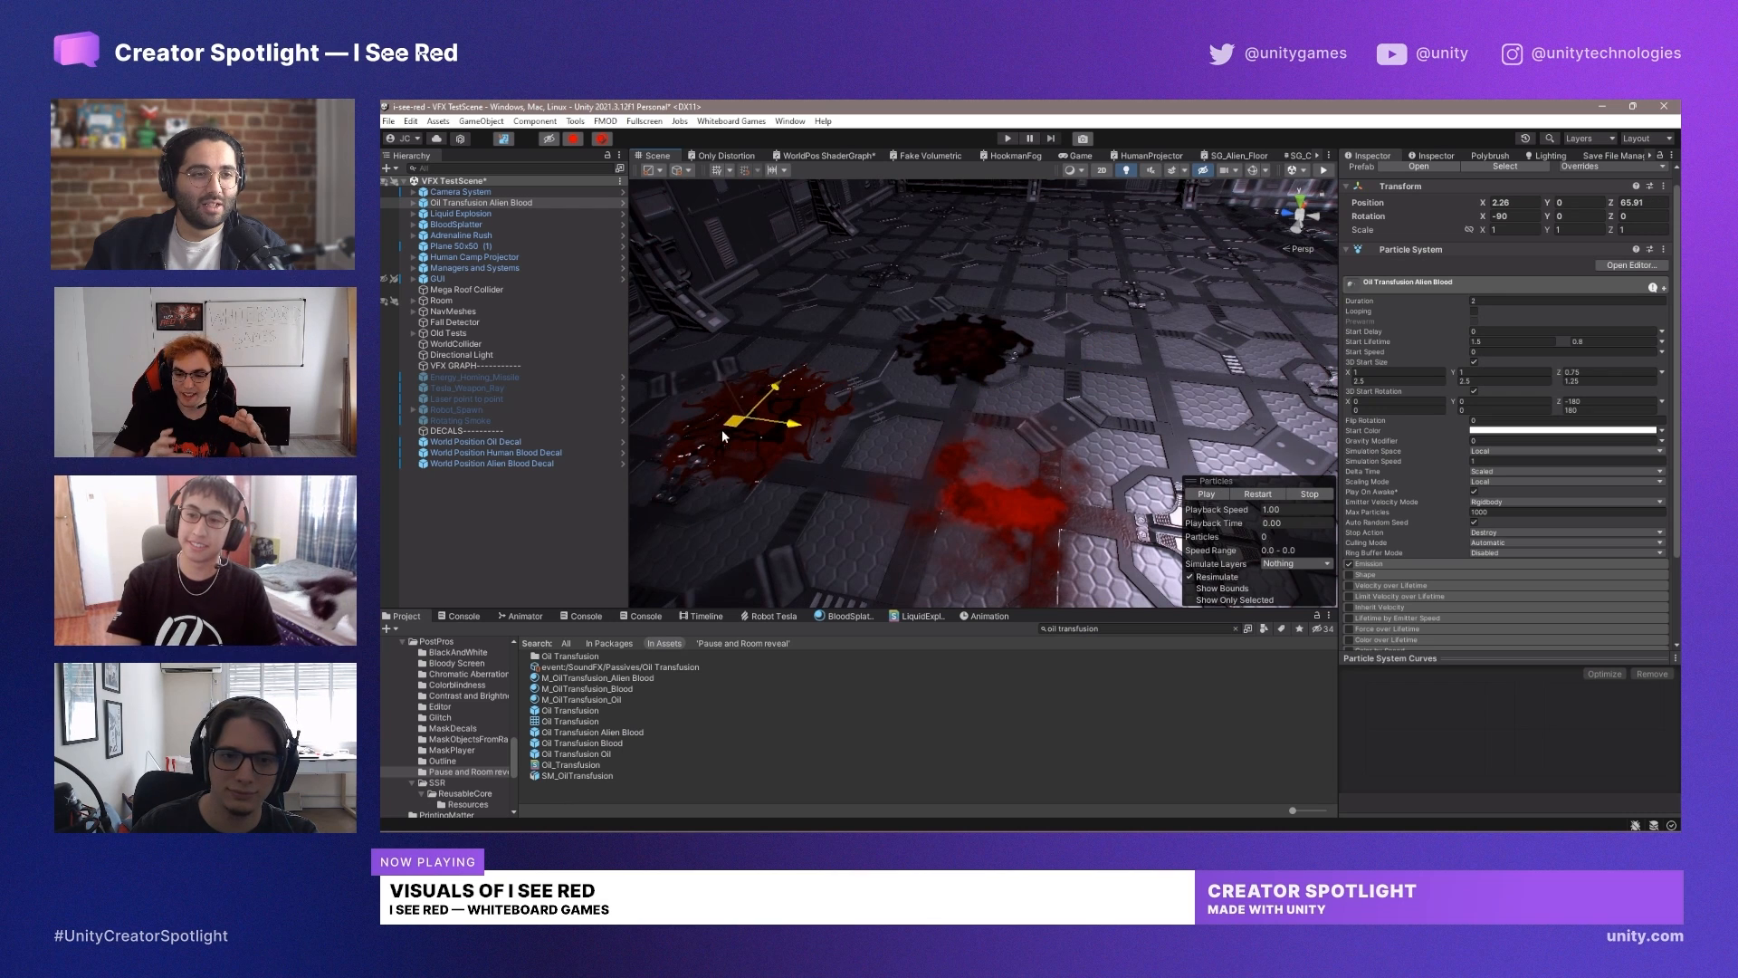
- Play the alien blood and Oil Transfusion Oil particle effects in the Particles overlay
click(1205, 492)
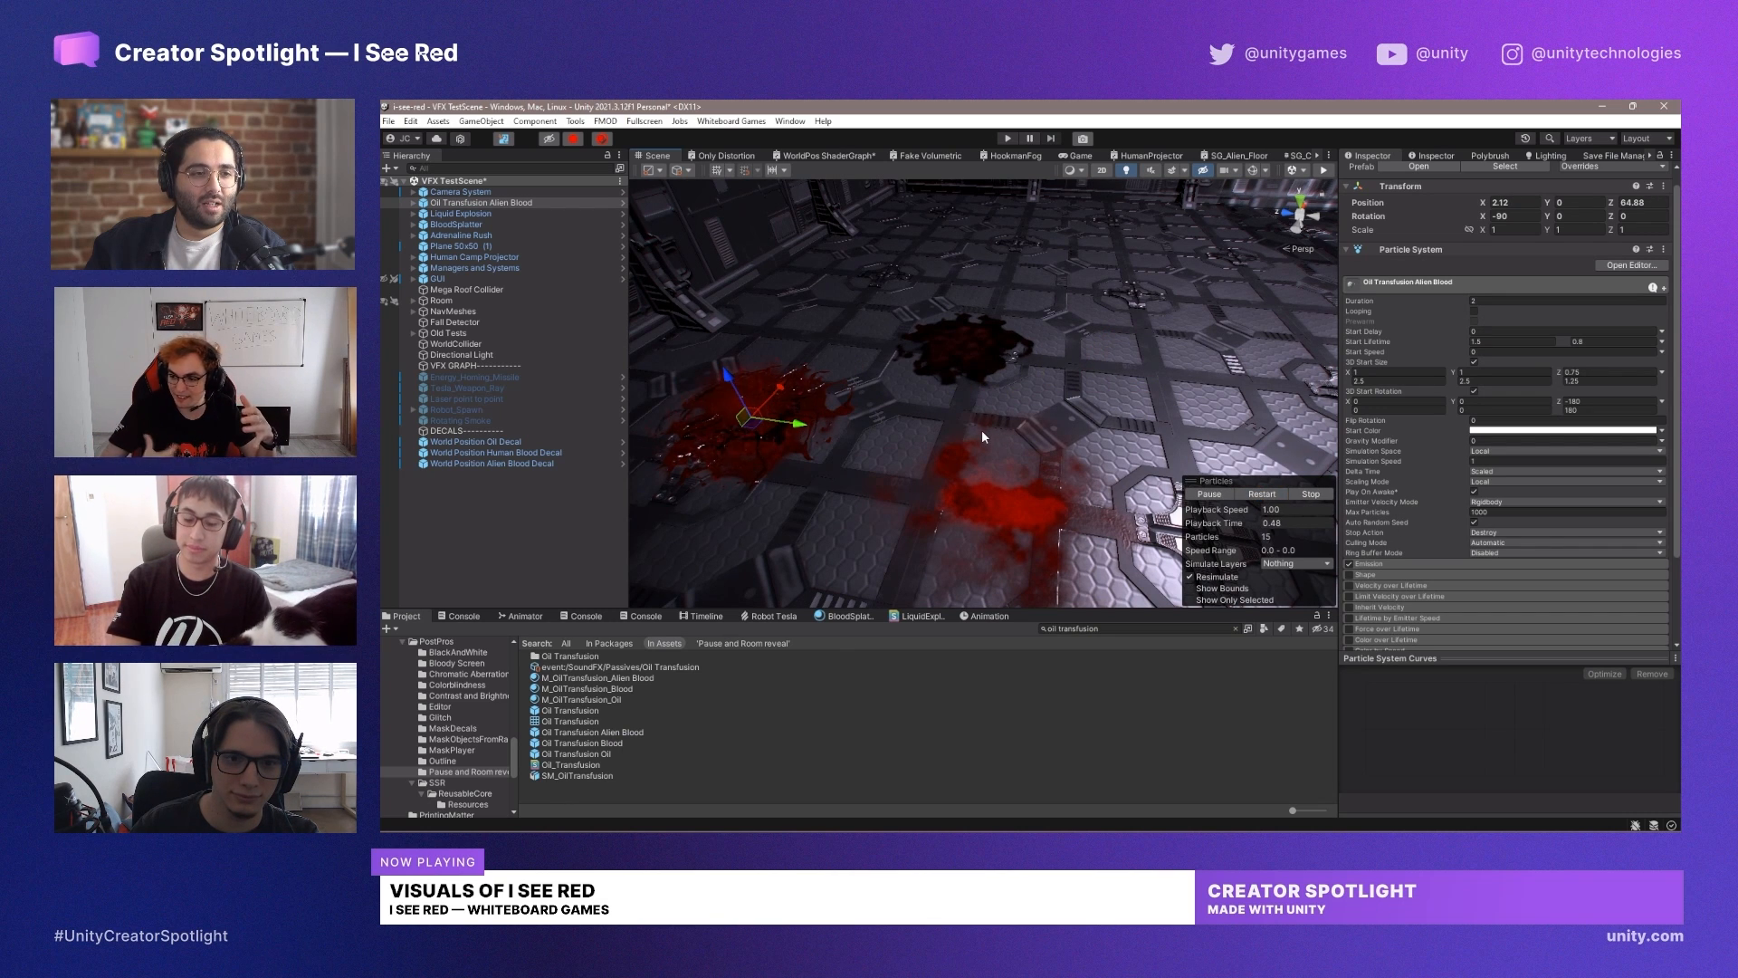
click(1207, 493)
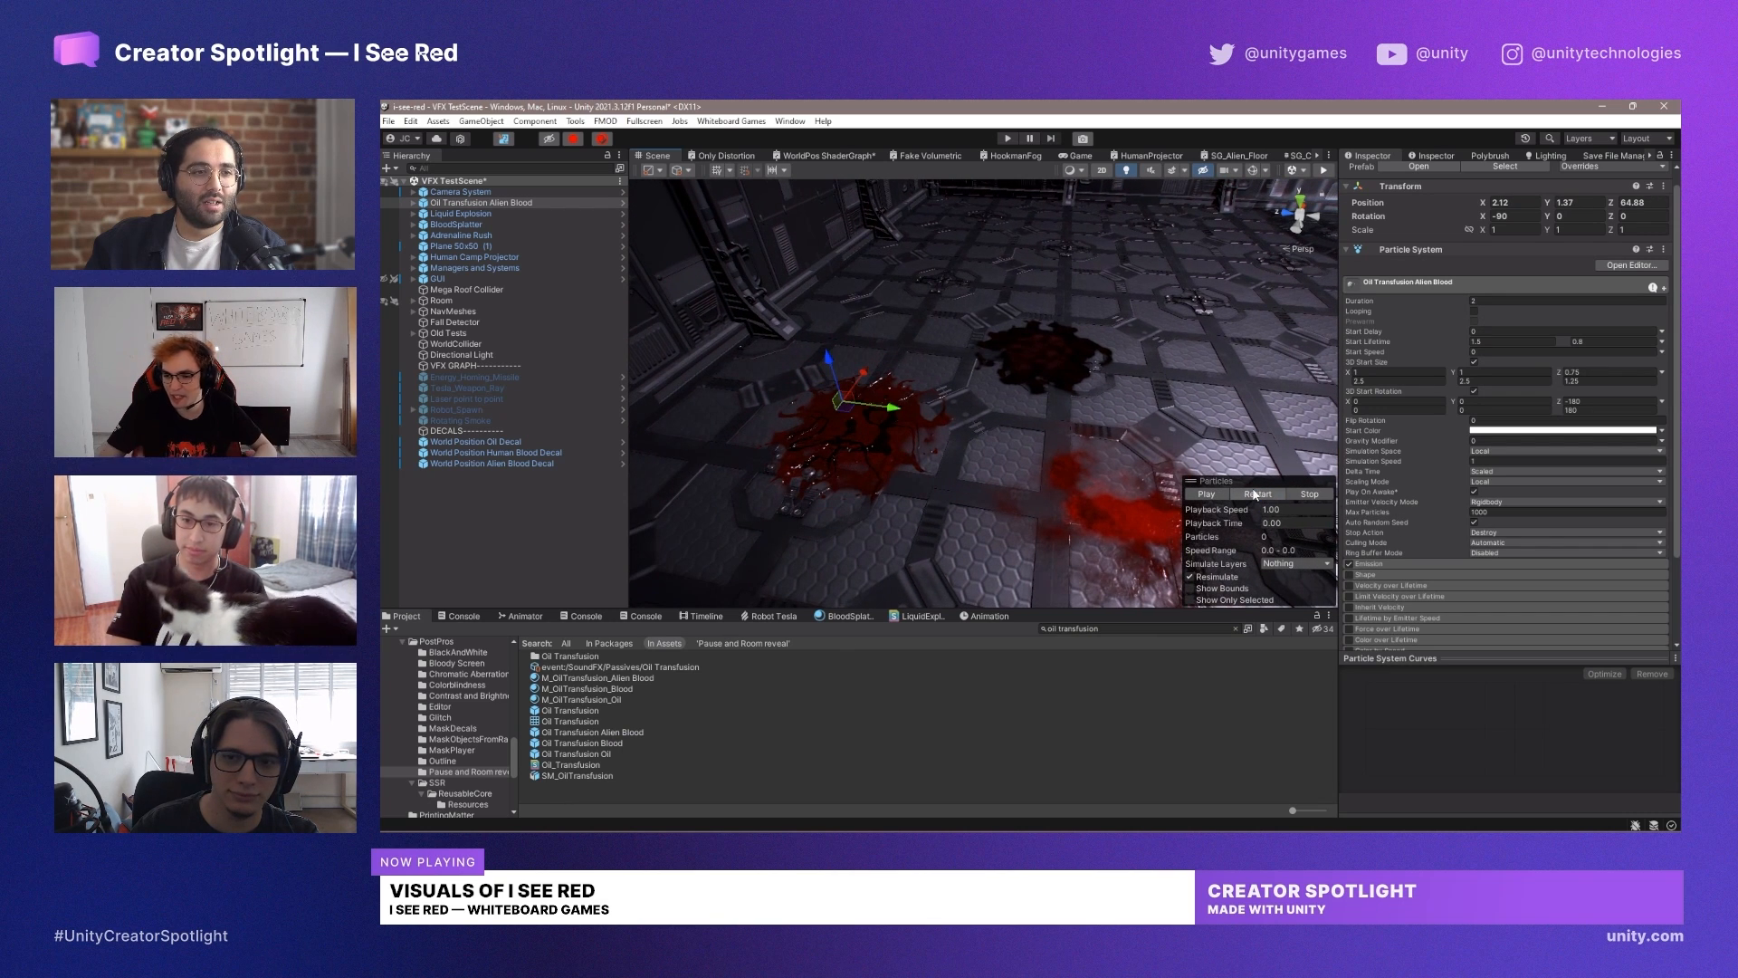
click(1205, 493)
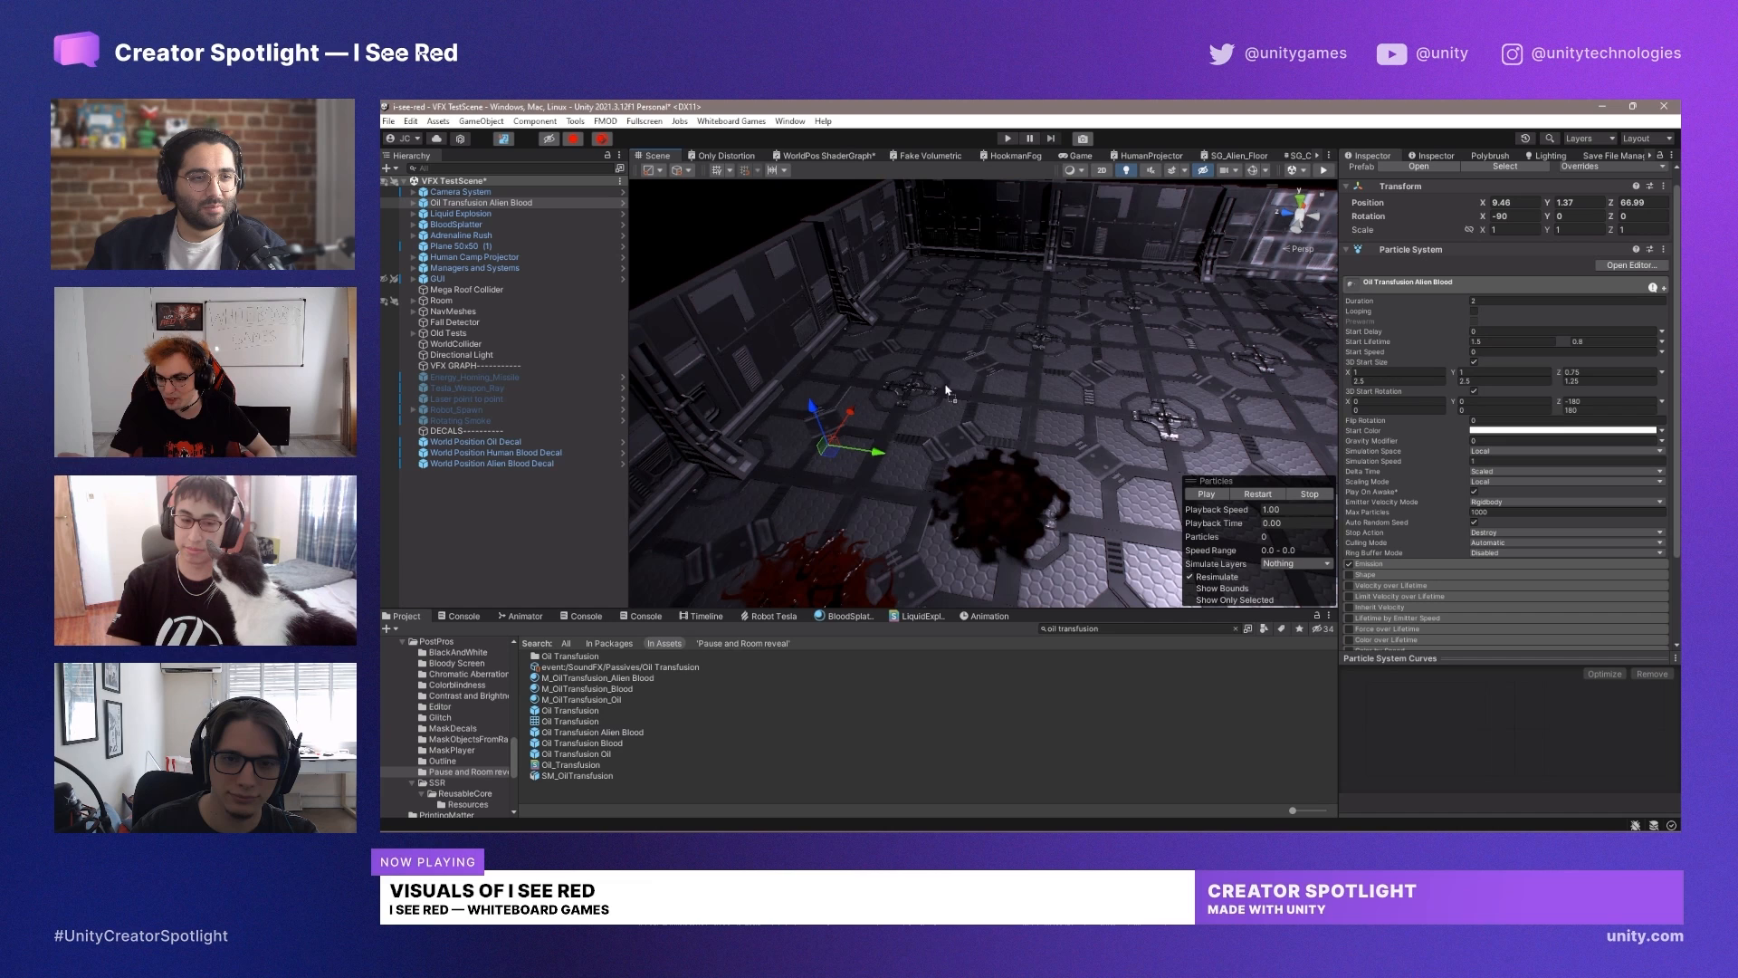
click(1206, 493)
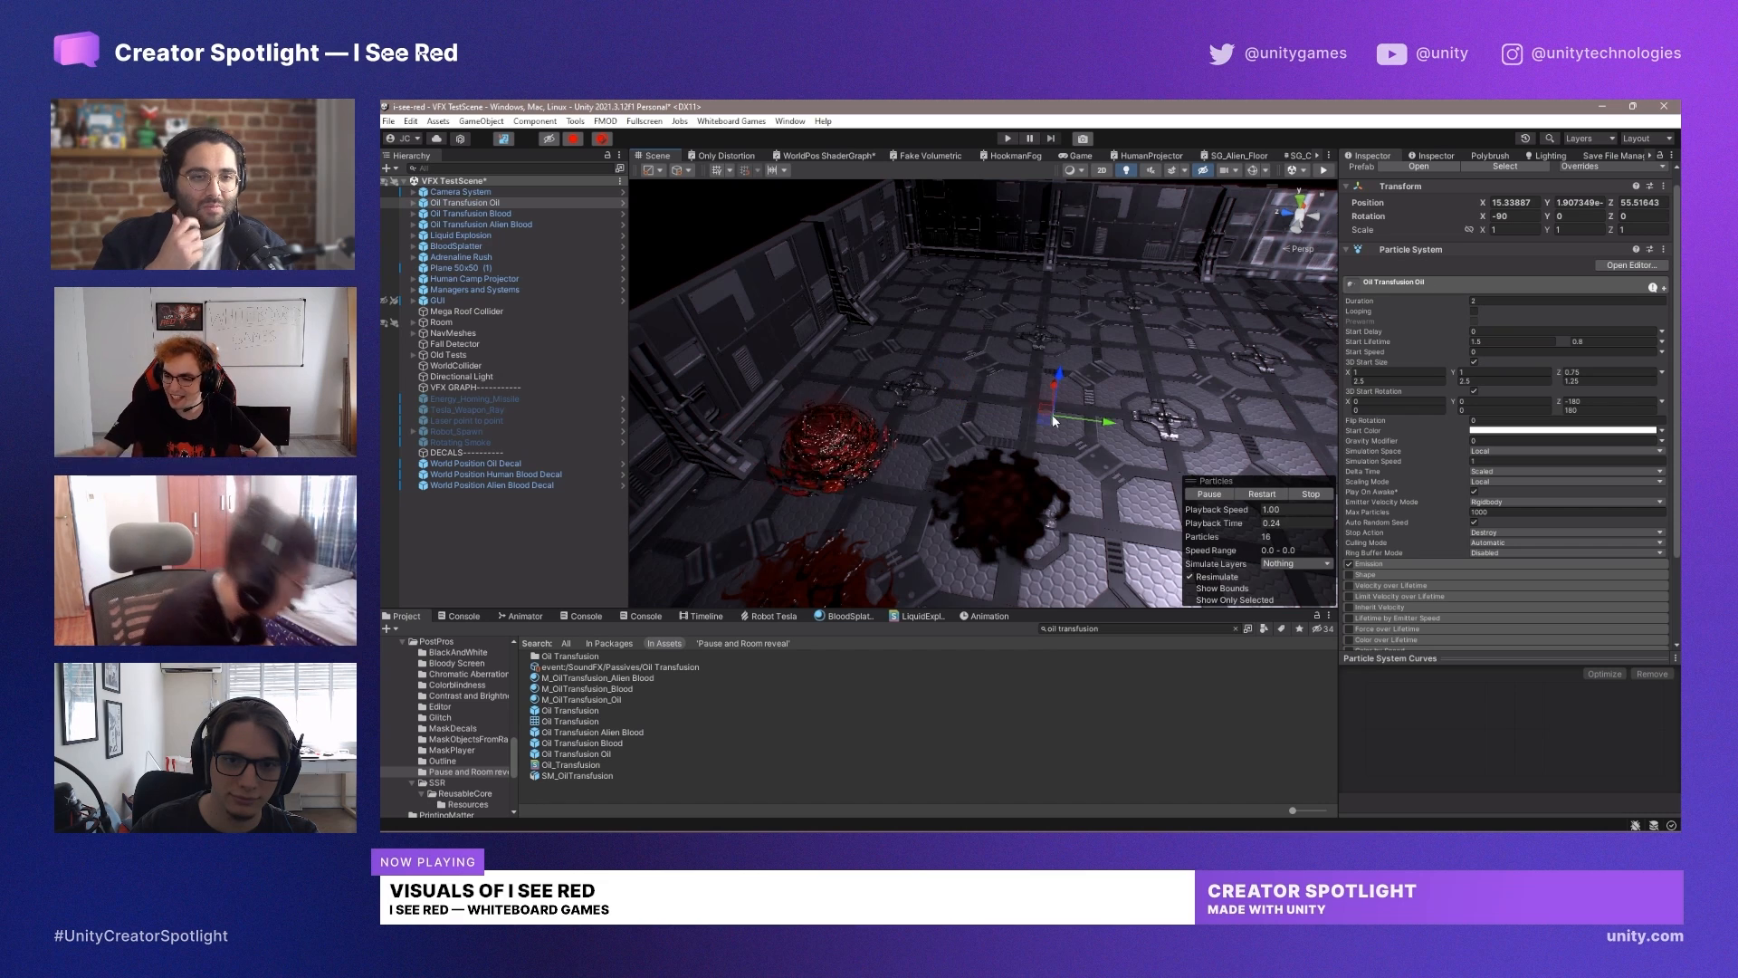
- Replay all three oil transfusion effects together, then select Oil Transfusion Oil alone
click(478, 222)
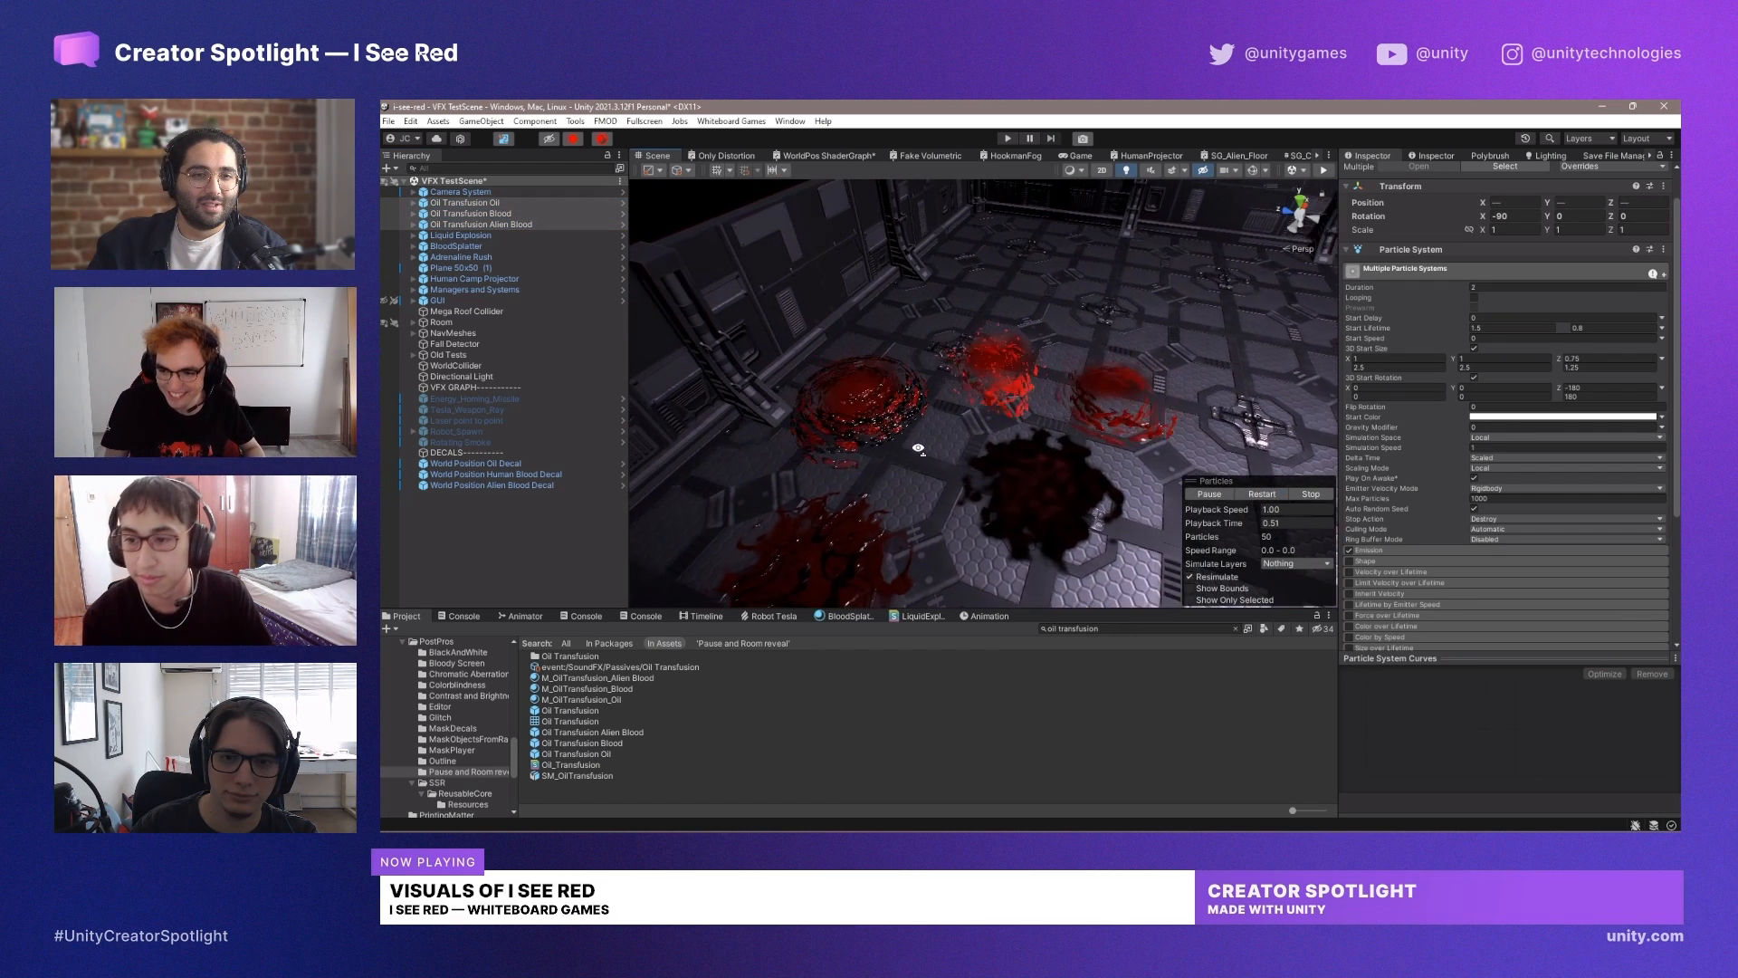
click(1260, 492)
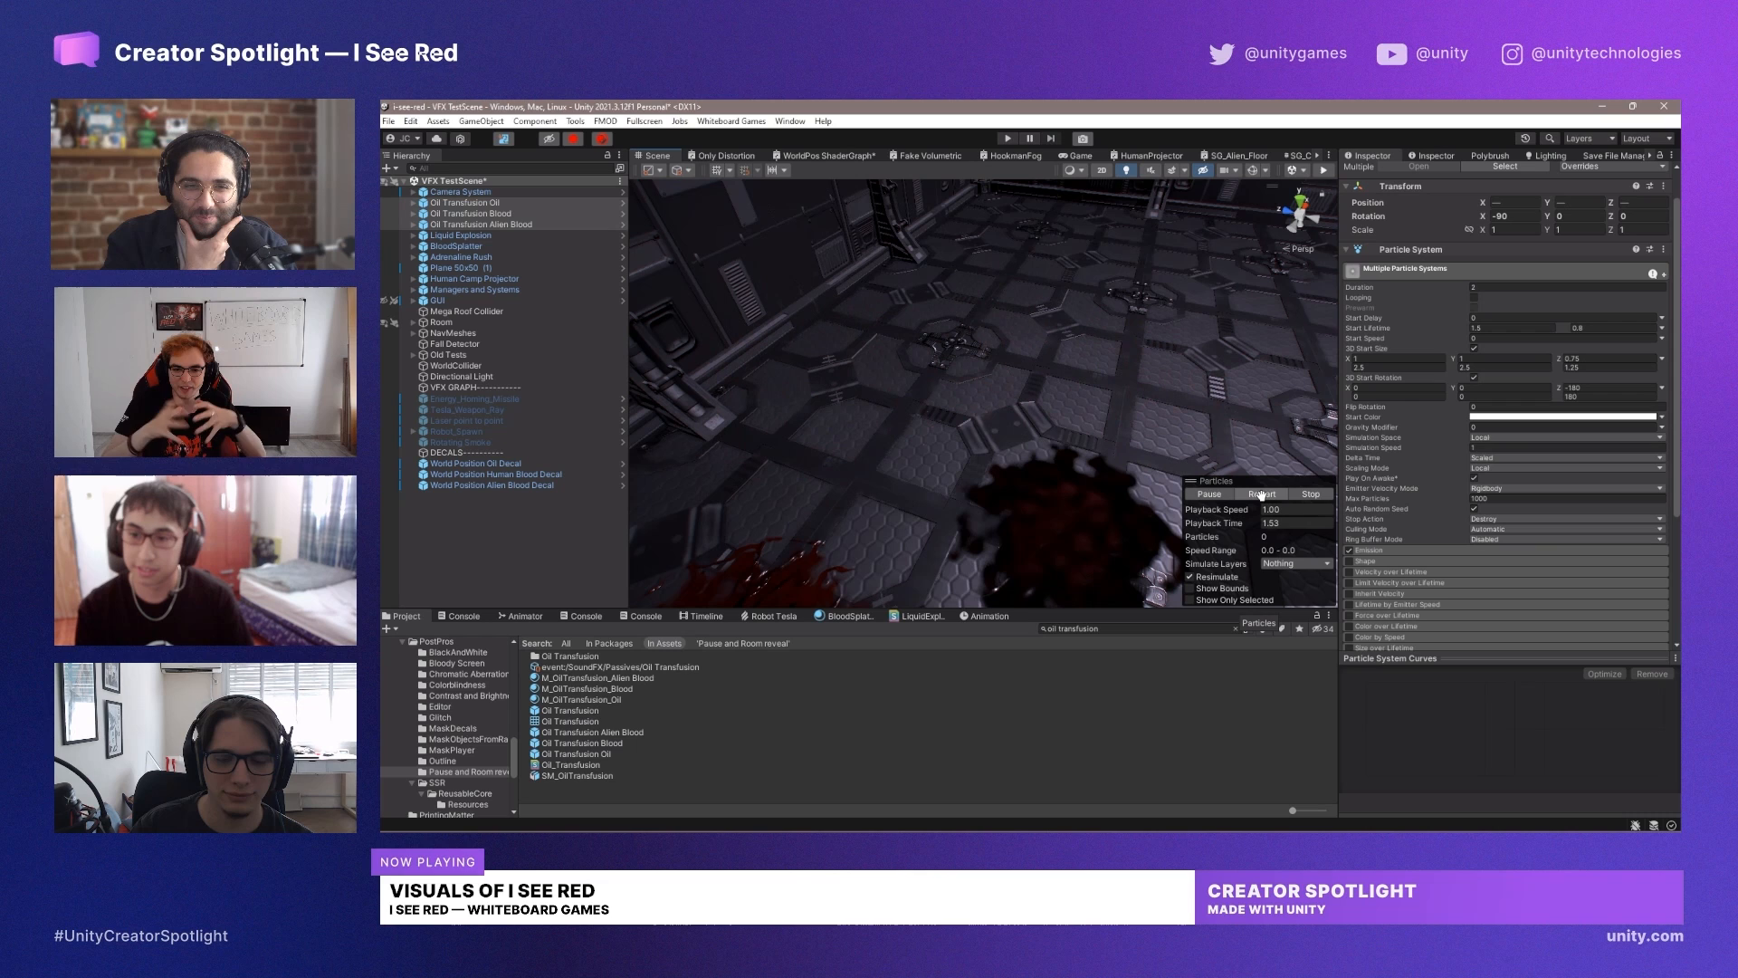
click(1260, 493)
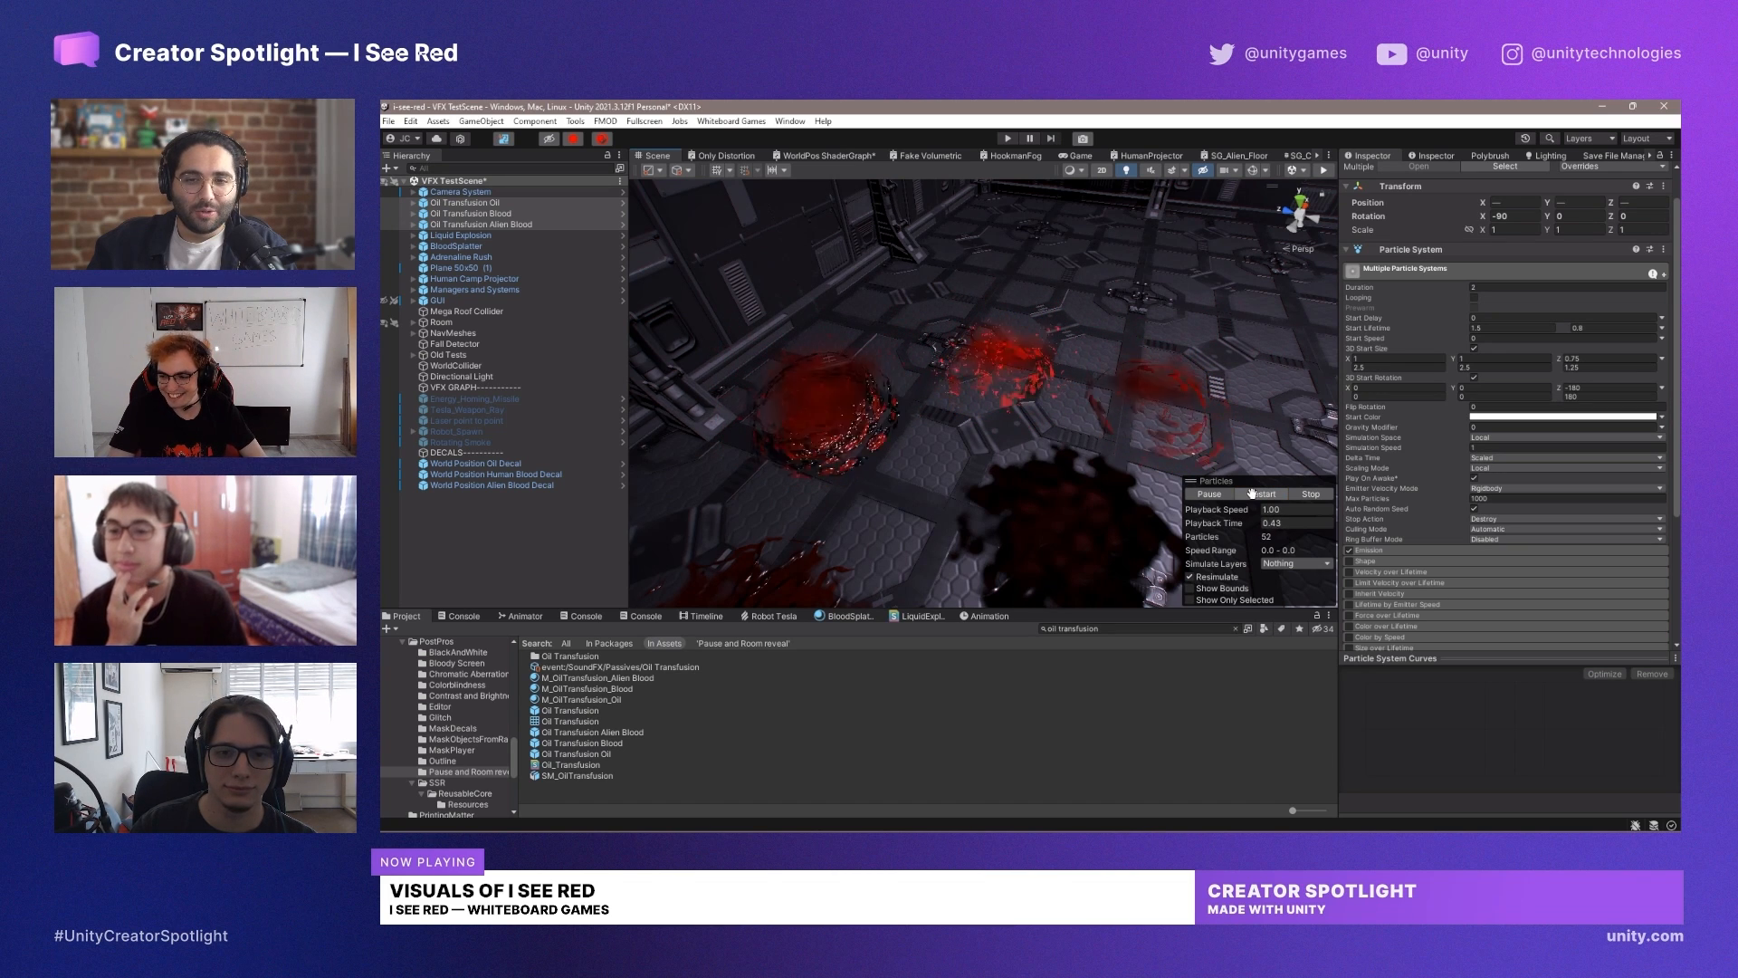
click(1206, 492)
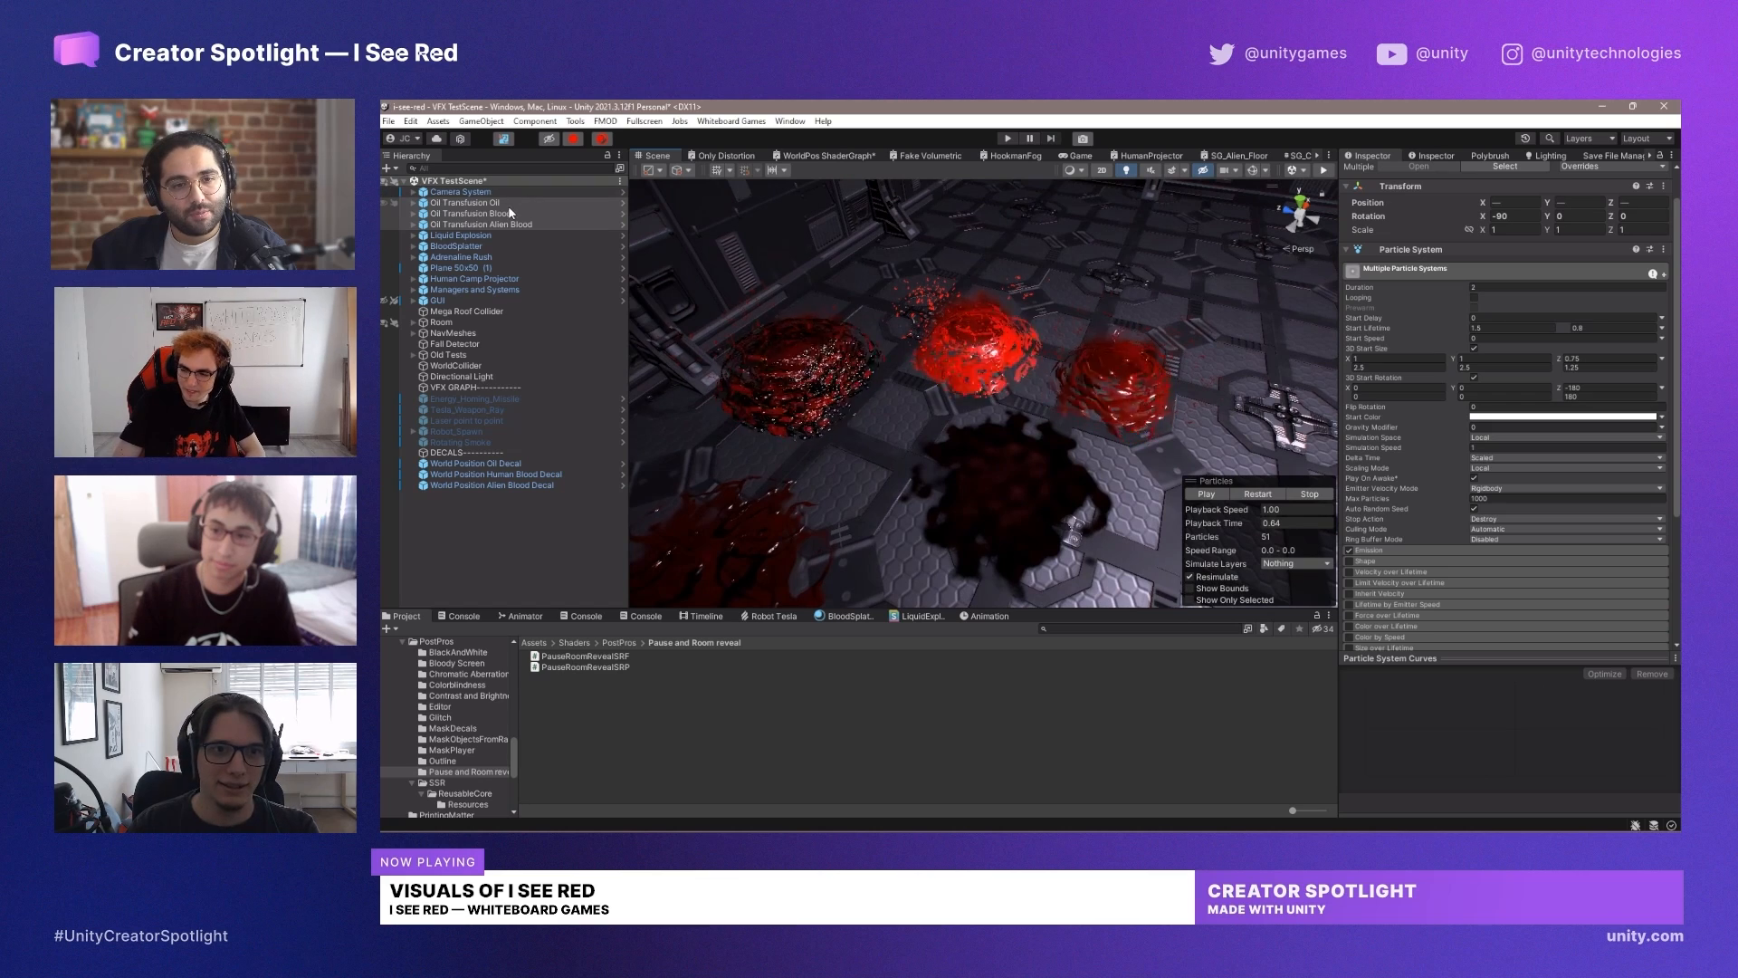
click(466, 202)
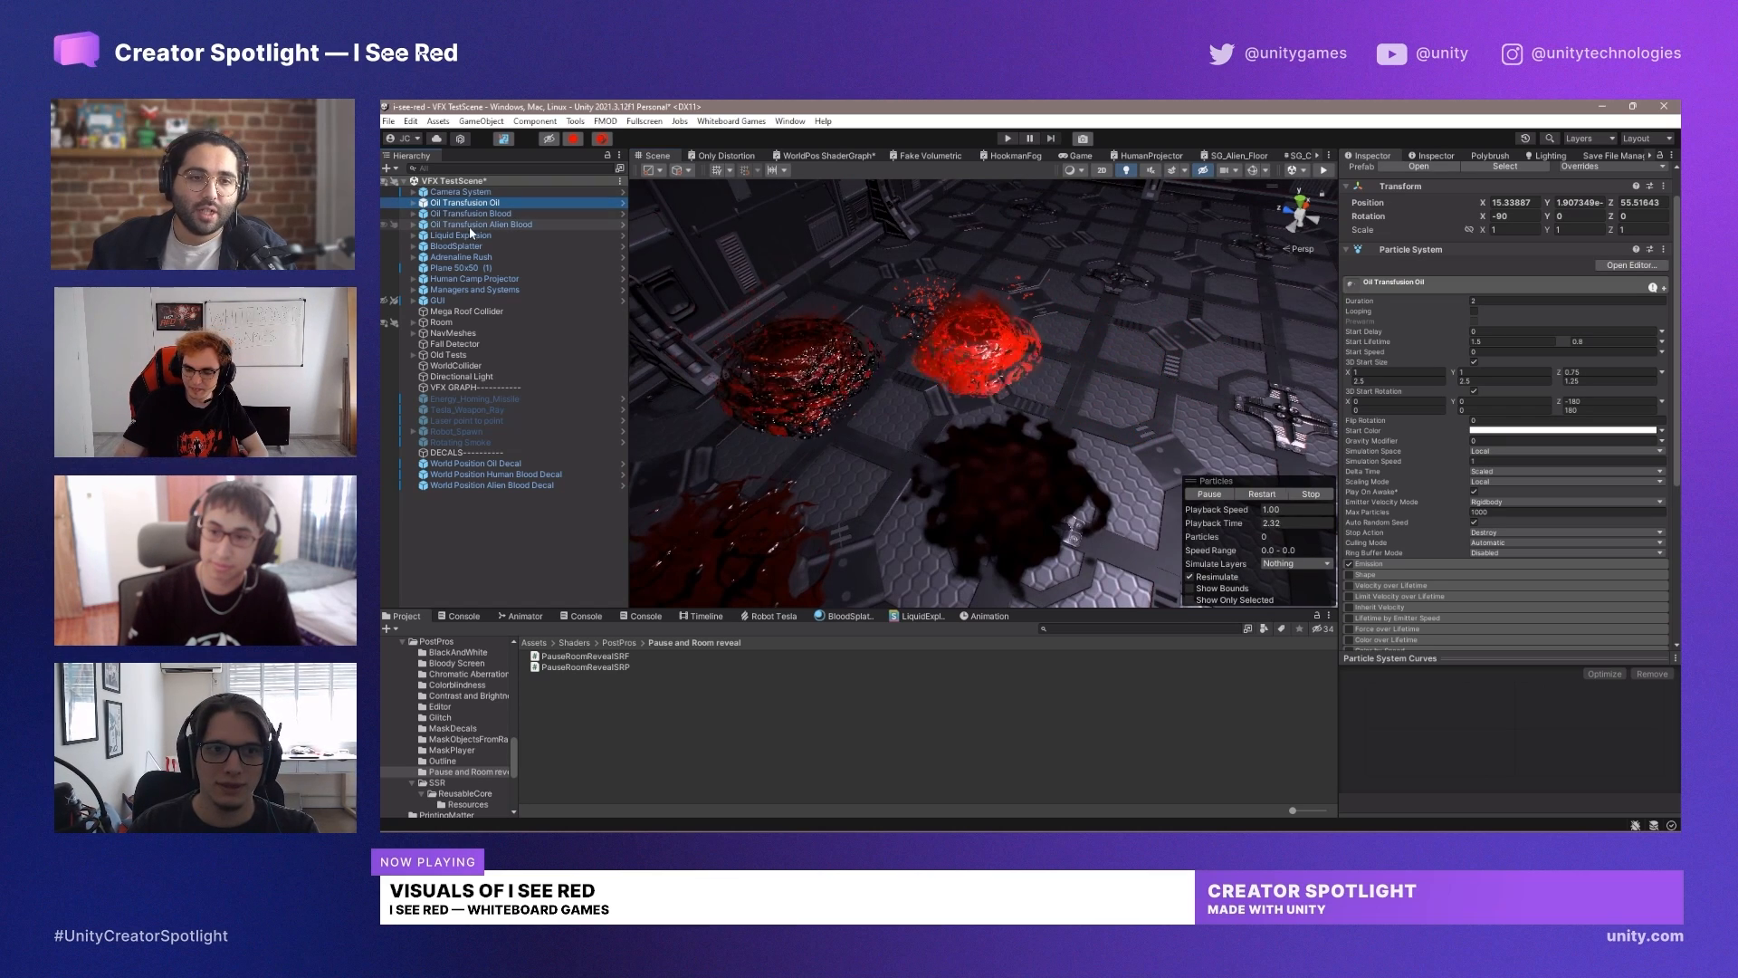
- Expand Oil Transfusion Oil to its Droplets emitter and show its renderer with M_OilTransfusion_Oil material
click(451, 213)
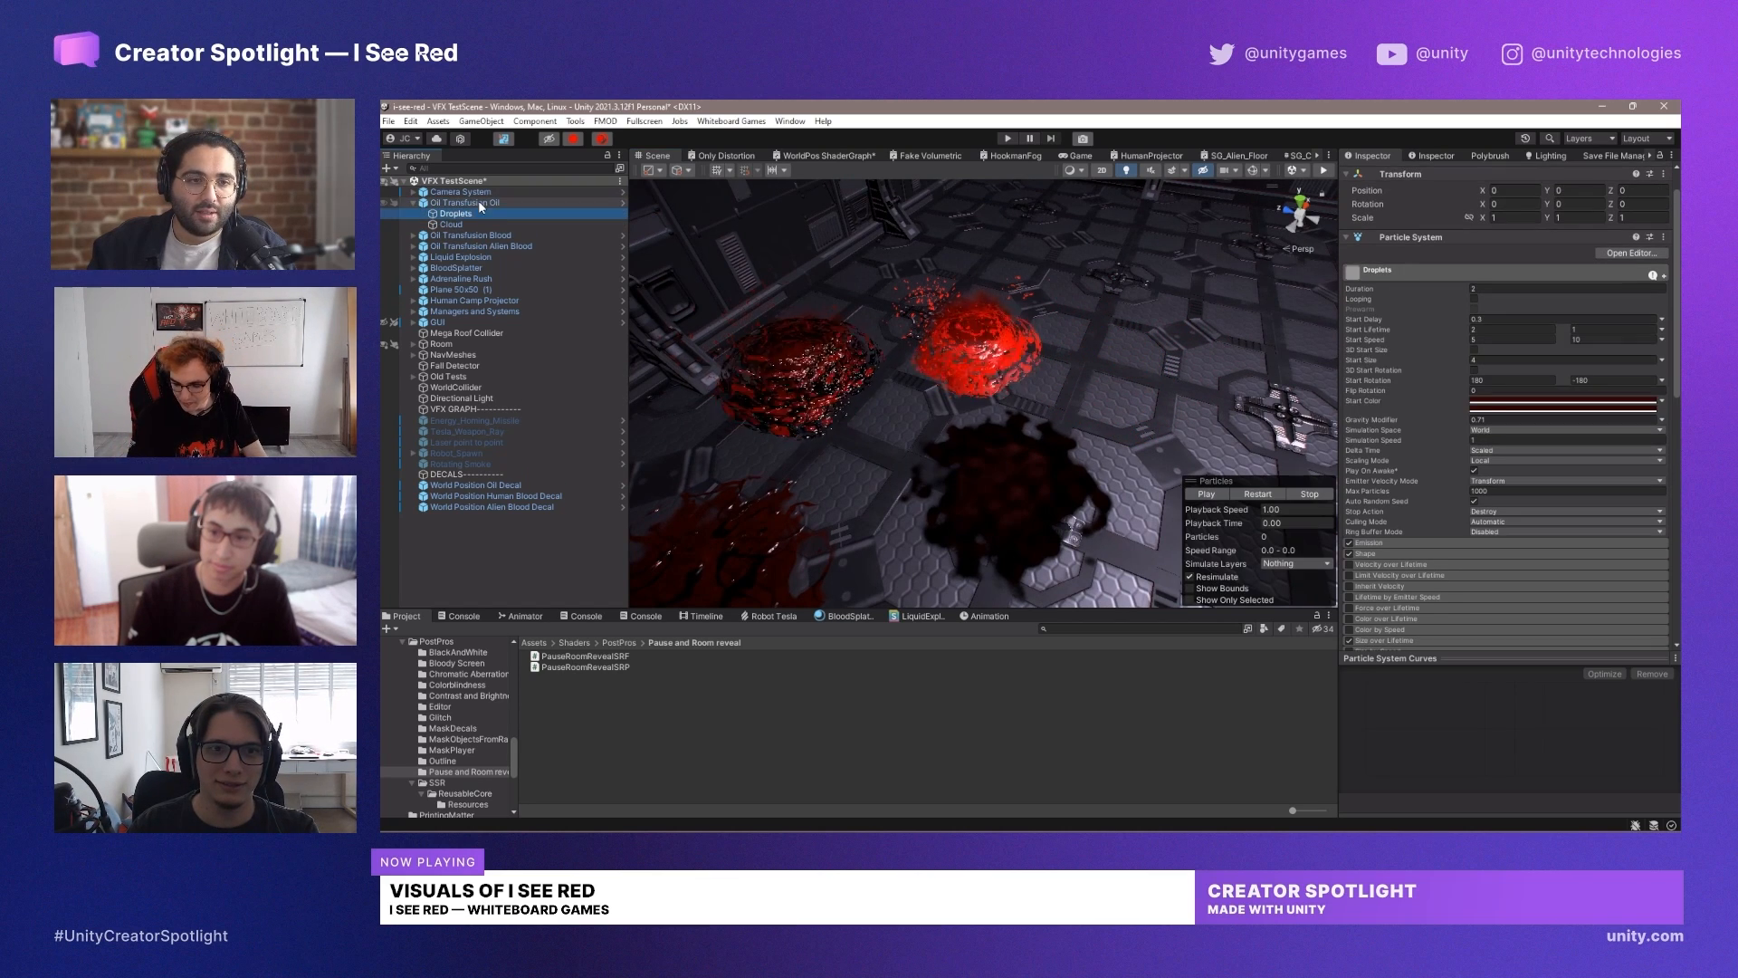
click(463, 200)
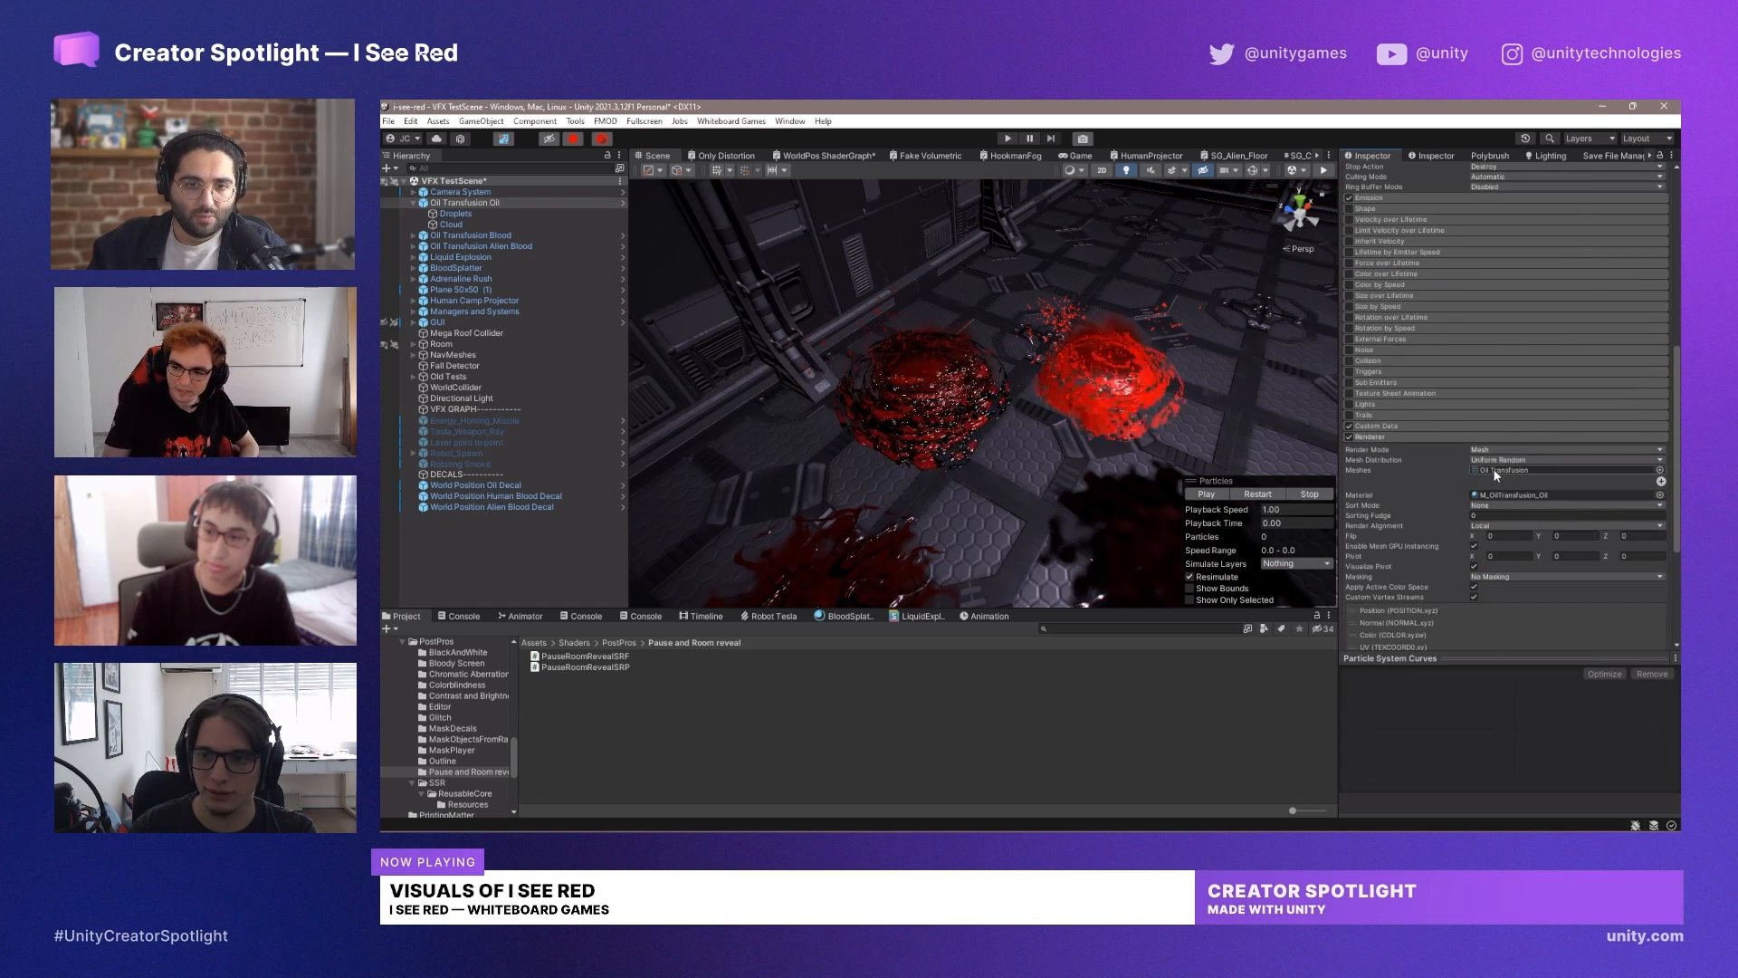
mouse_move(1468, 471)
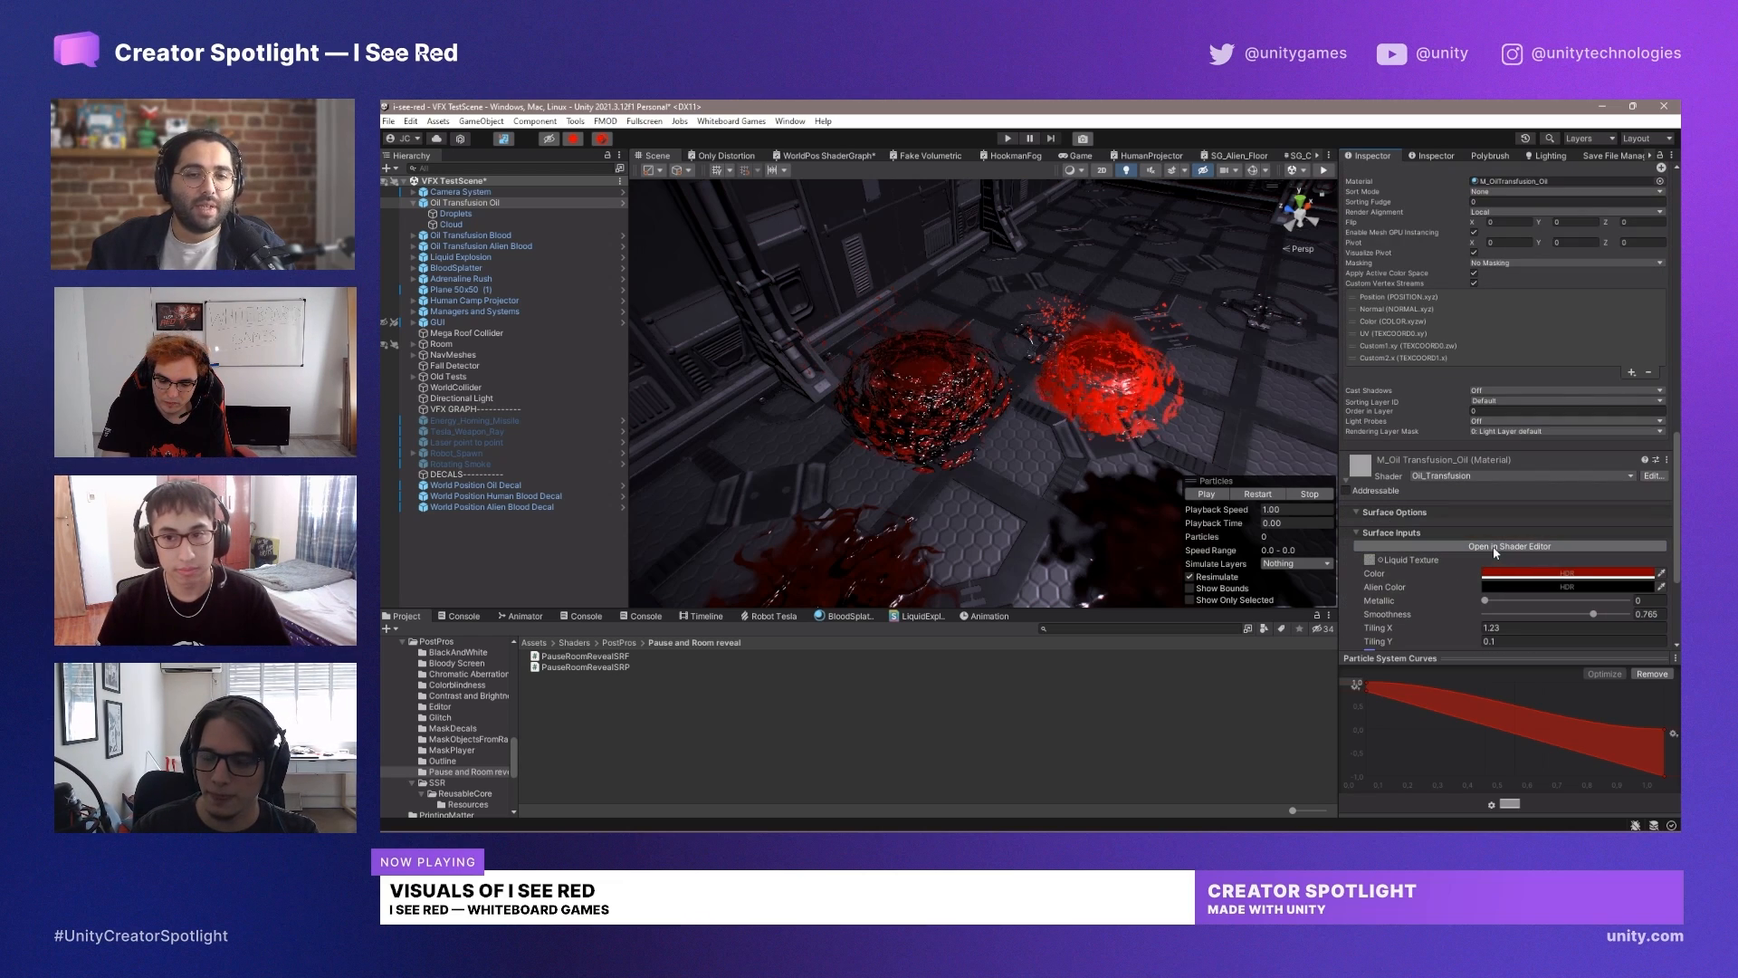
- Open the Oil_Transfusion shader graph, then select Oil Transfusion Alien Blood to replay it
click(1508, 545)
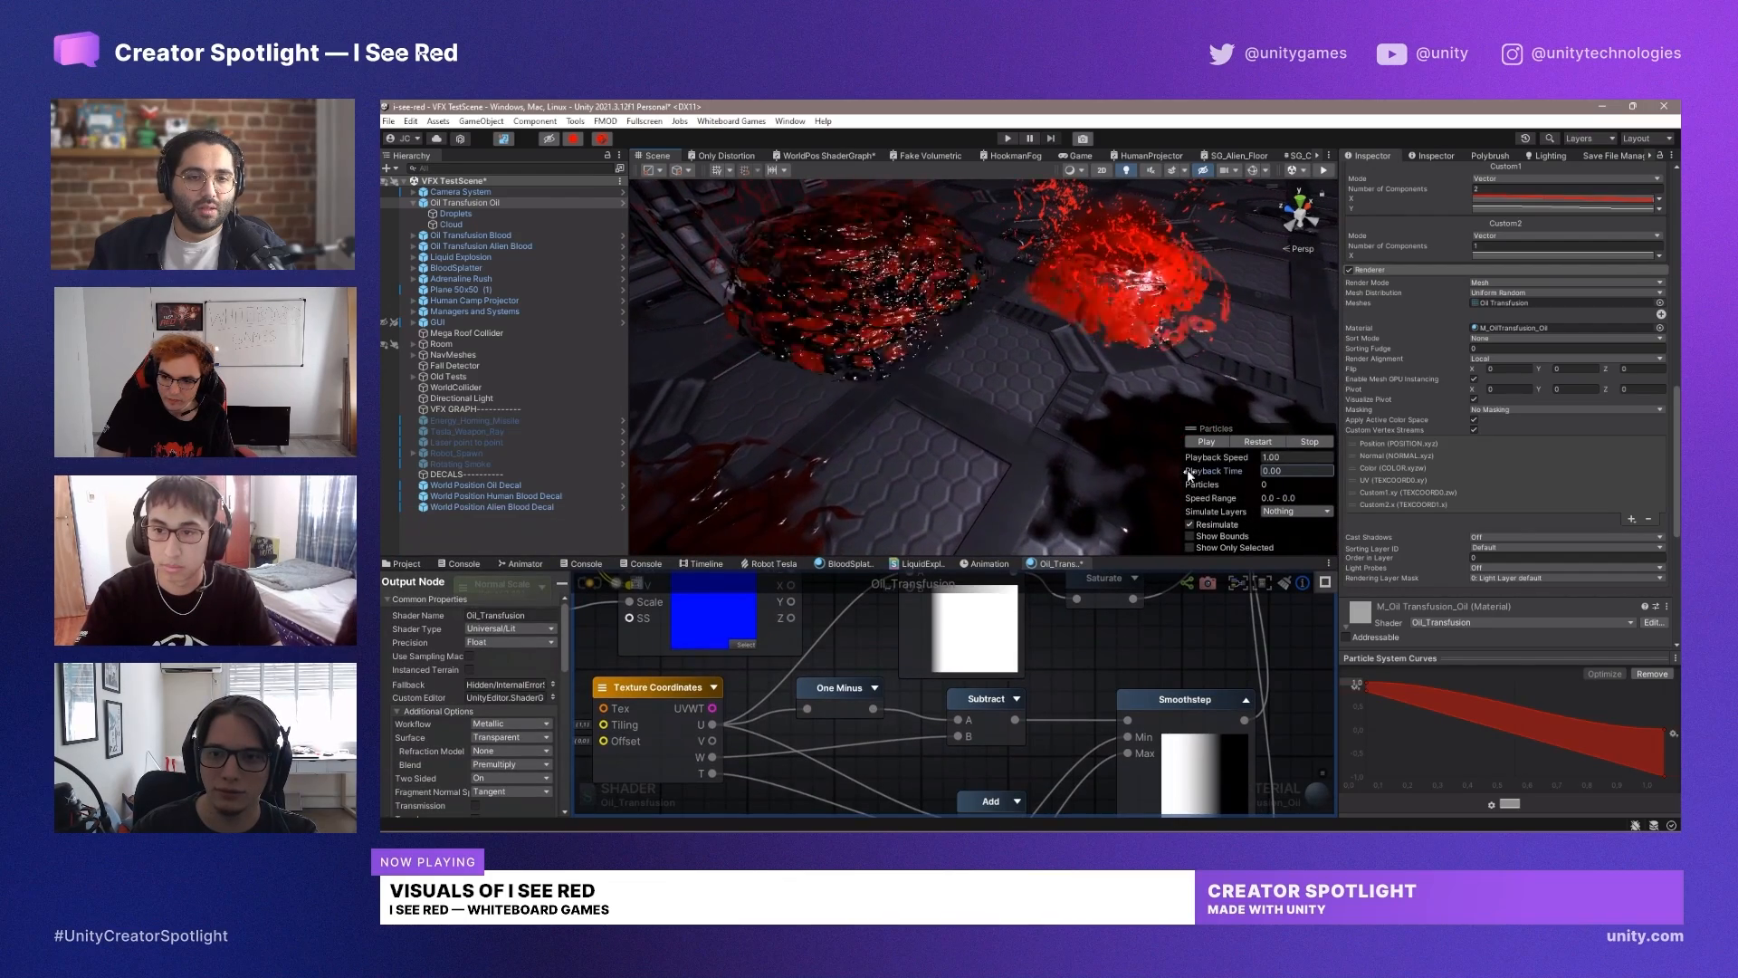
click(471, 236)
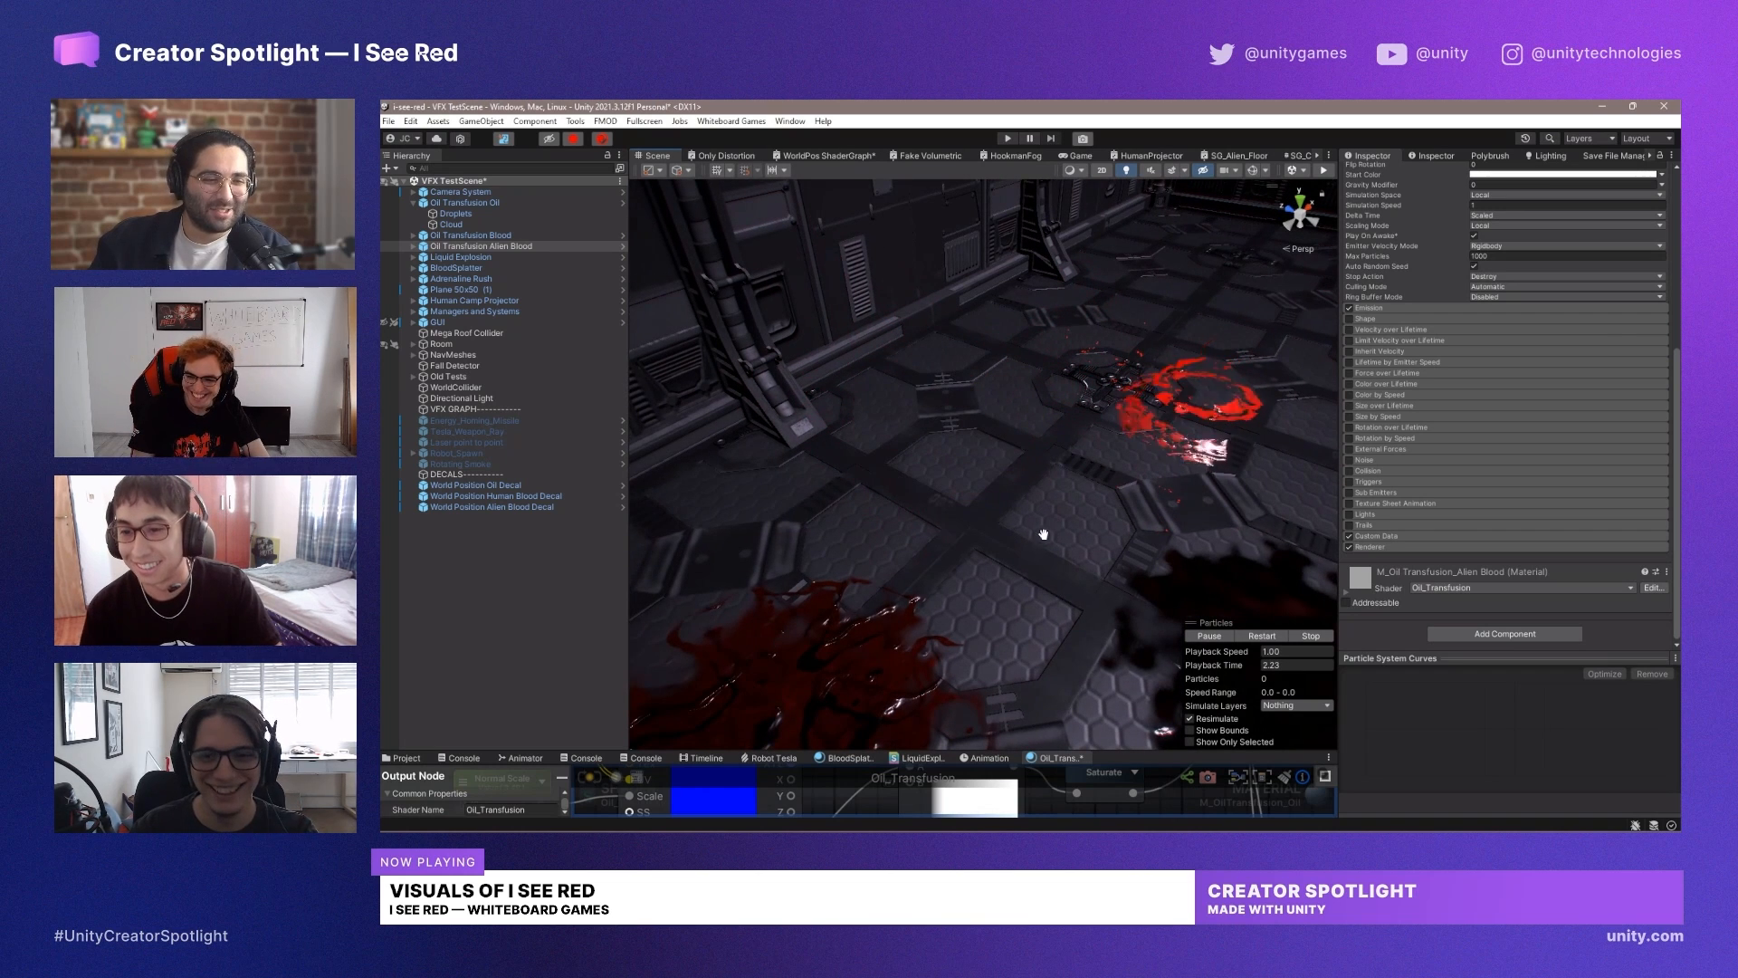
- Select BloodSplatter and play its red spray across the floor in the Particles overlay
click(1309, 636)
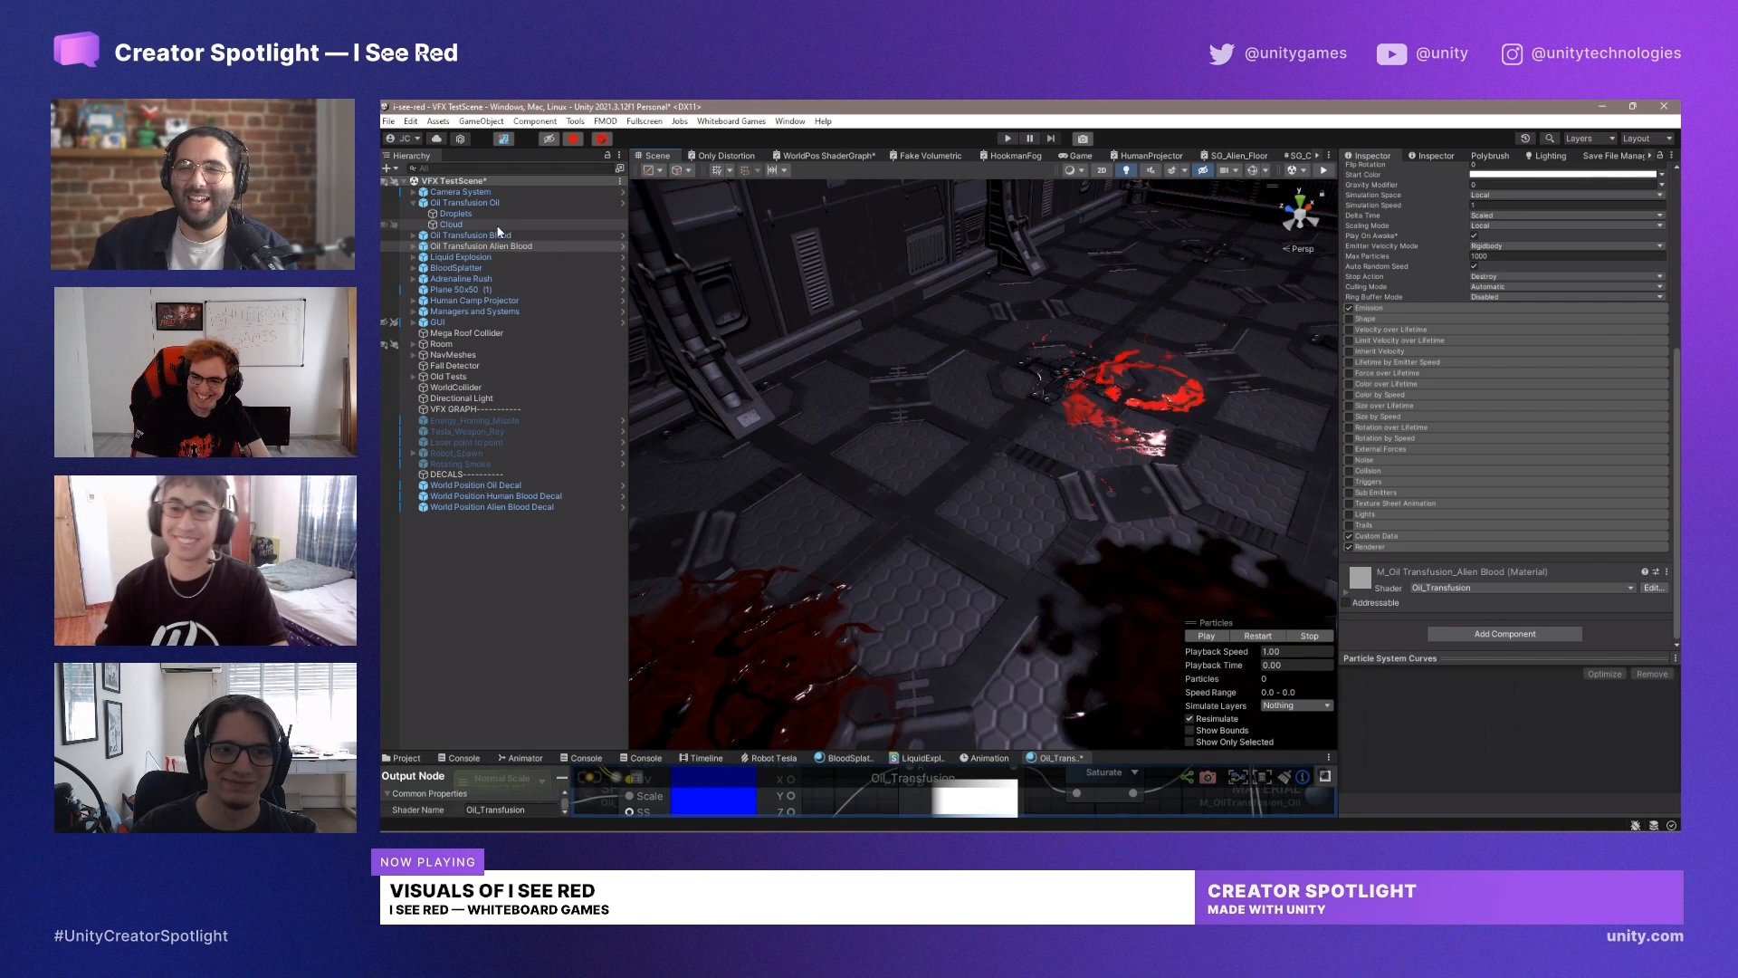
click(478, 236)
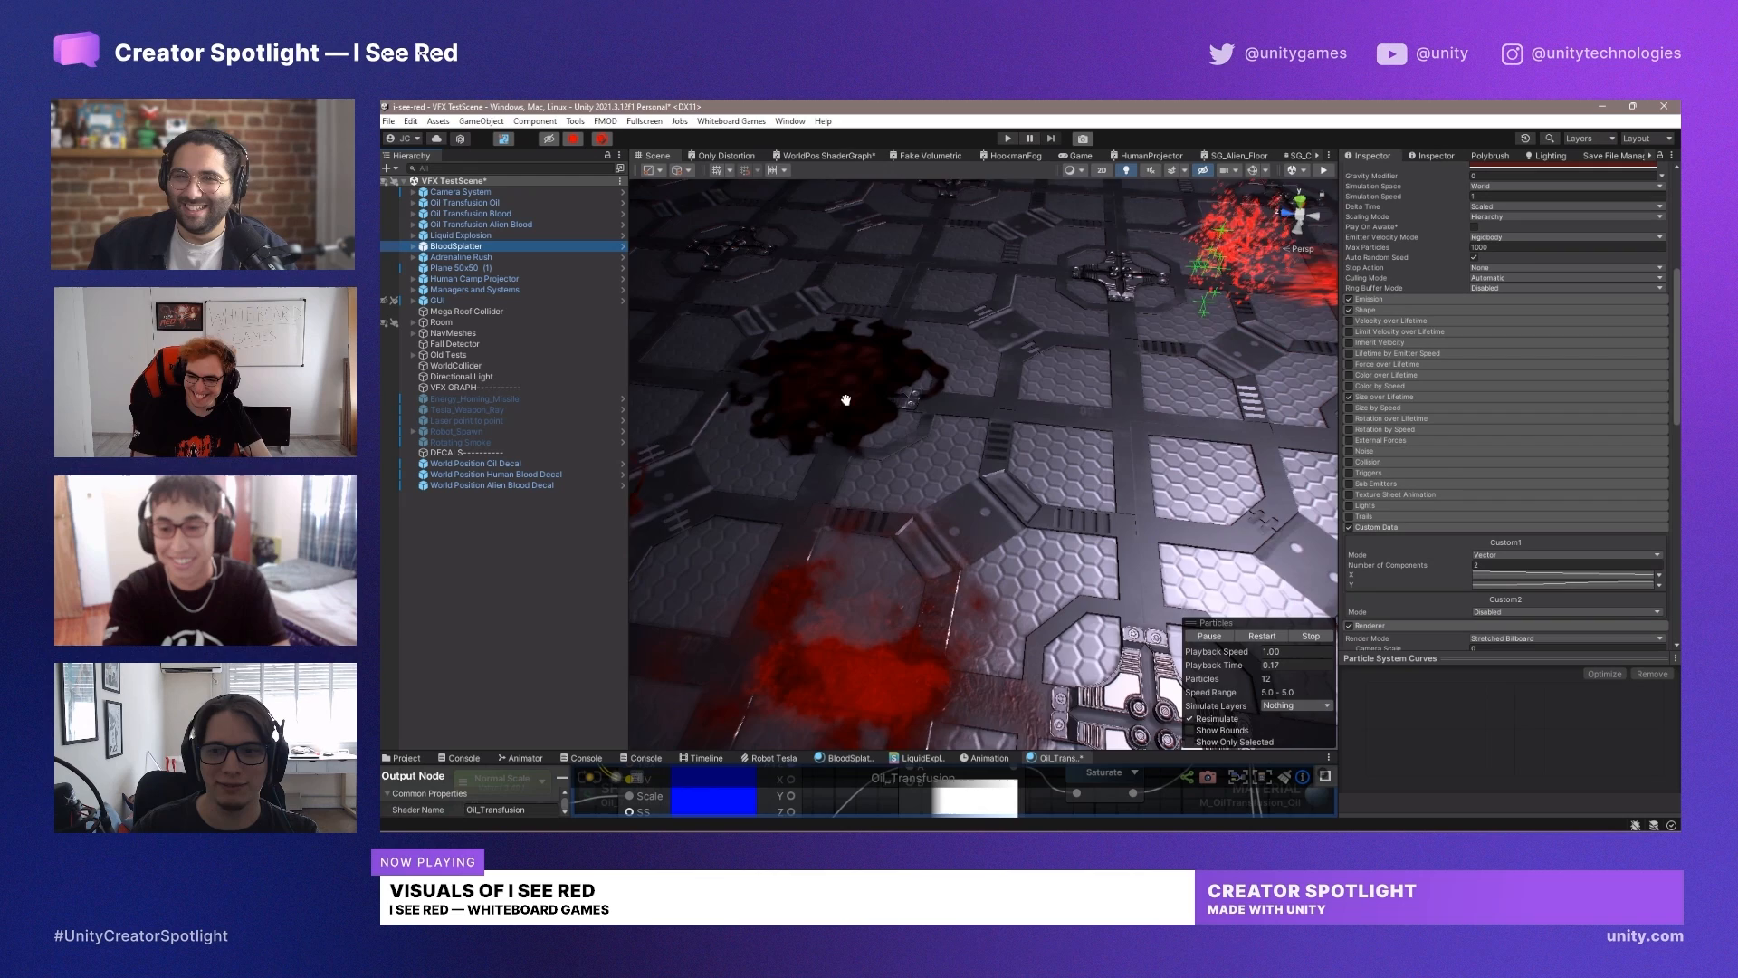
click(1309, 636)
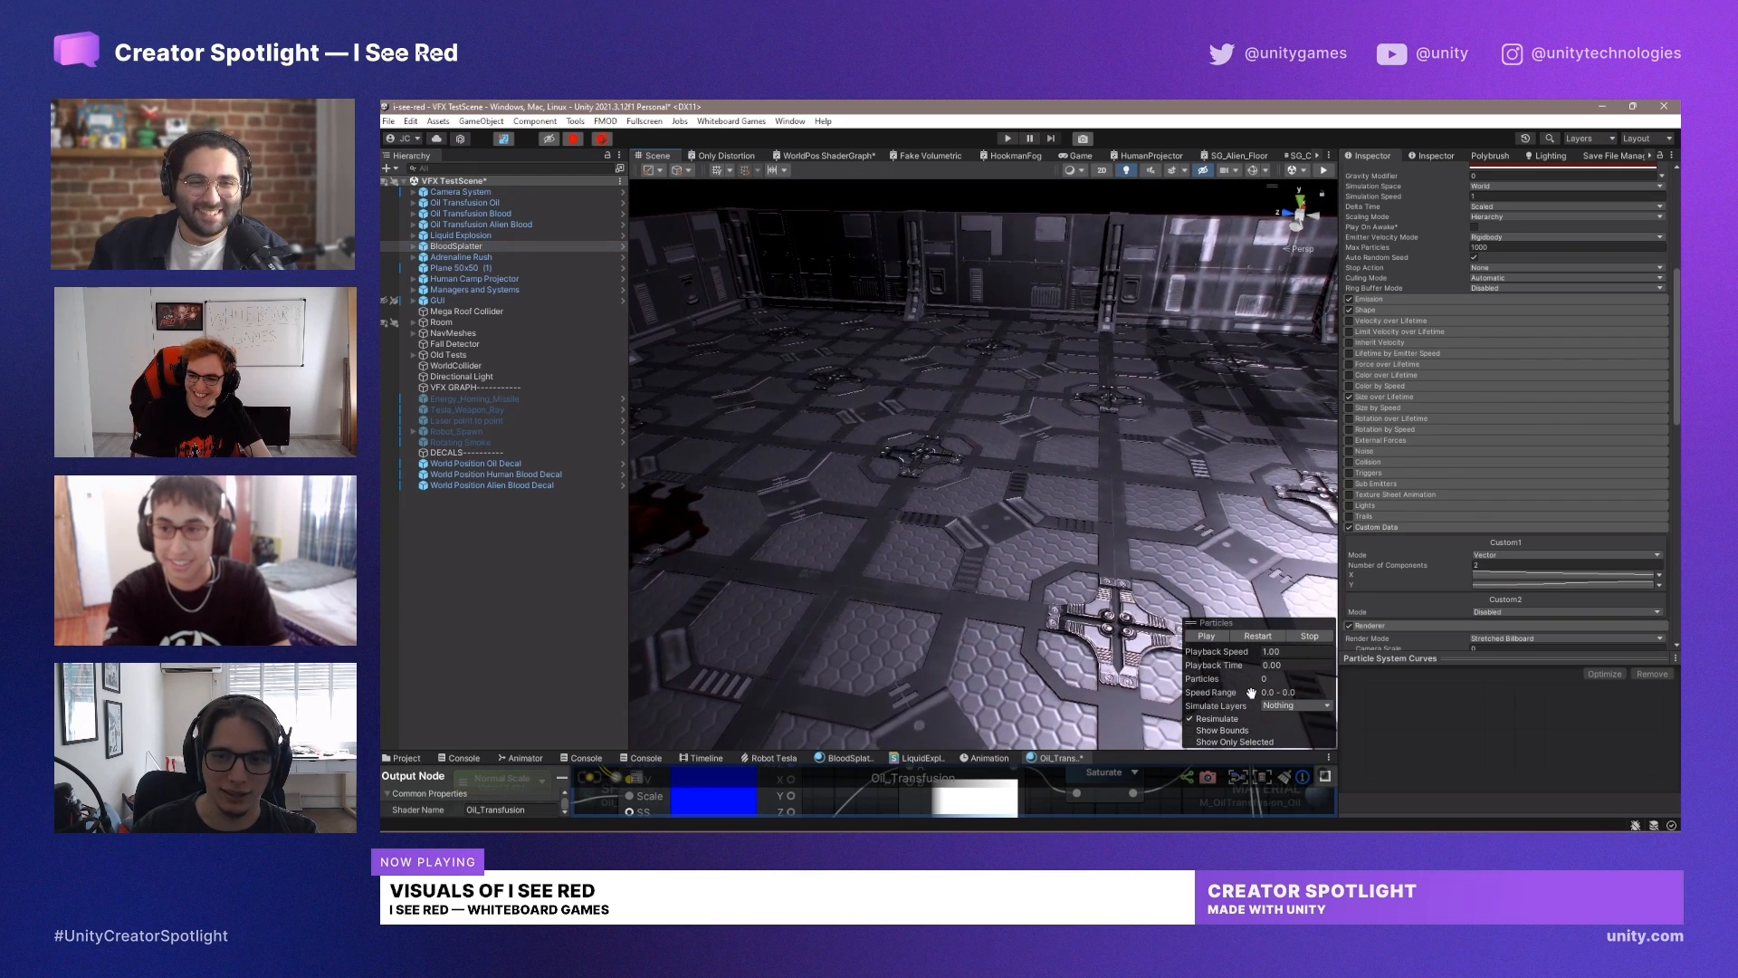
click(1205, 636)
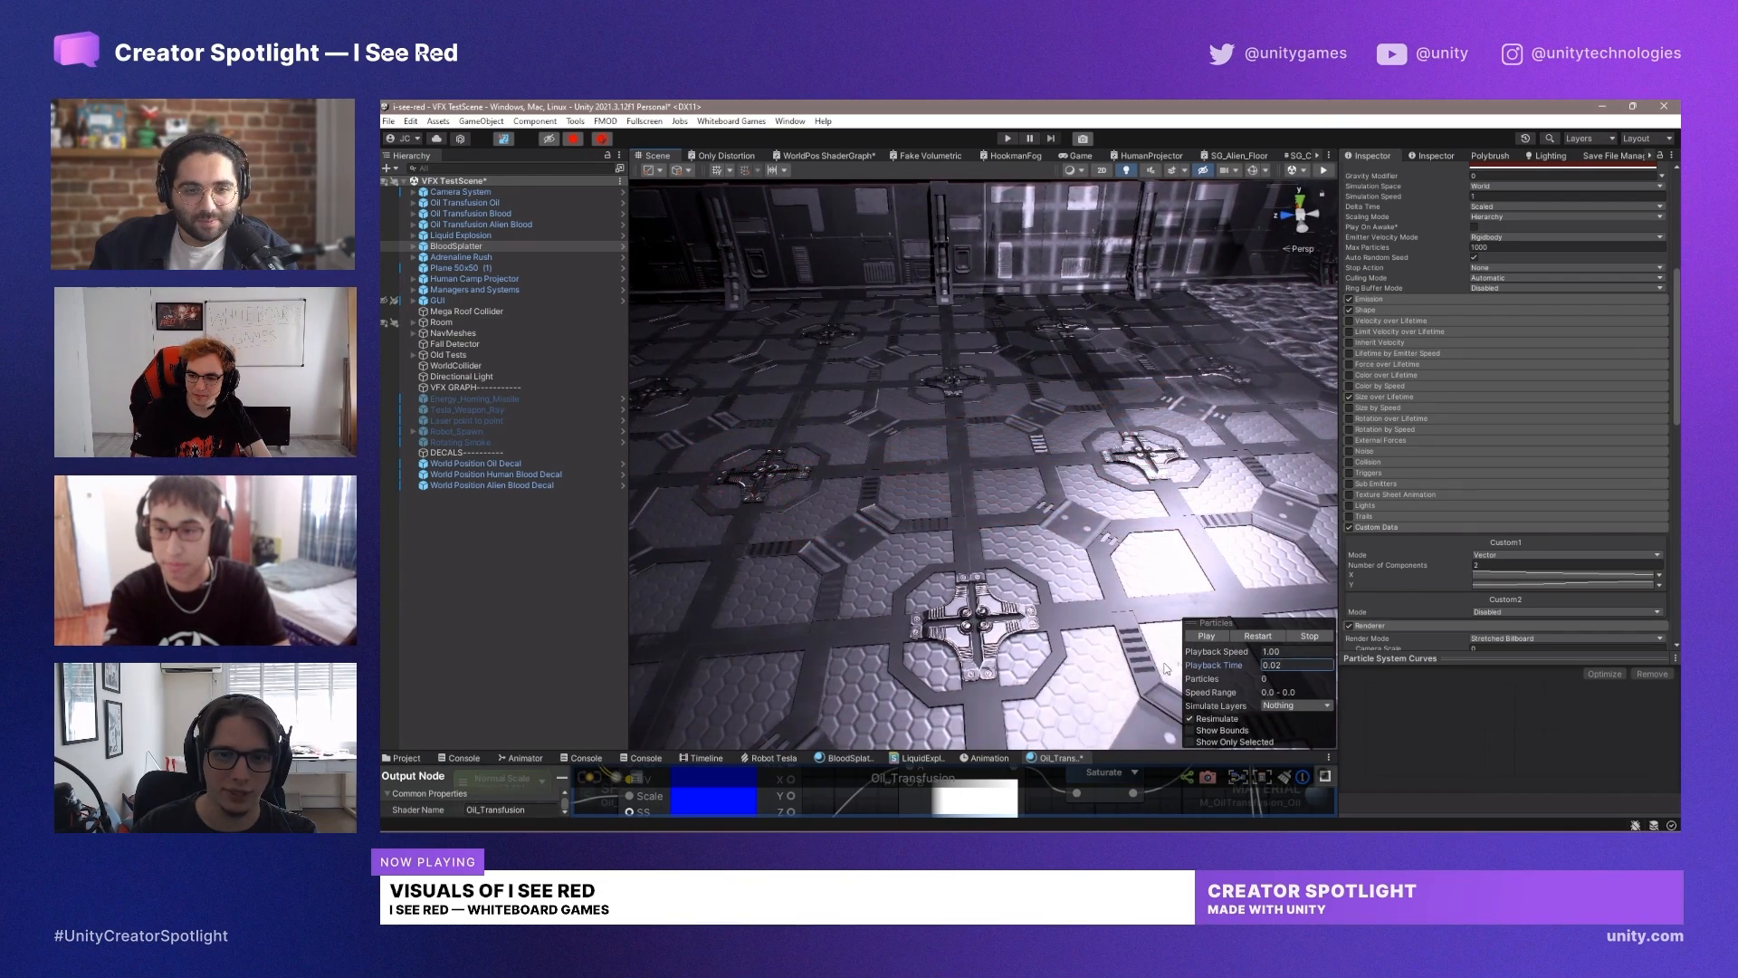
click(1203, 636)
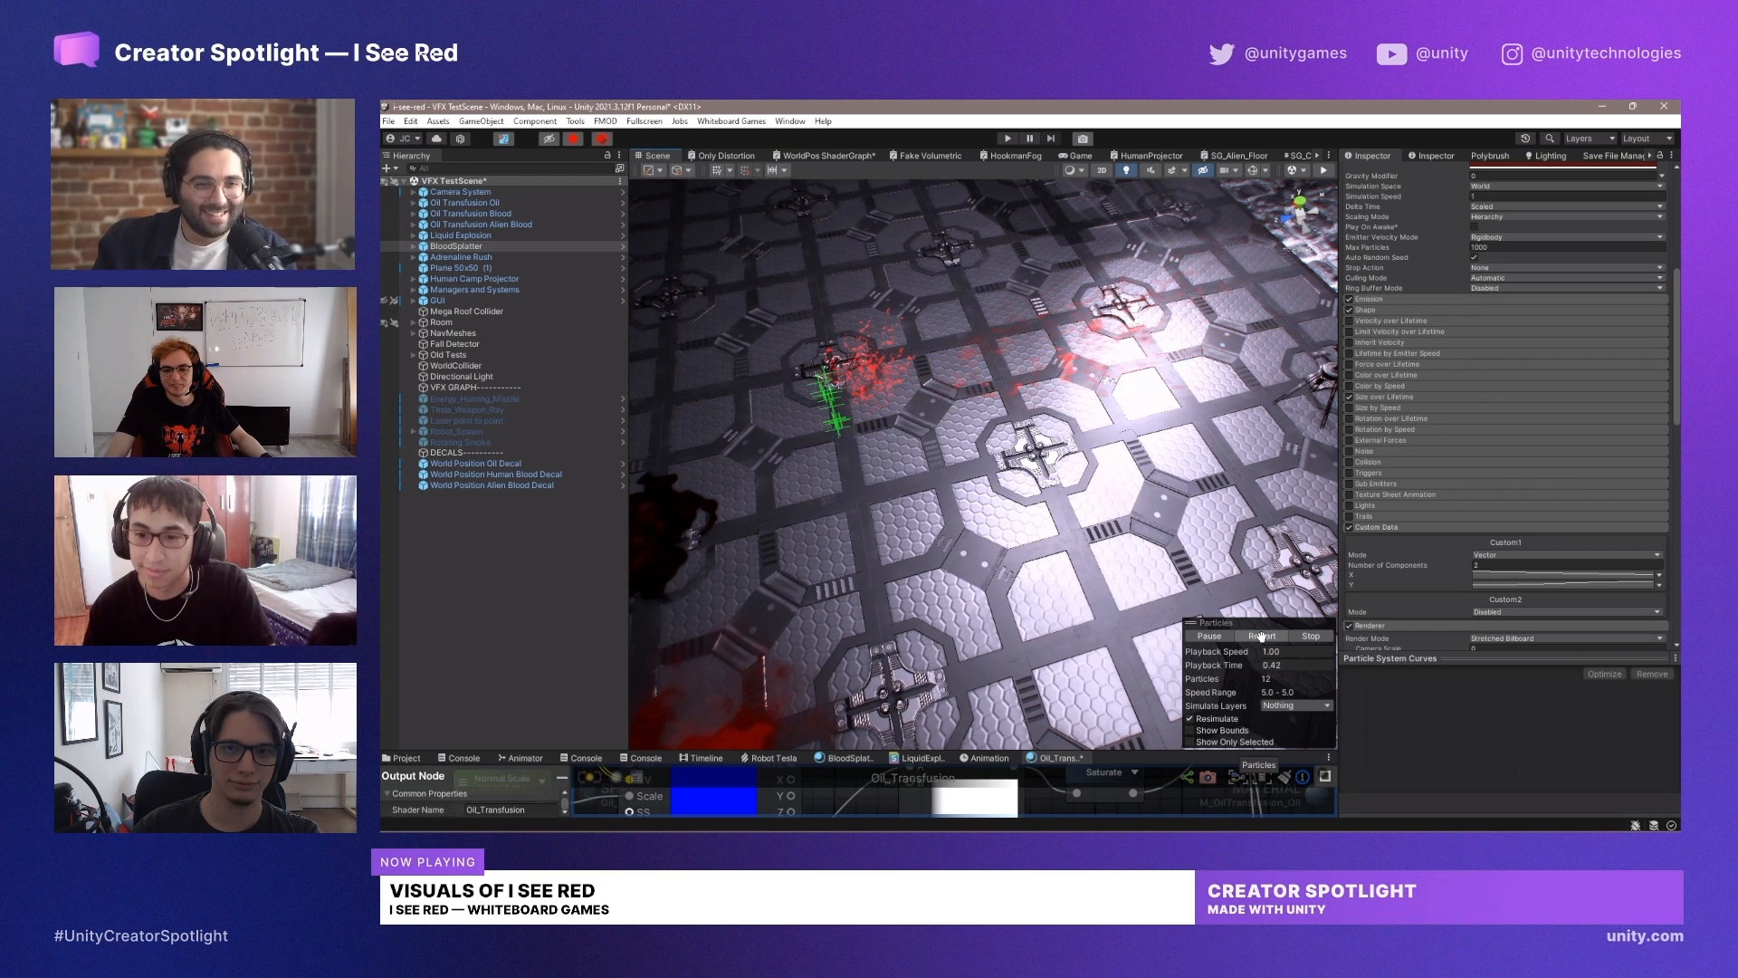
- Restart the splatter preview at adjusted speed and open the BloodSplatter shader graph from its material
click(1260, 635)
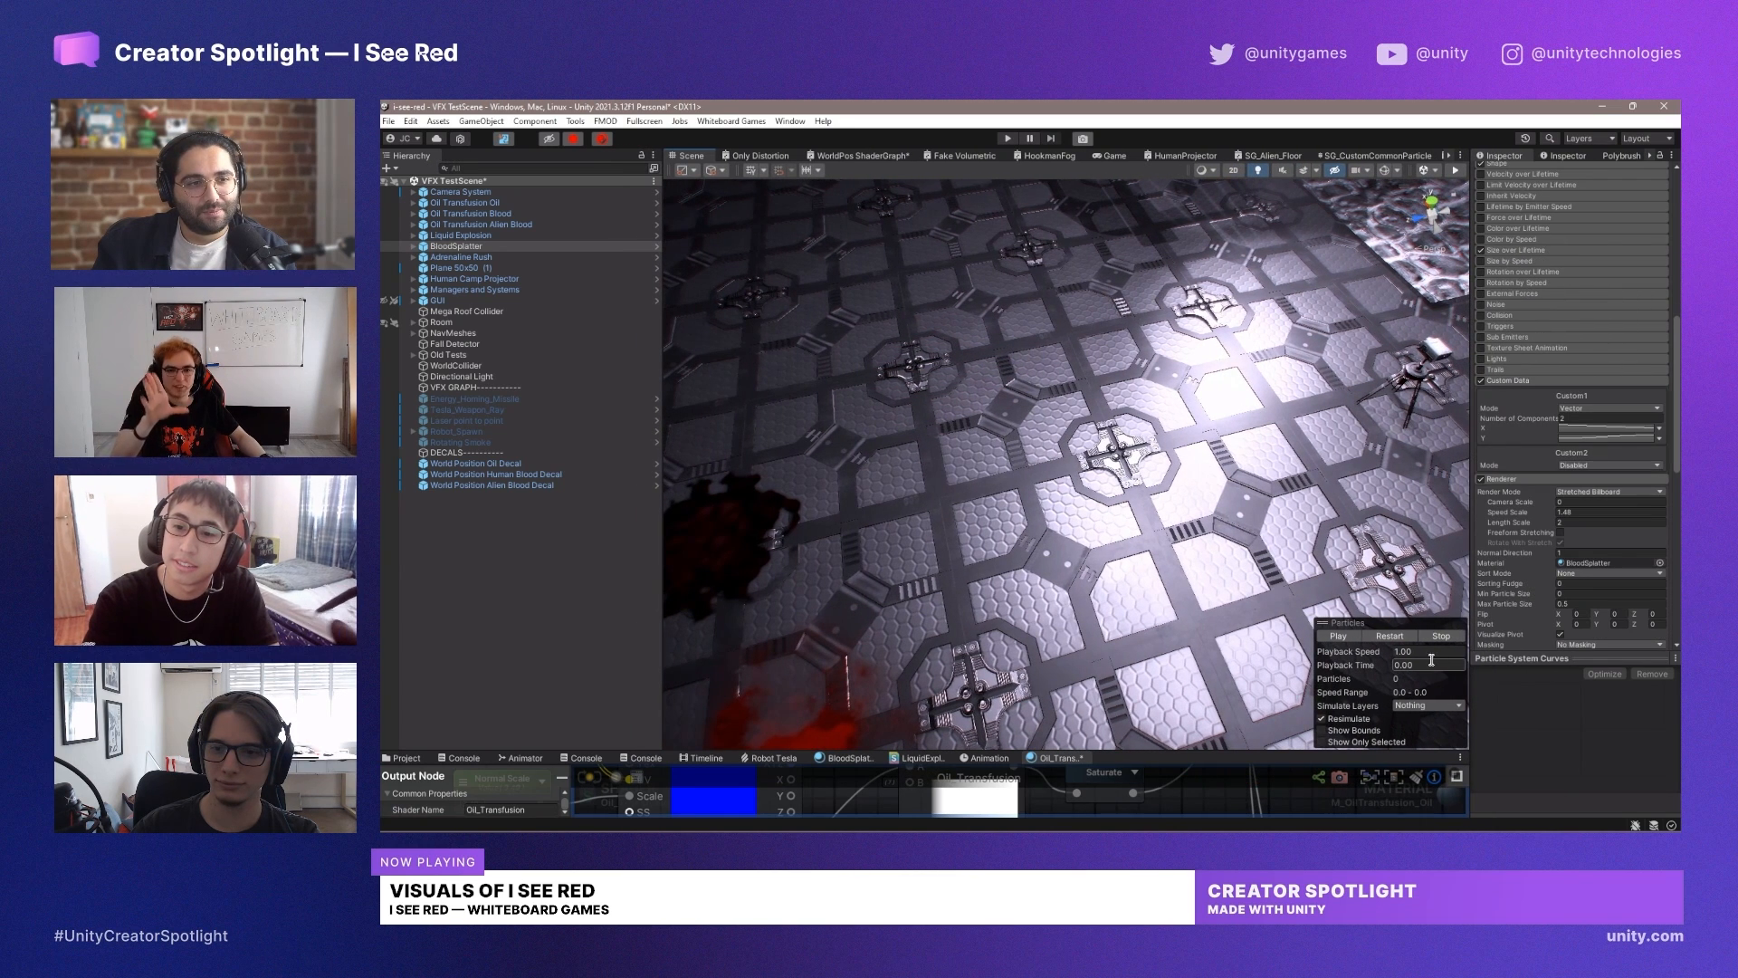
click(1338, 636)
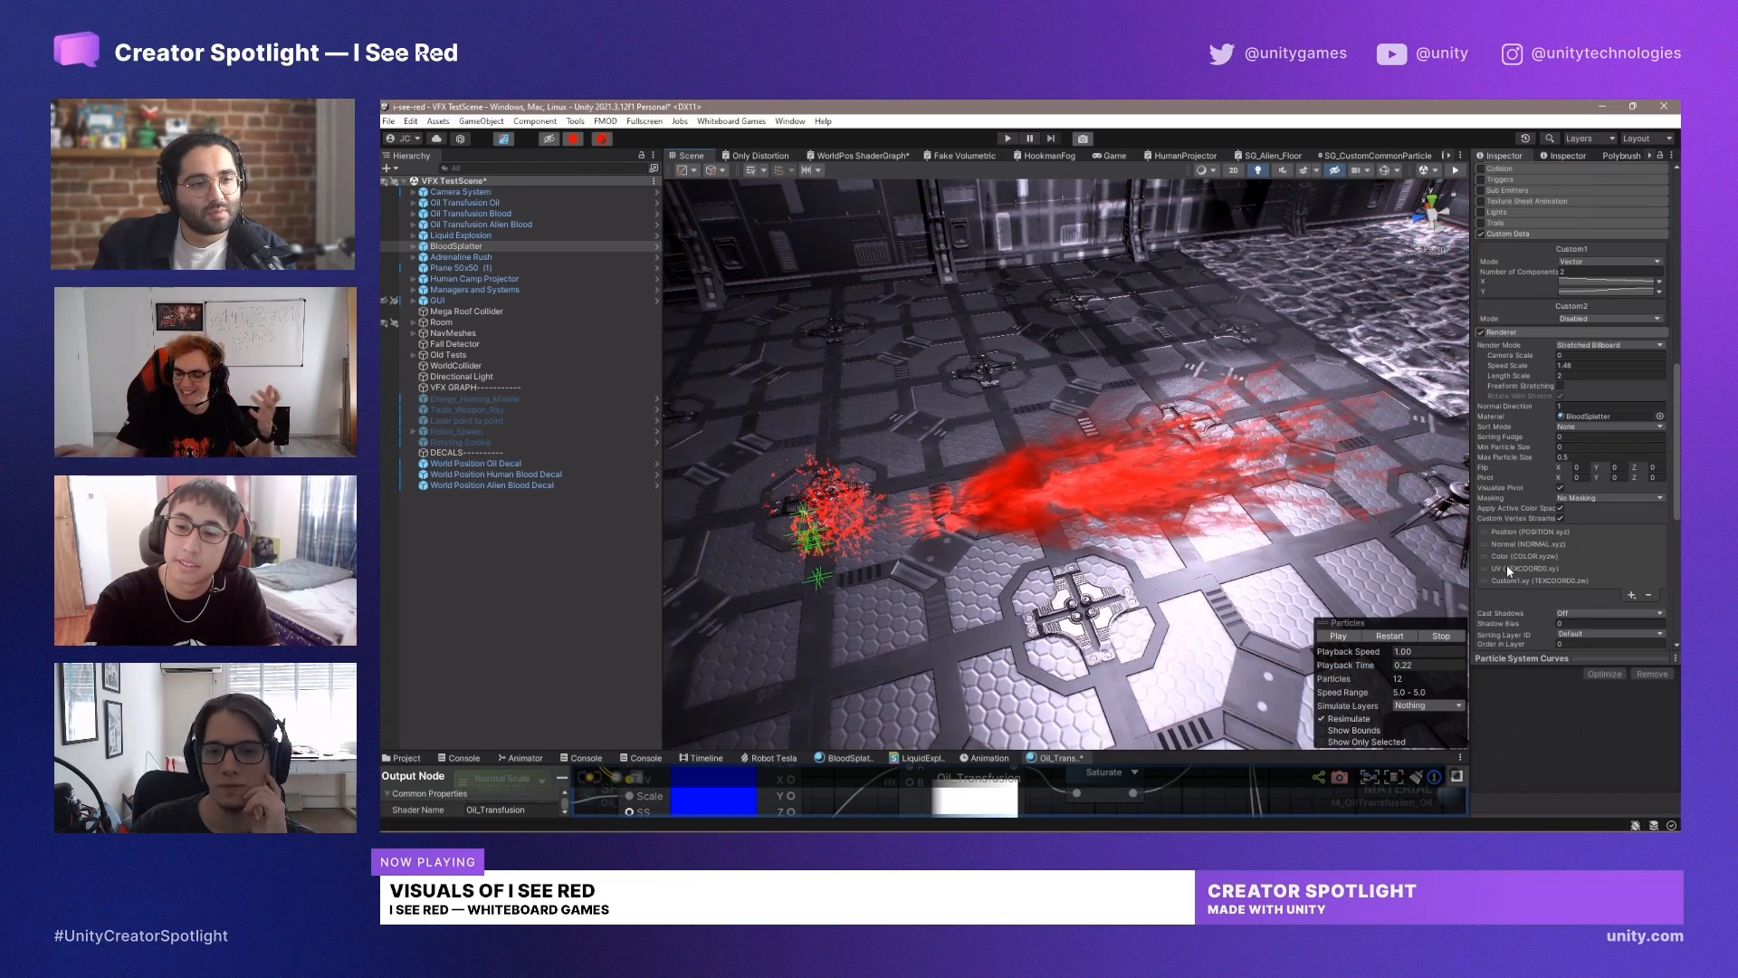
scroll(down, 3)
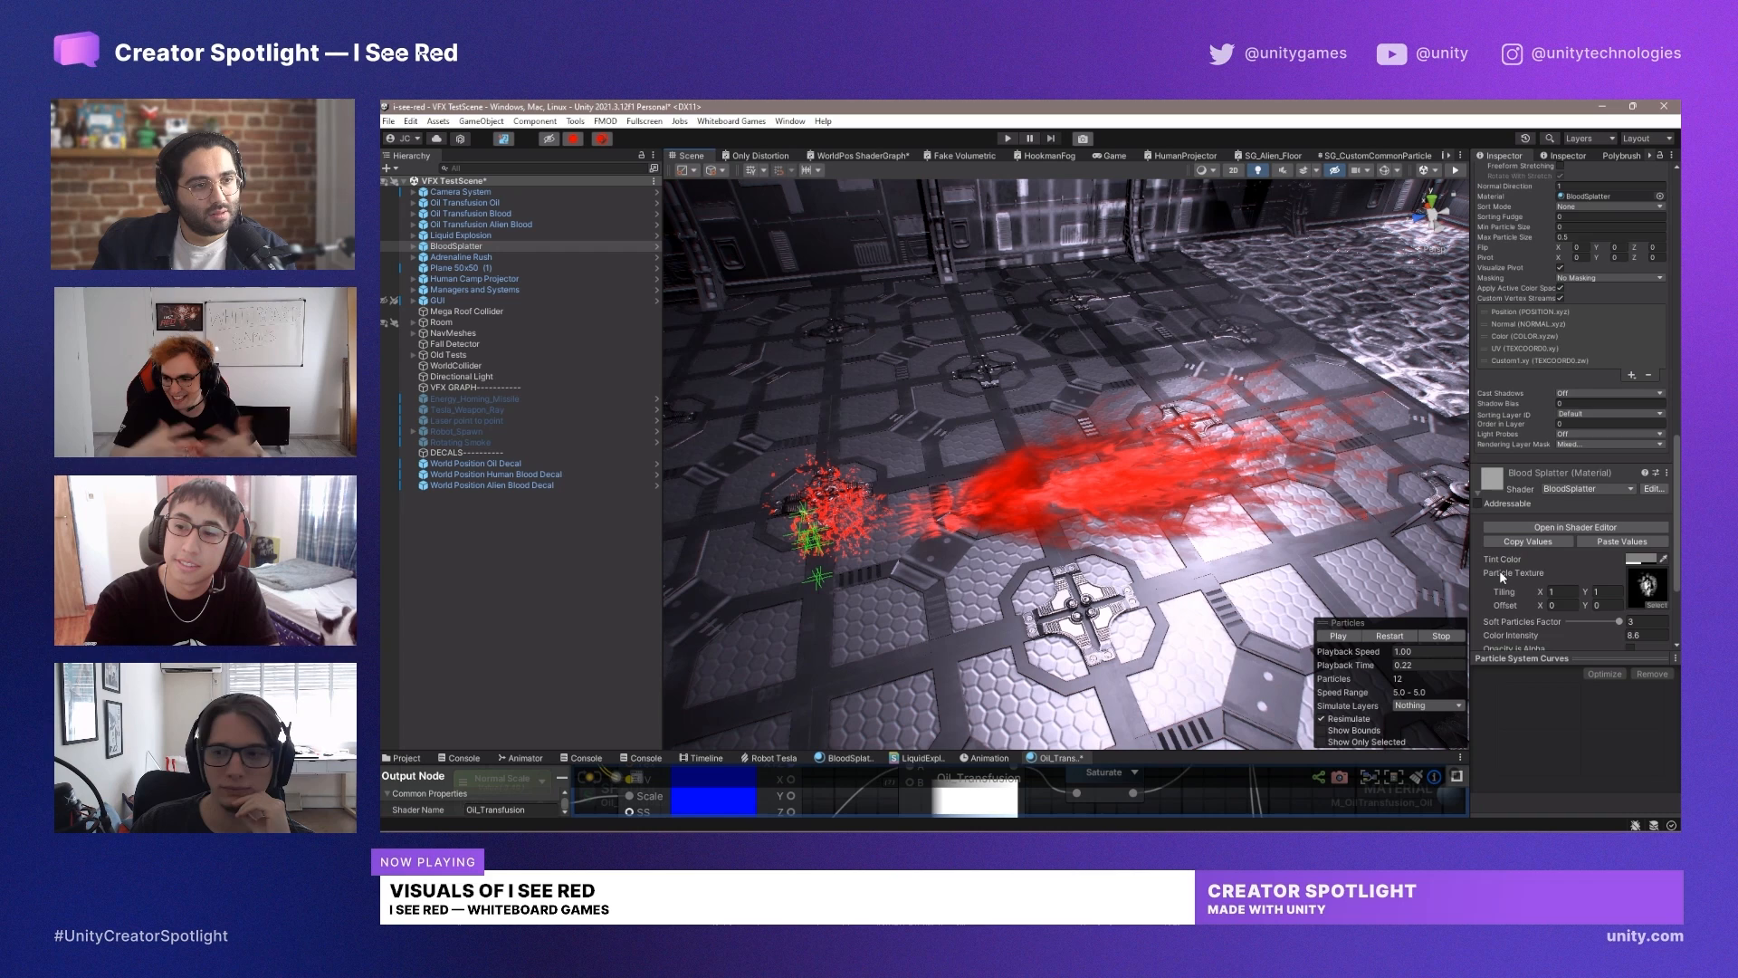
scroll(down, 3)
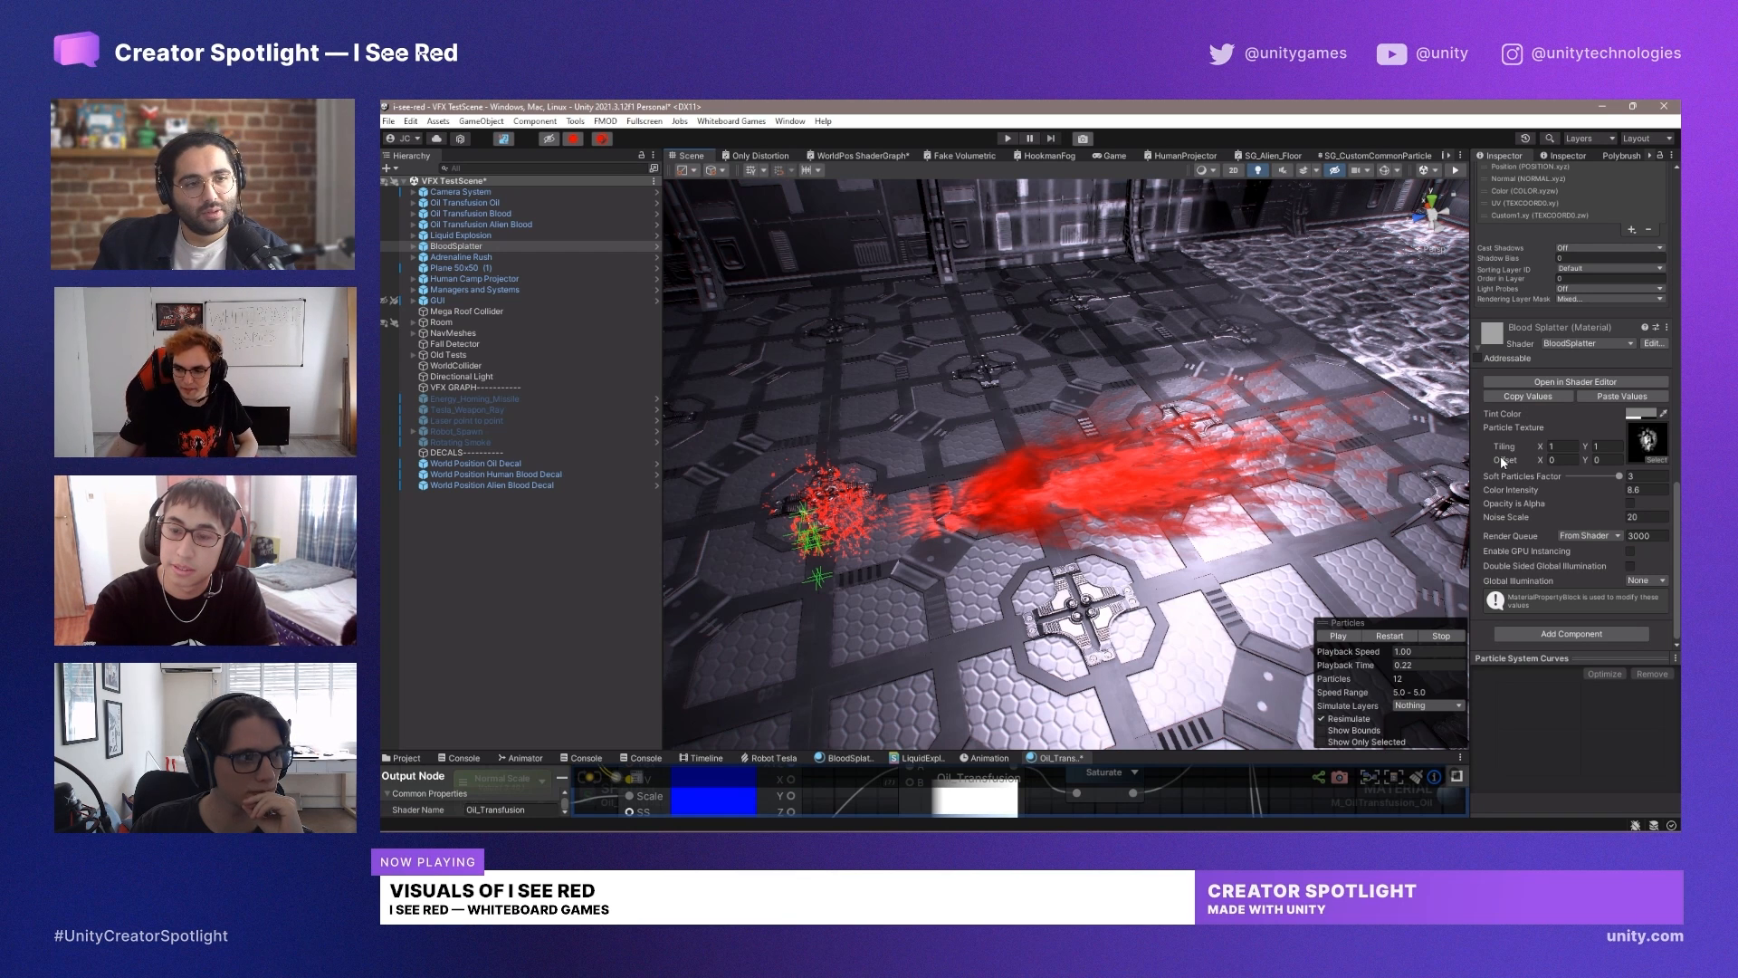
scroll(up, 3)
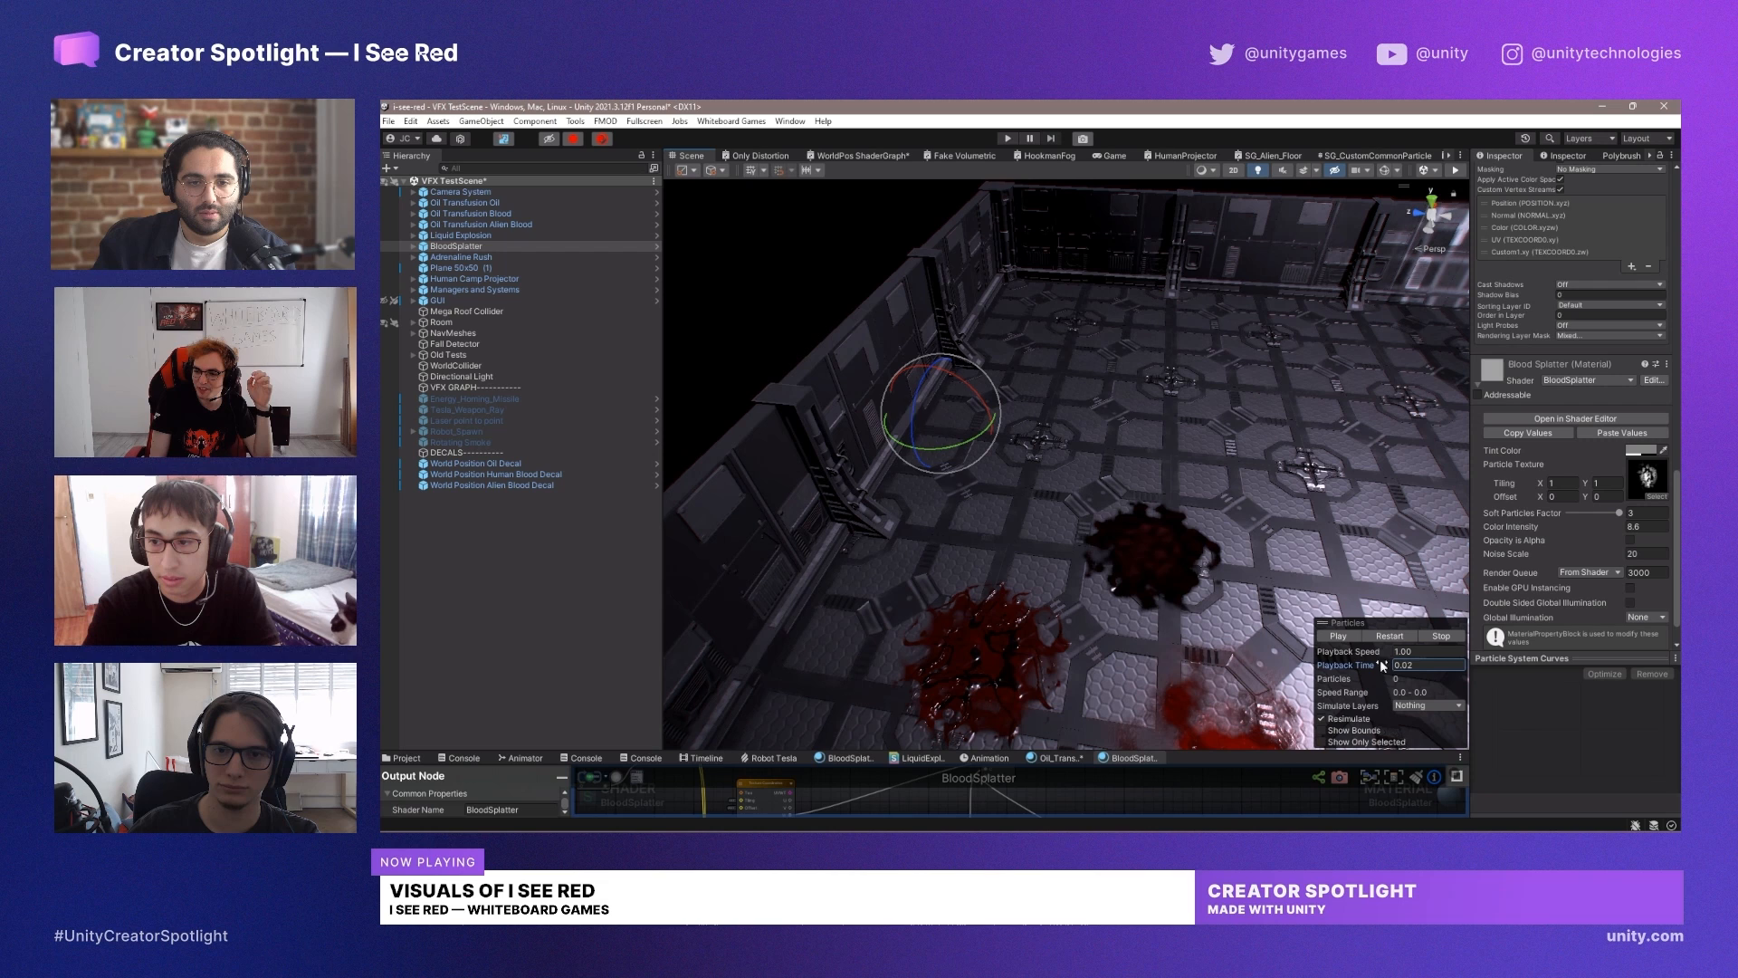
- Play the BloodSplatter effect so its spray bursts across the floor beside the wall
click(1338, 636)
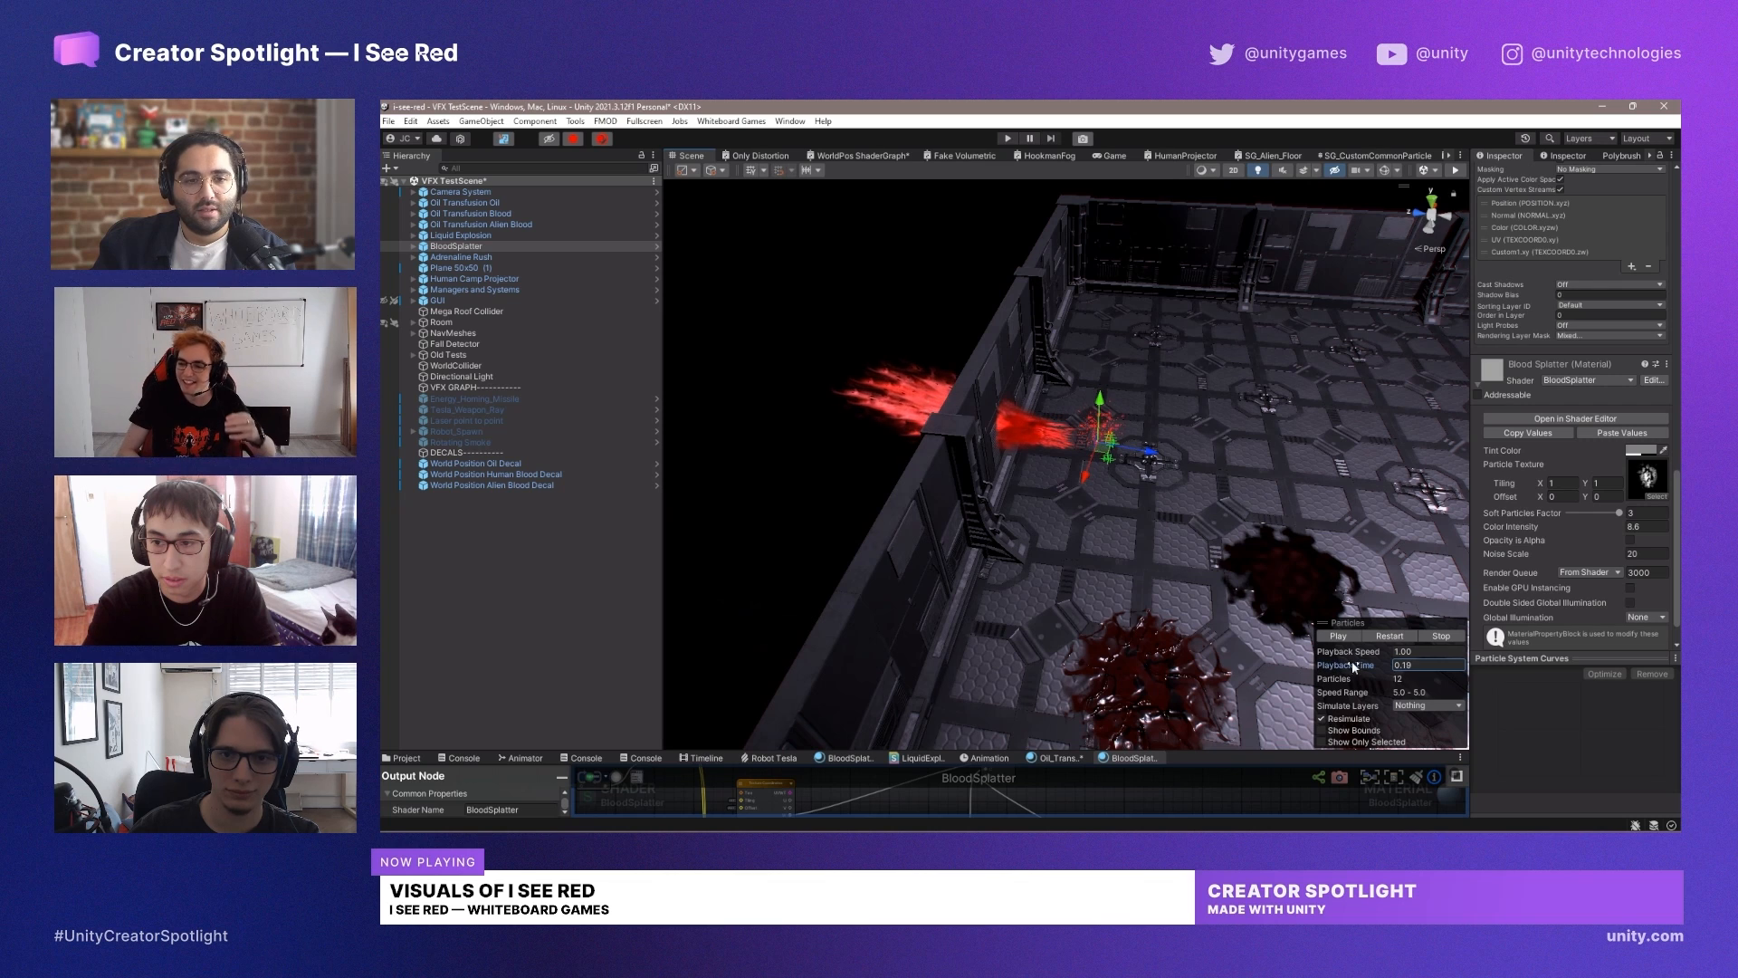
mouse_move(1193, 554)
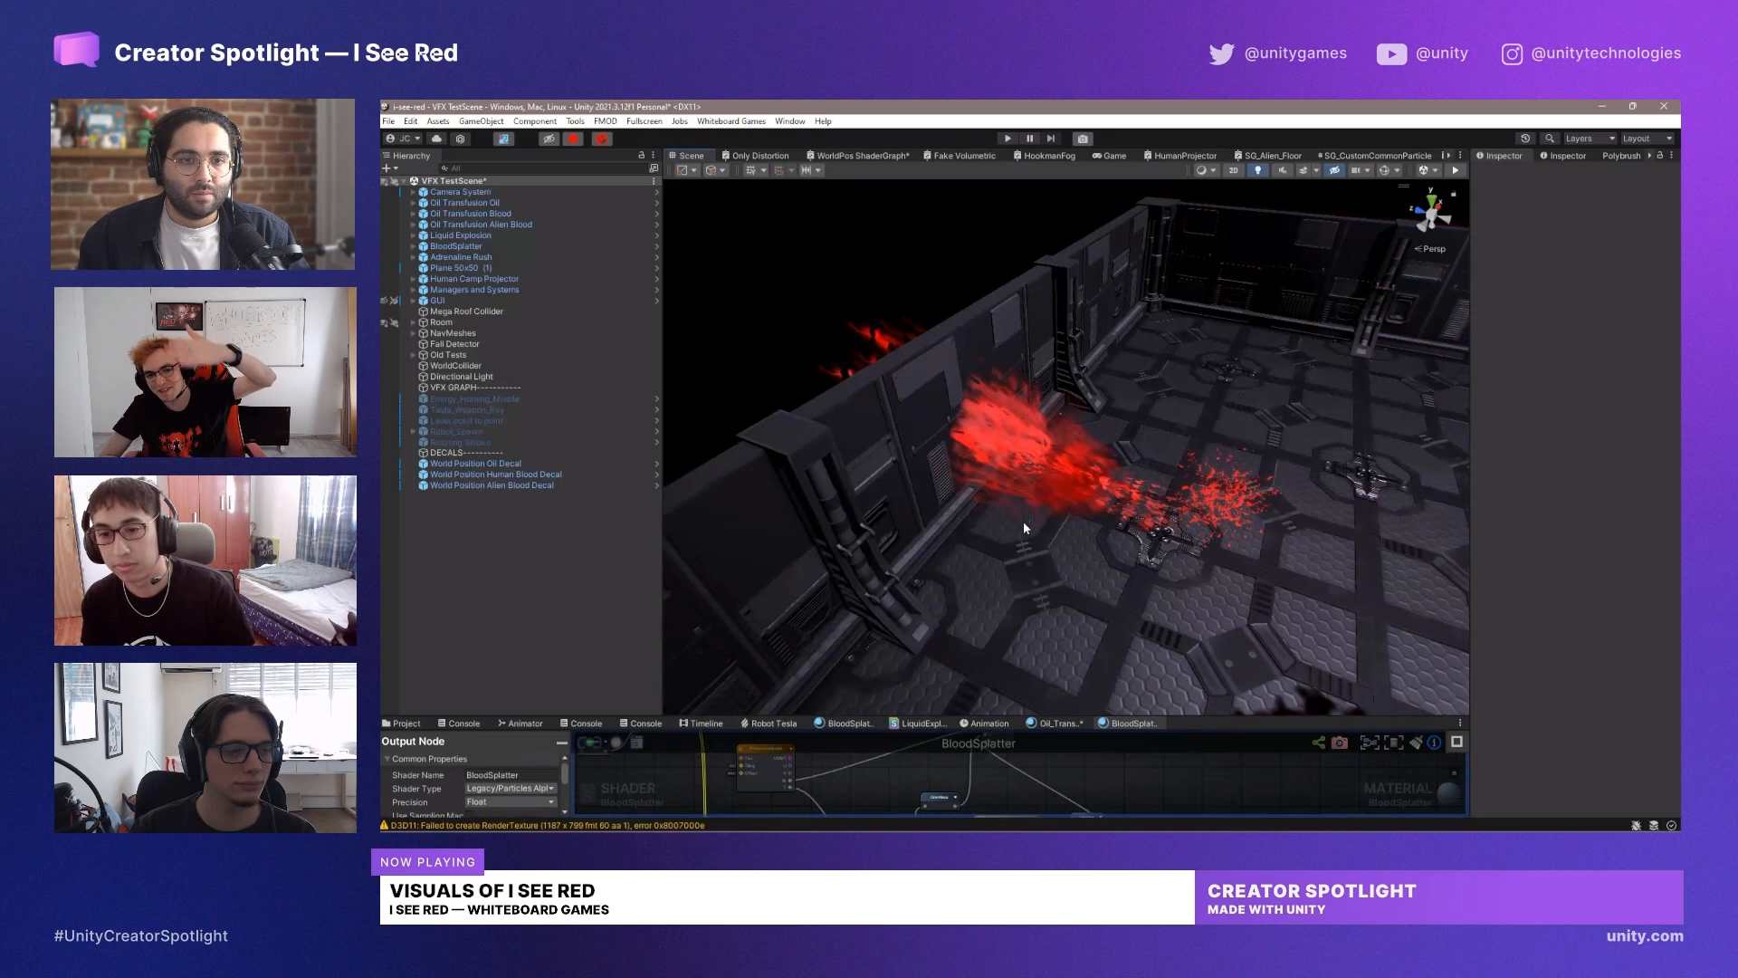
mouse_move(619, 536)
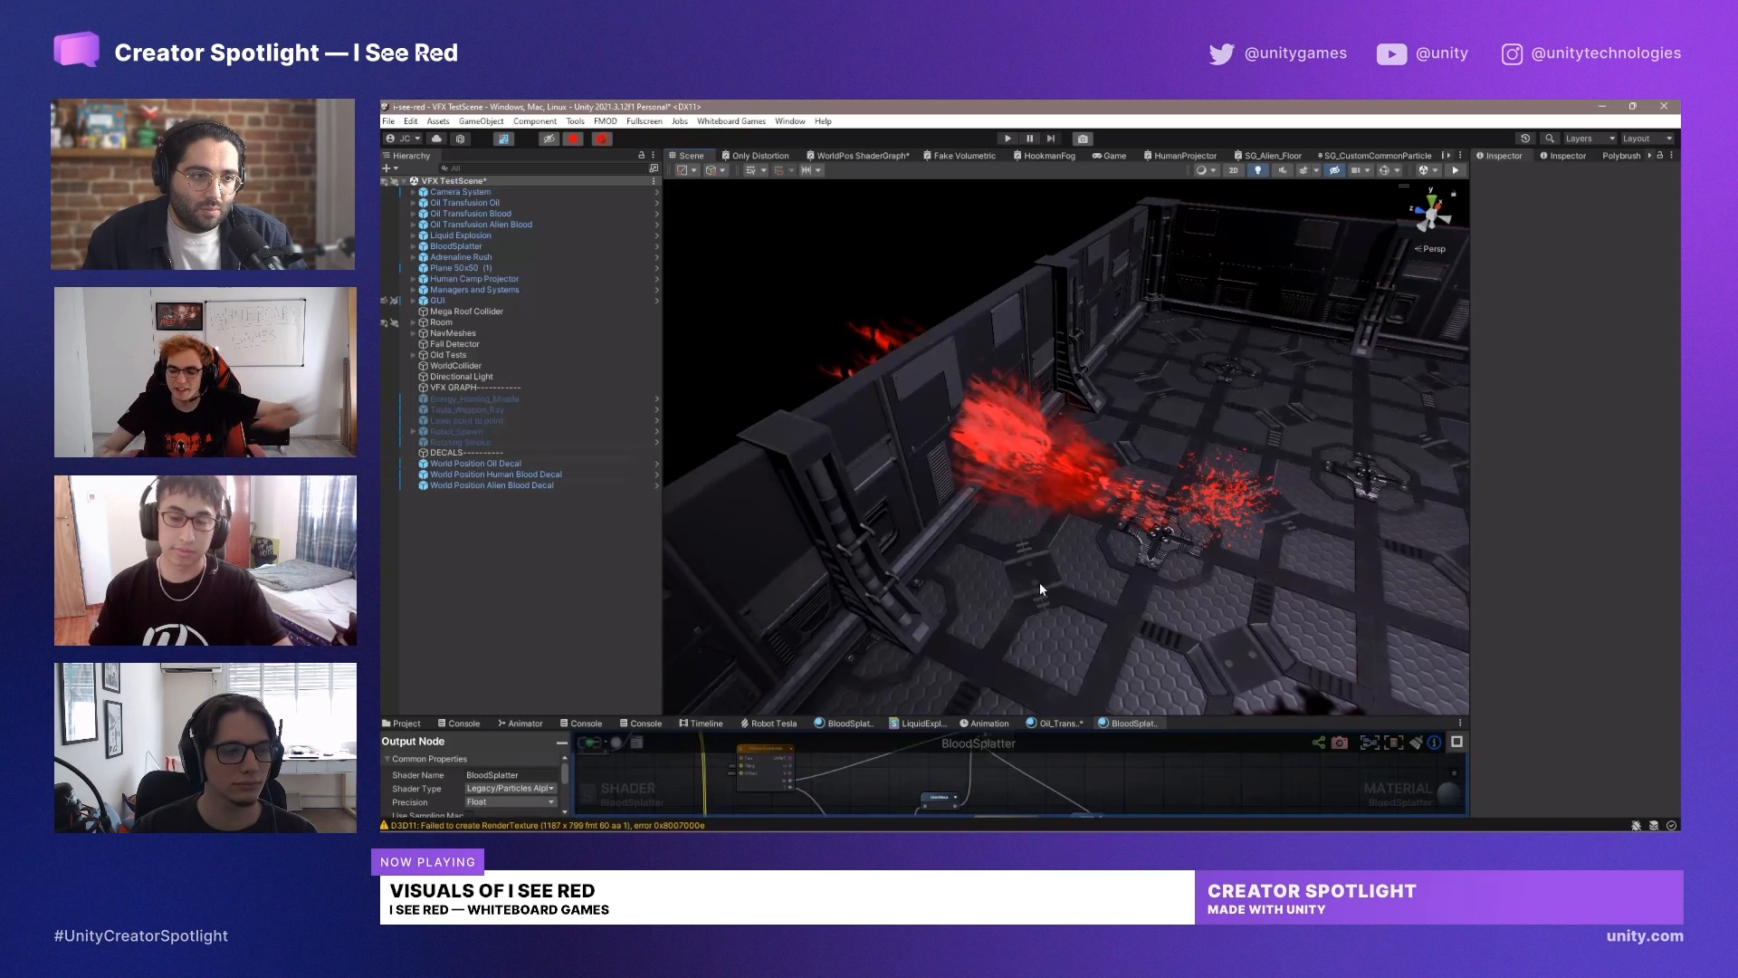
mouse_move(1117, 493)
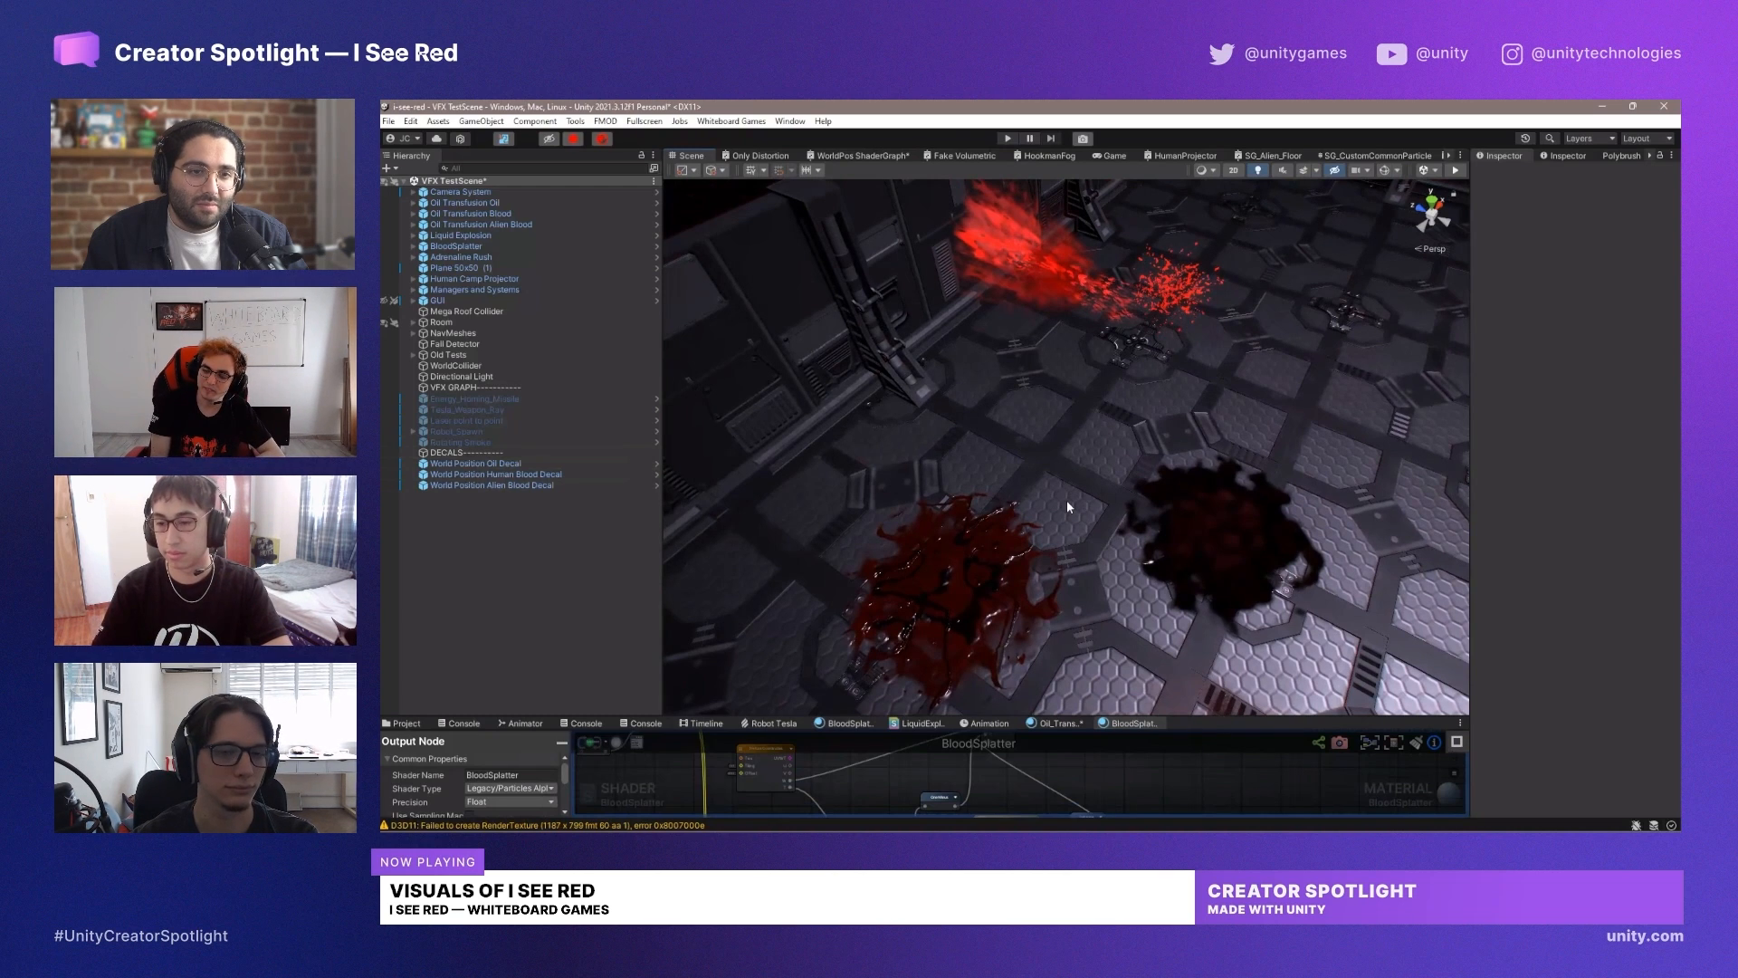
mouse_move(1019, 491)
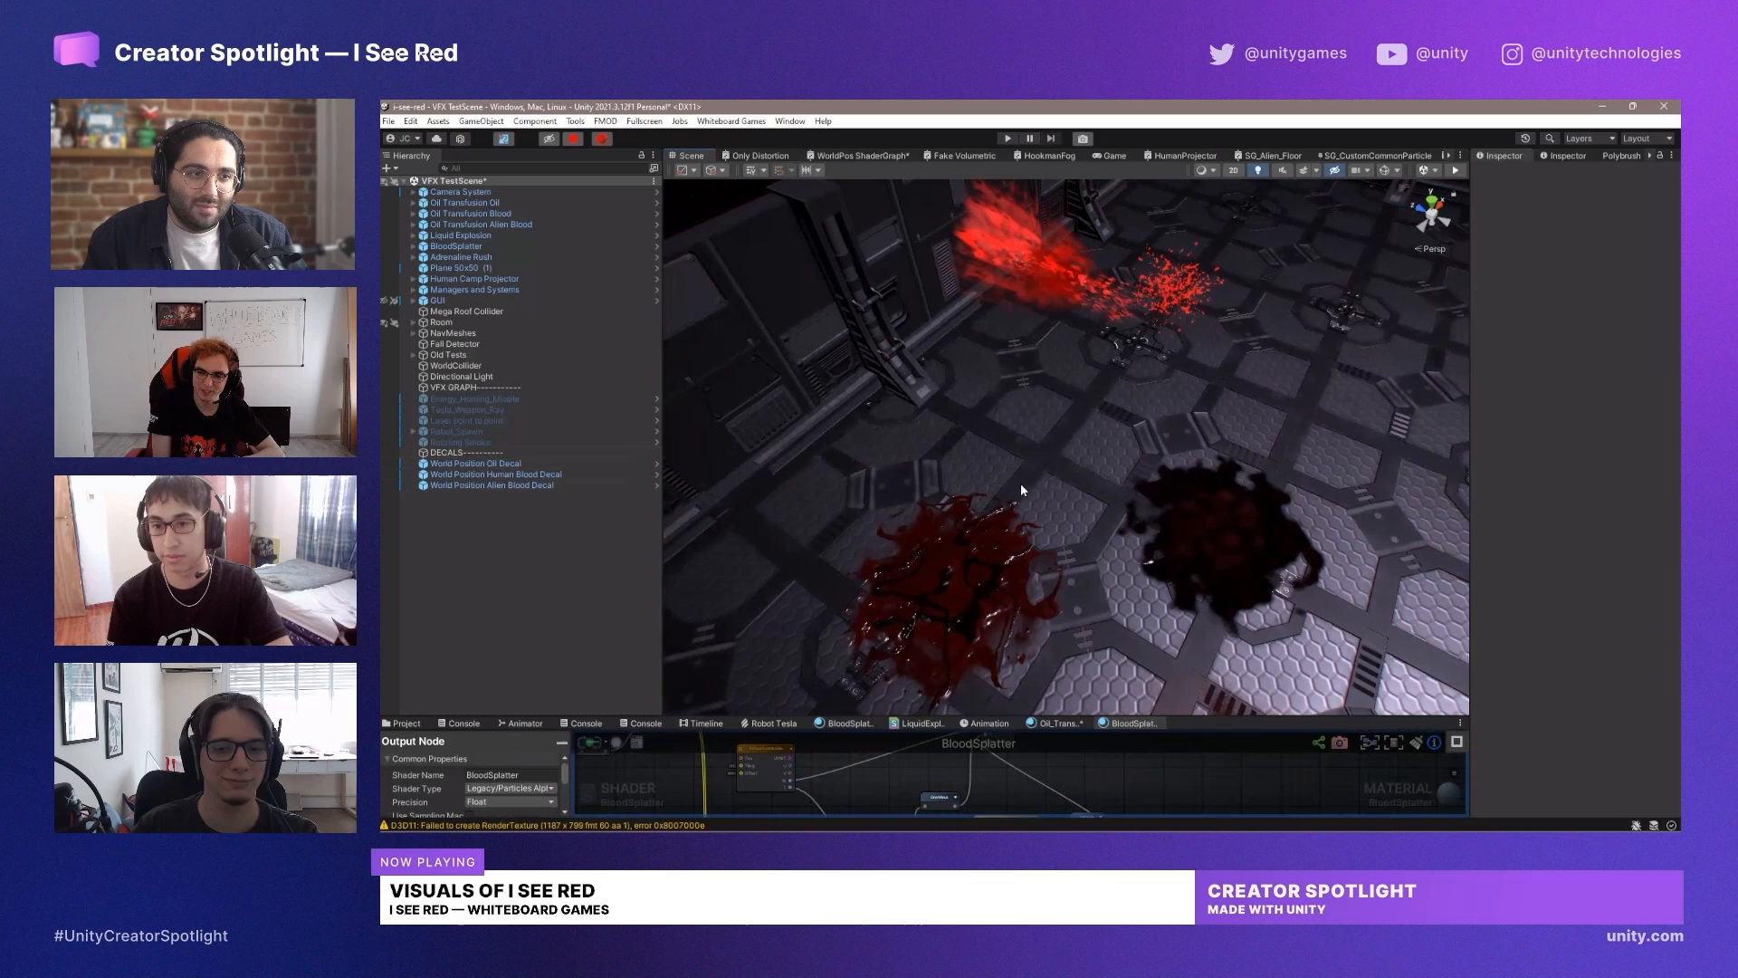
mouse_move(1001, 499)
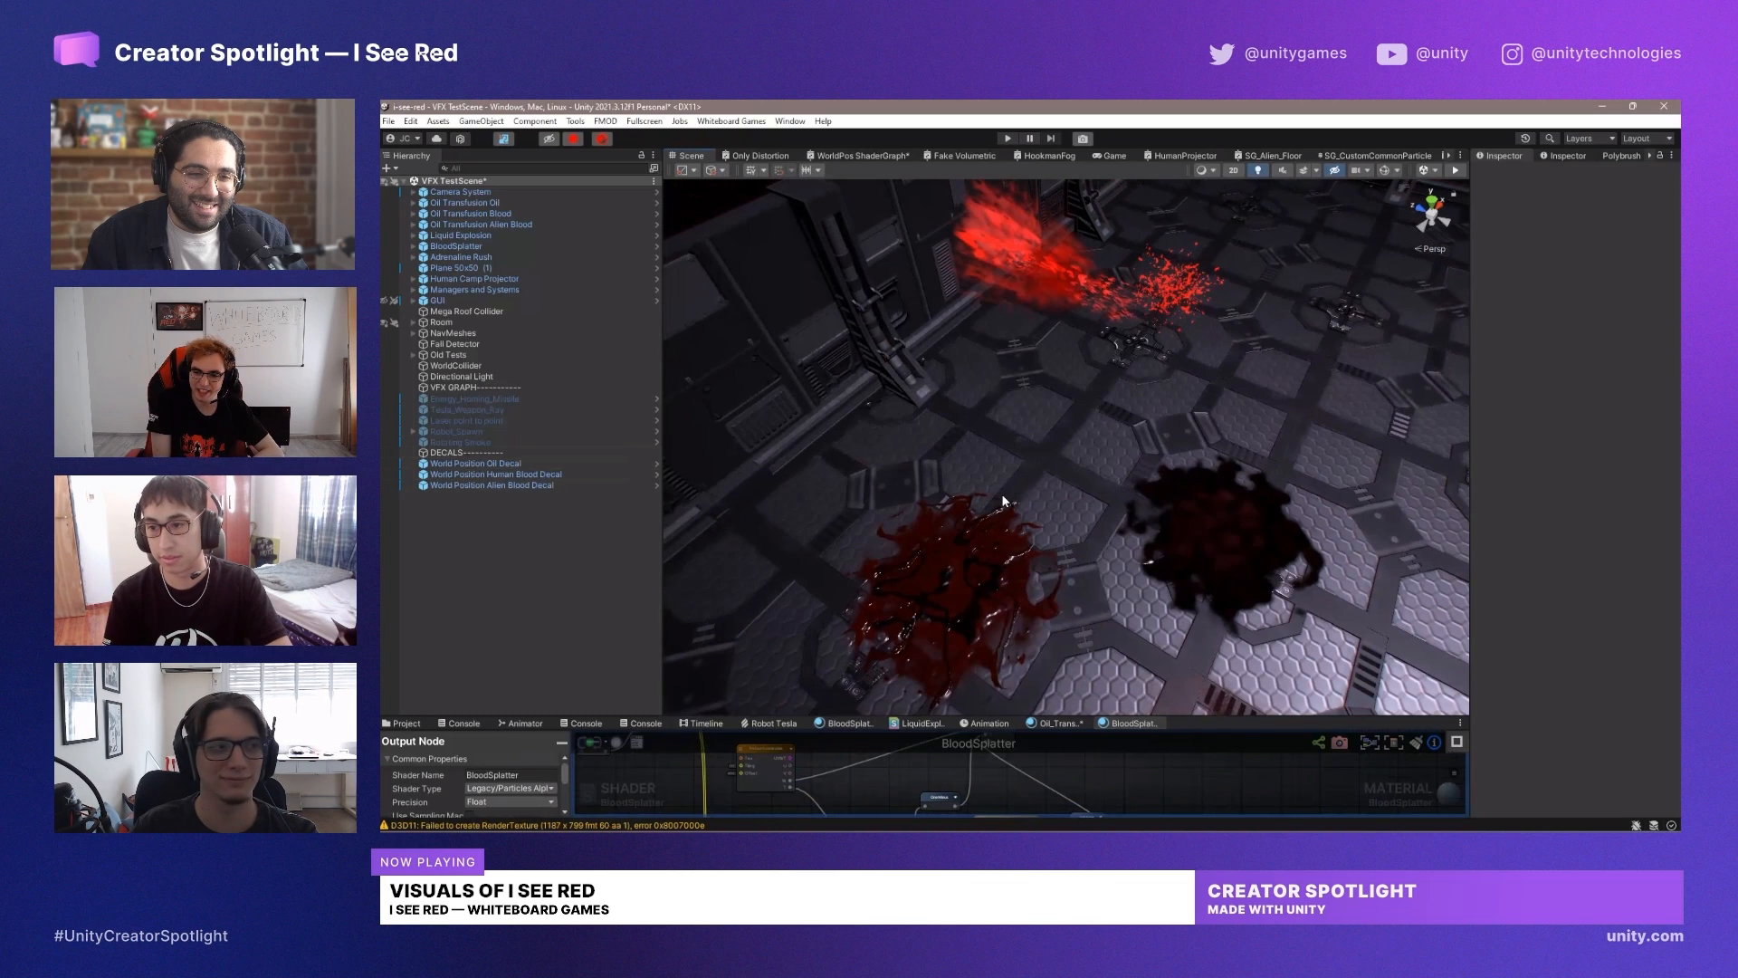